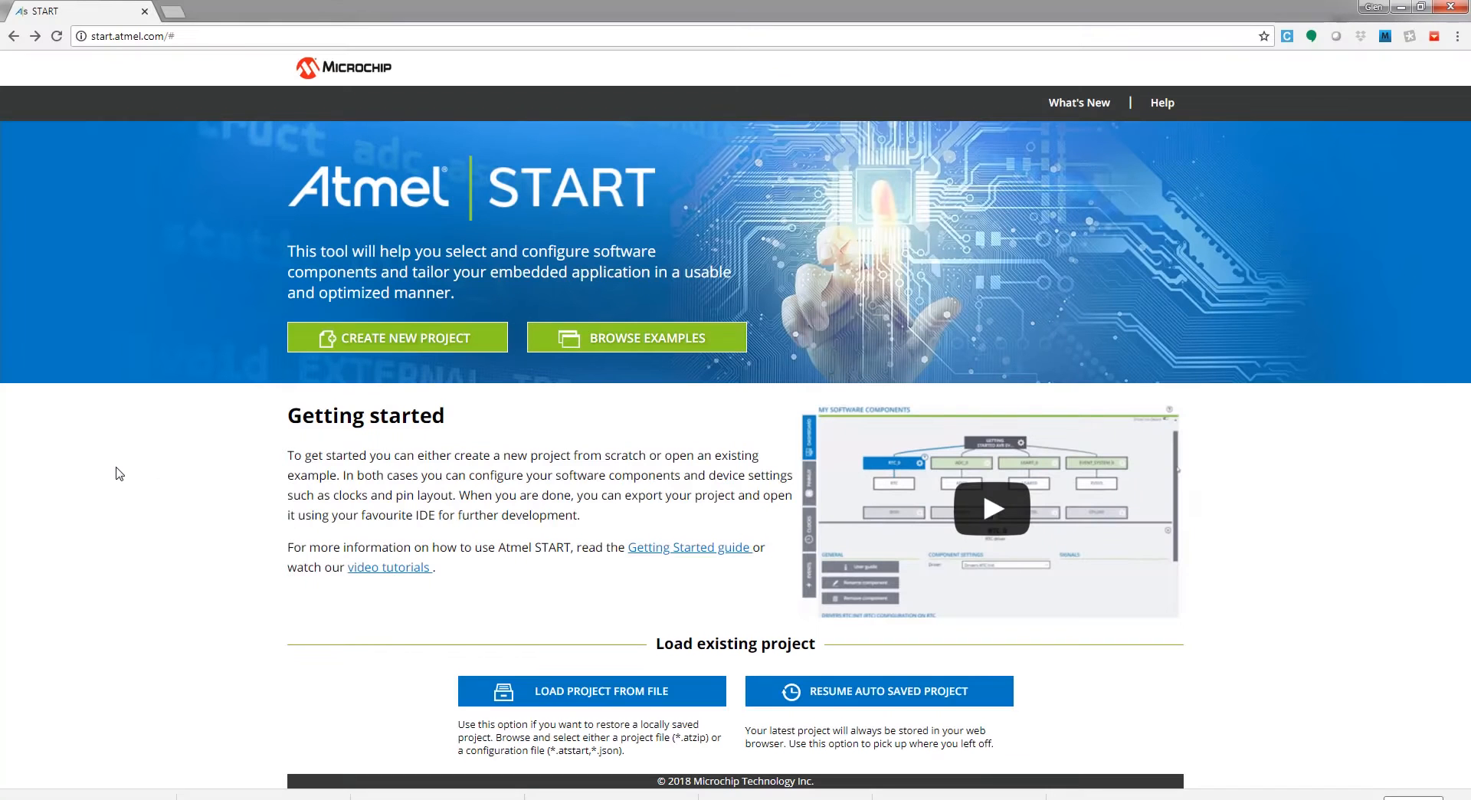
Filter Browse Examples to the ATtiny817 Xplained Pro board and the Touch category.
left_click(638, 337)
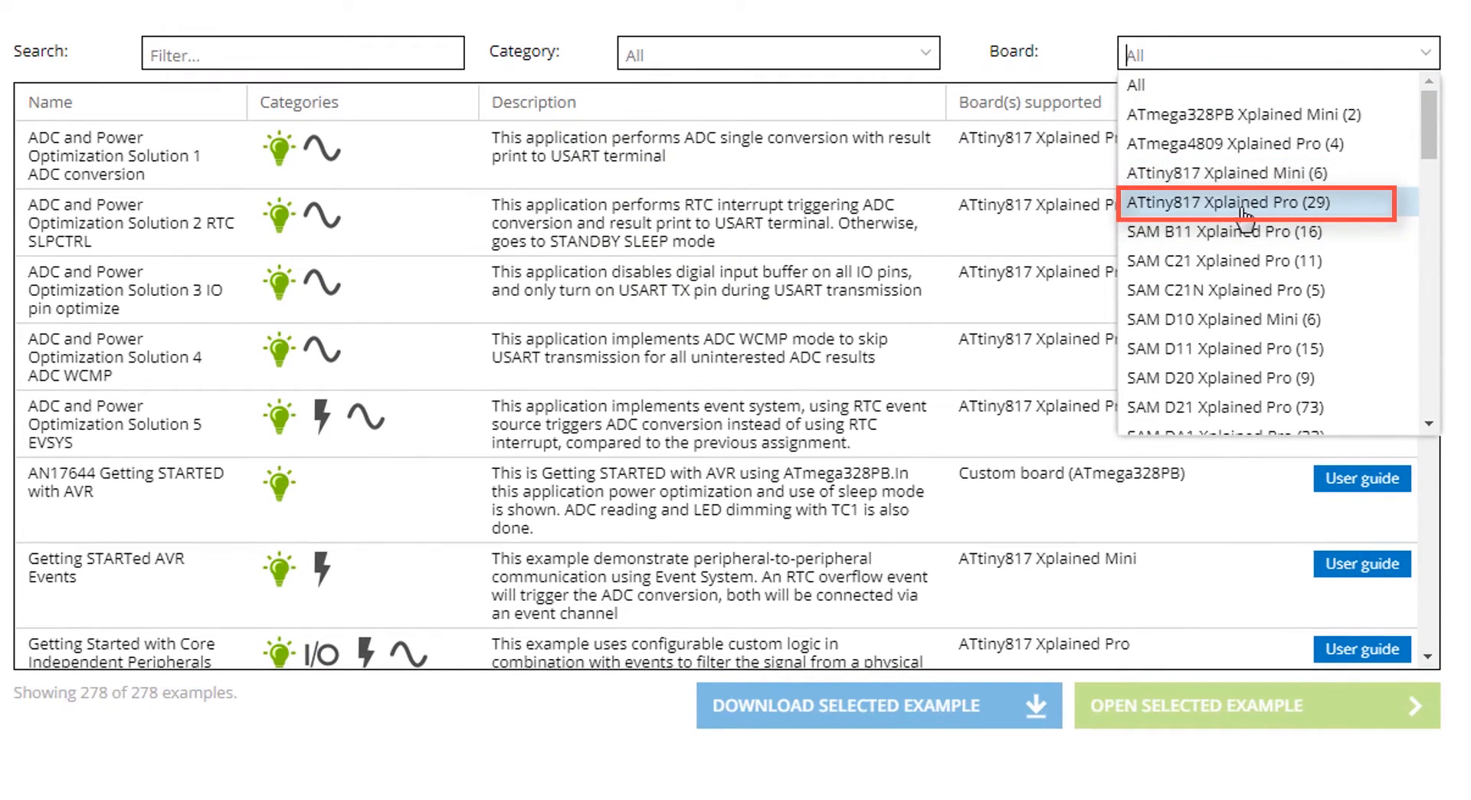
left_click(1220, 203)
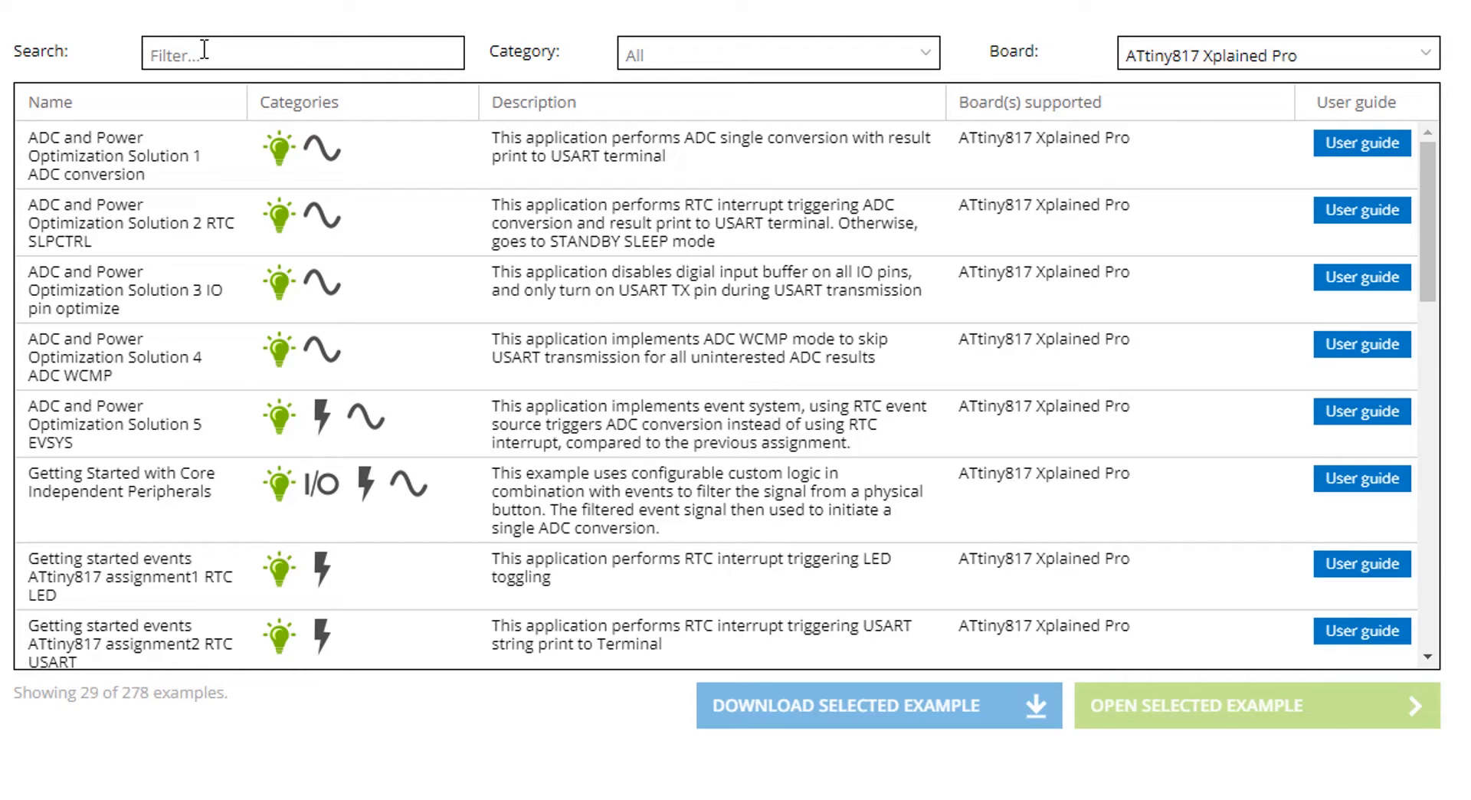
type("touch")
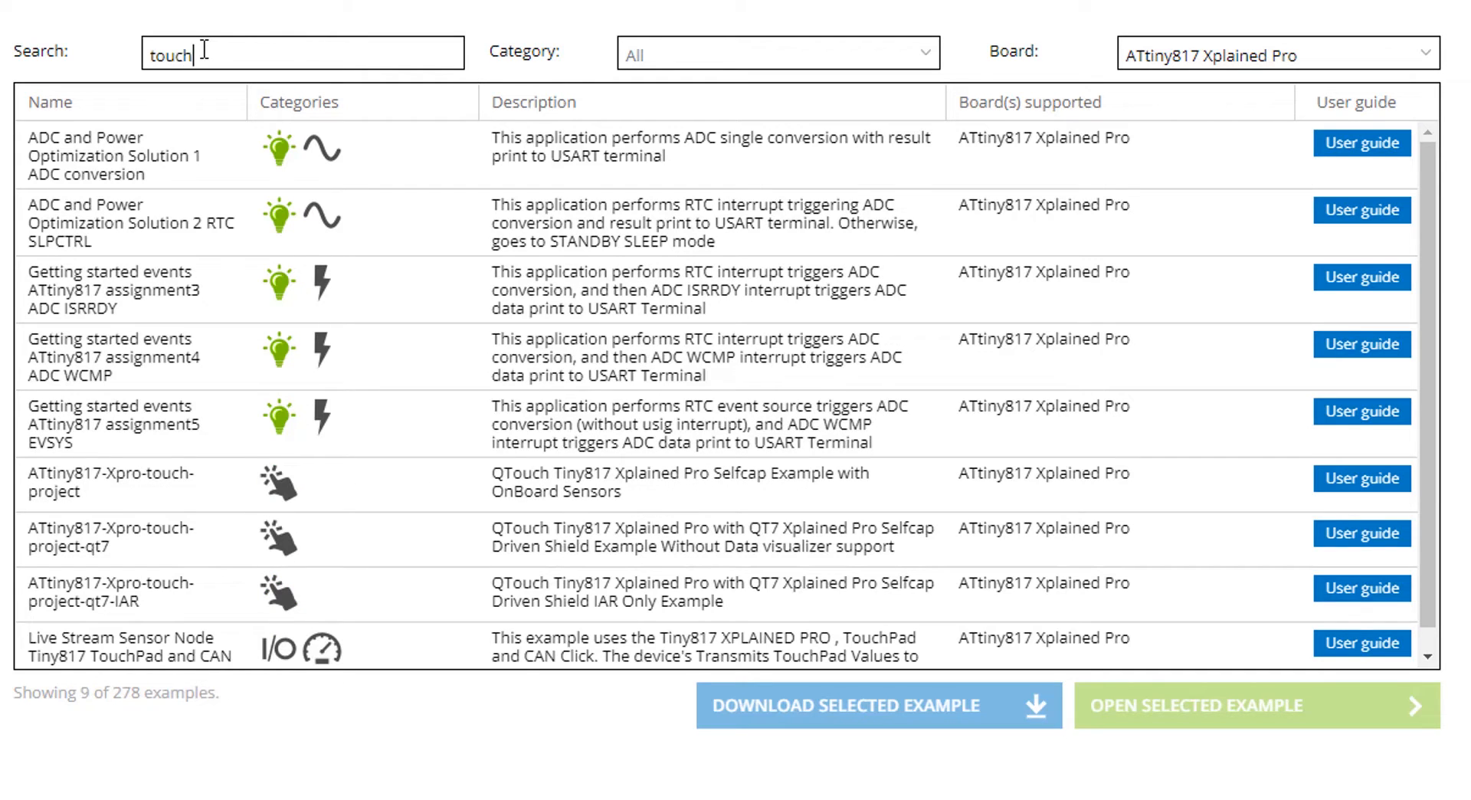
left_click(776, 54)
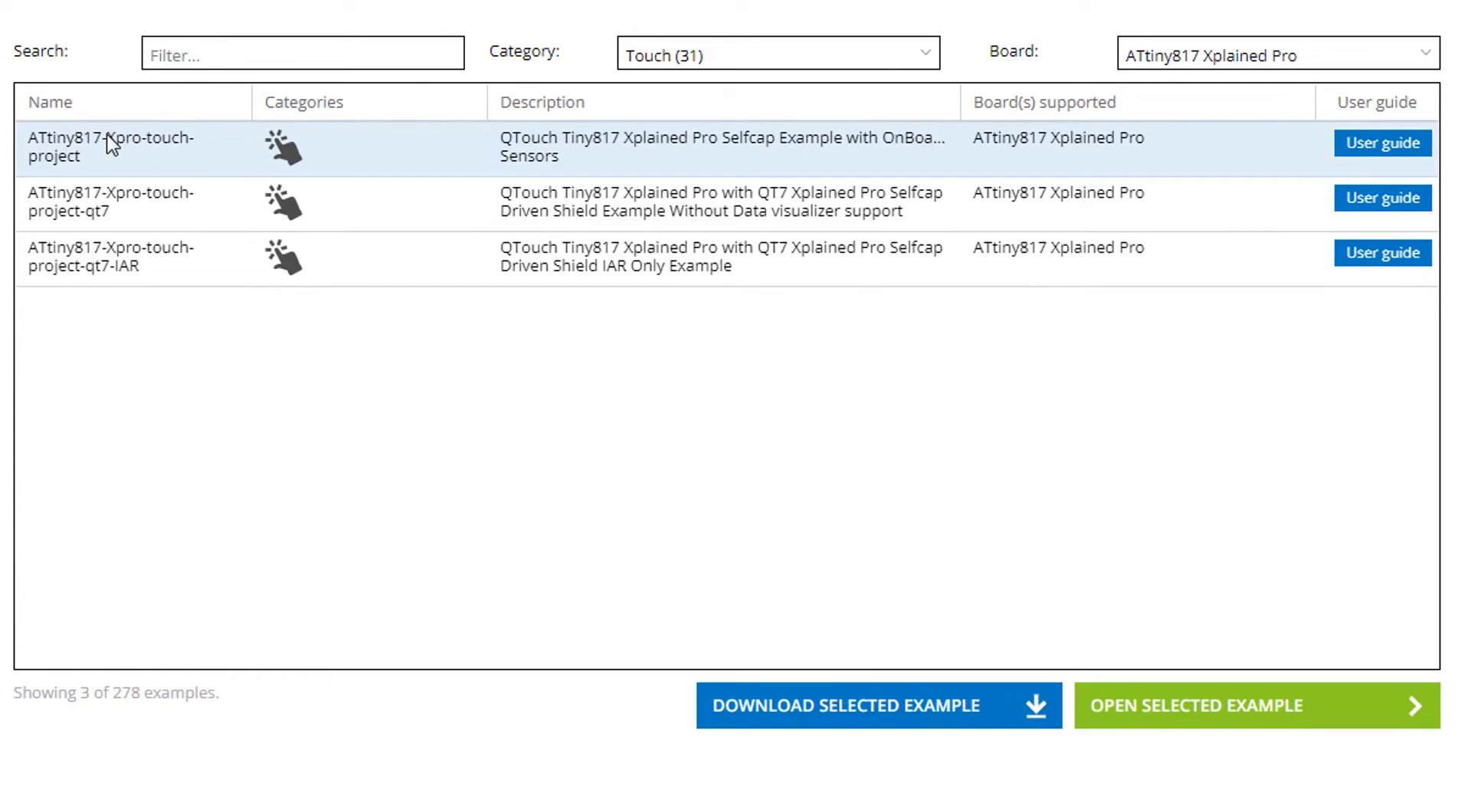
View the ATtiny817-Xpro-touch-project user guide down to its Running the Demo steps.
left_click(132, 146)
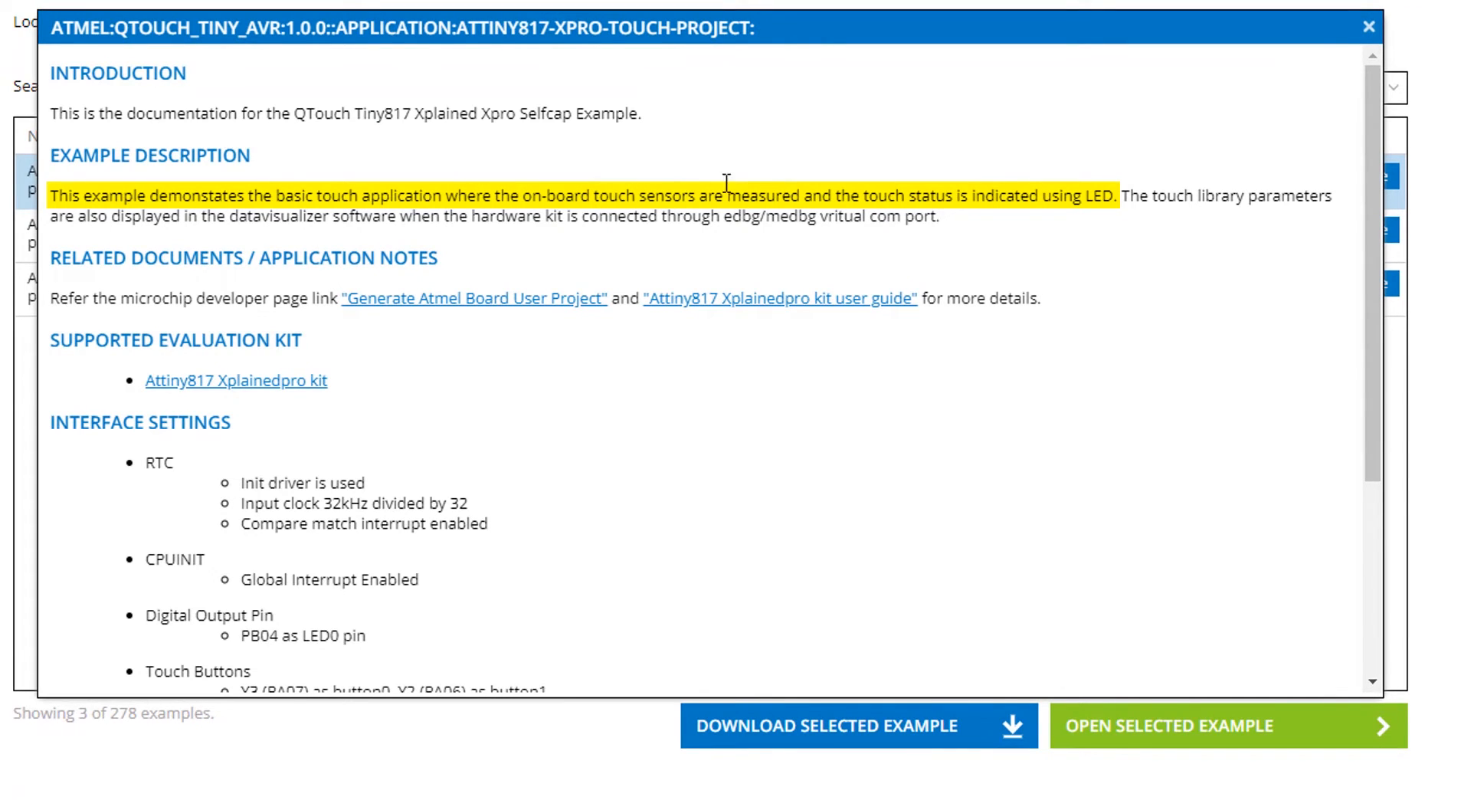
mouse_move(1147, 186)
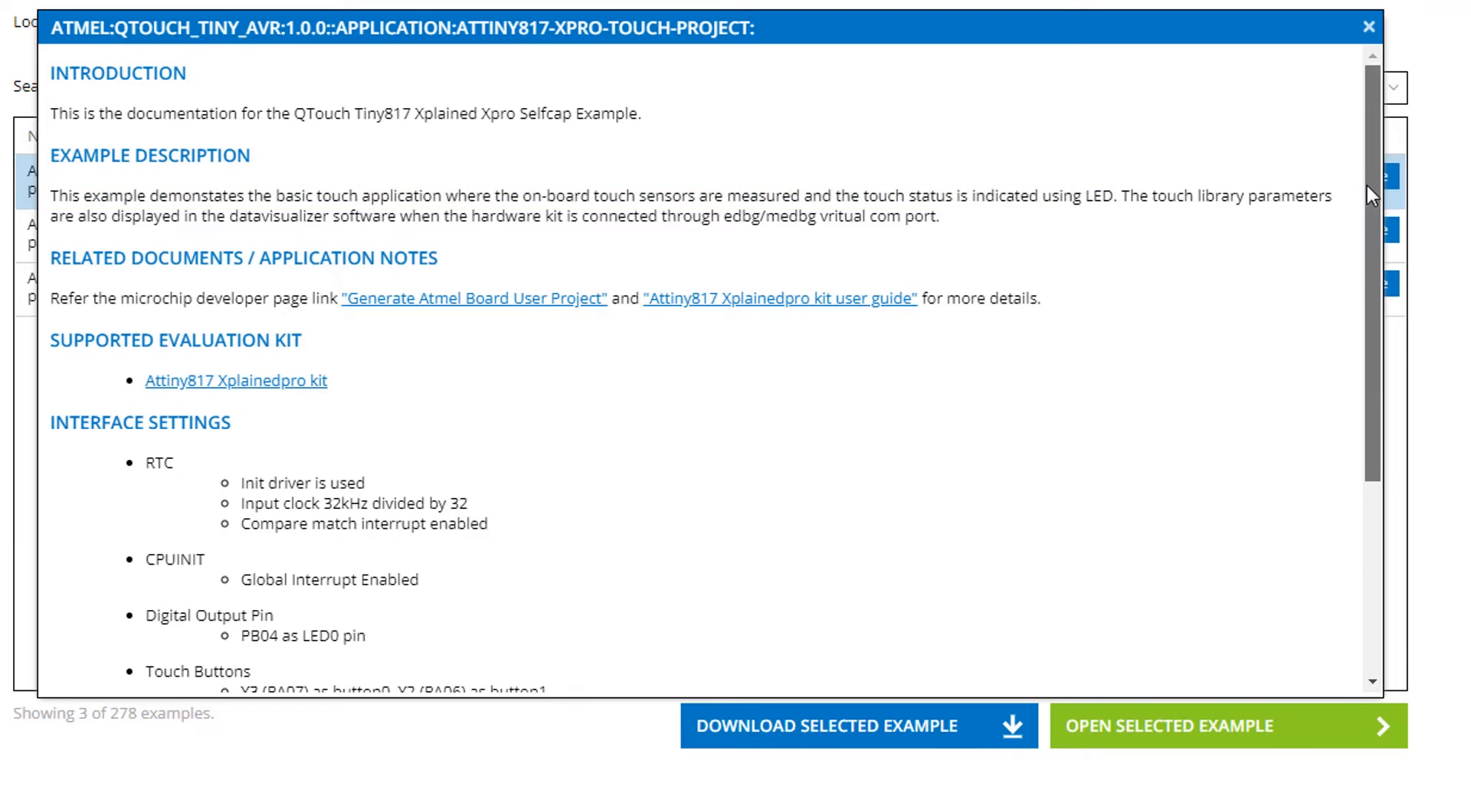
scroll("down", 3)
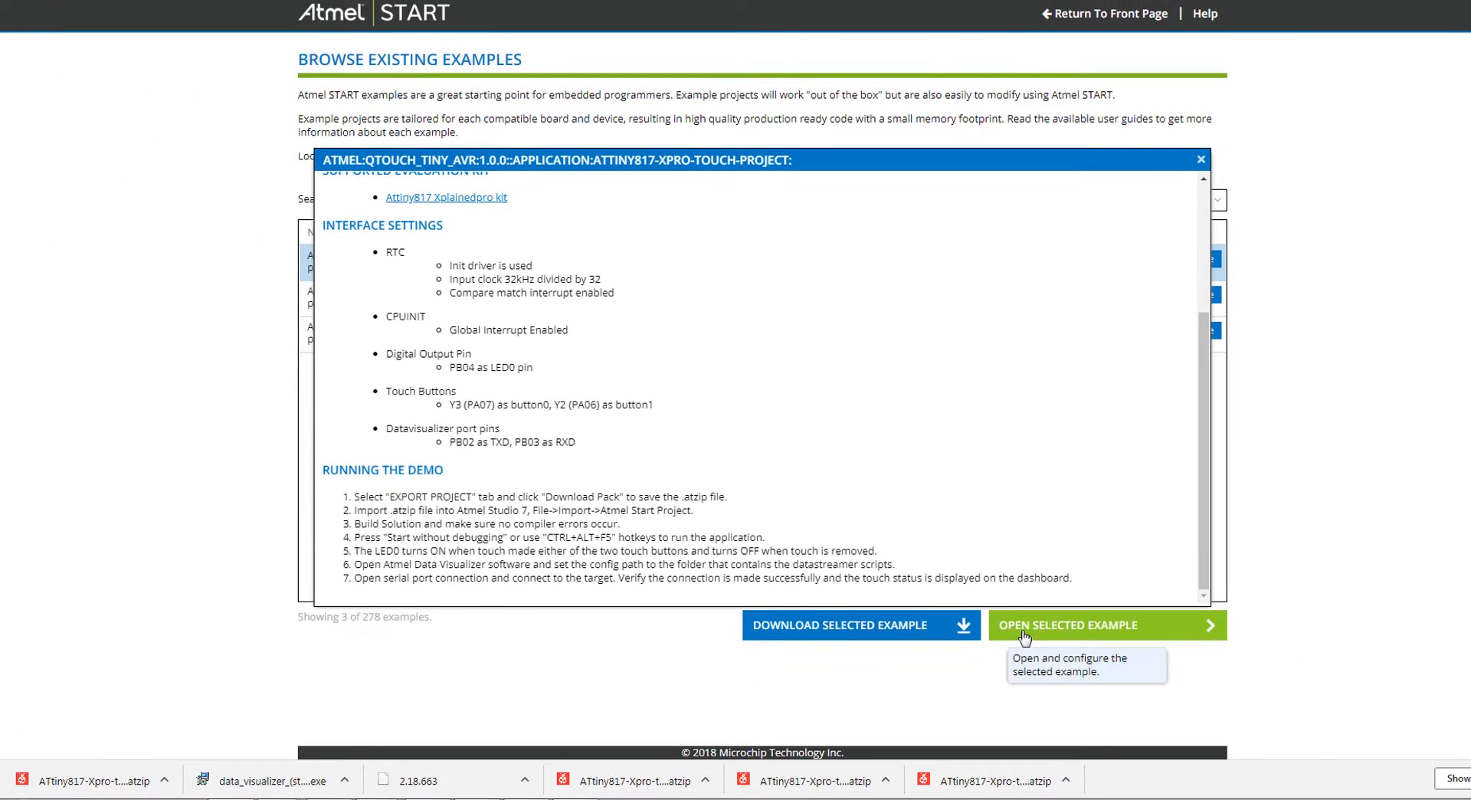
Load the selected touch example as a project and show its QTouch configuration with two button sensors.
left_click(1106, 626)
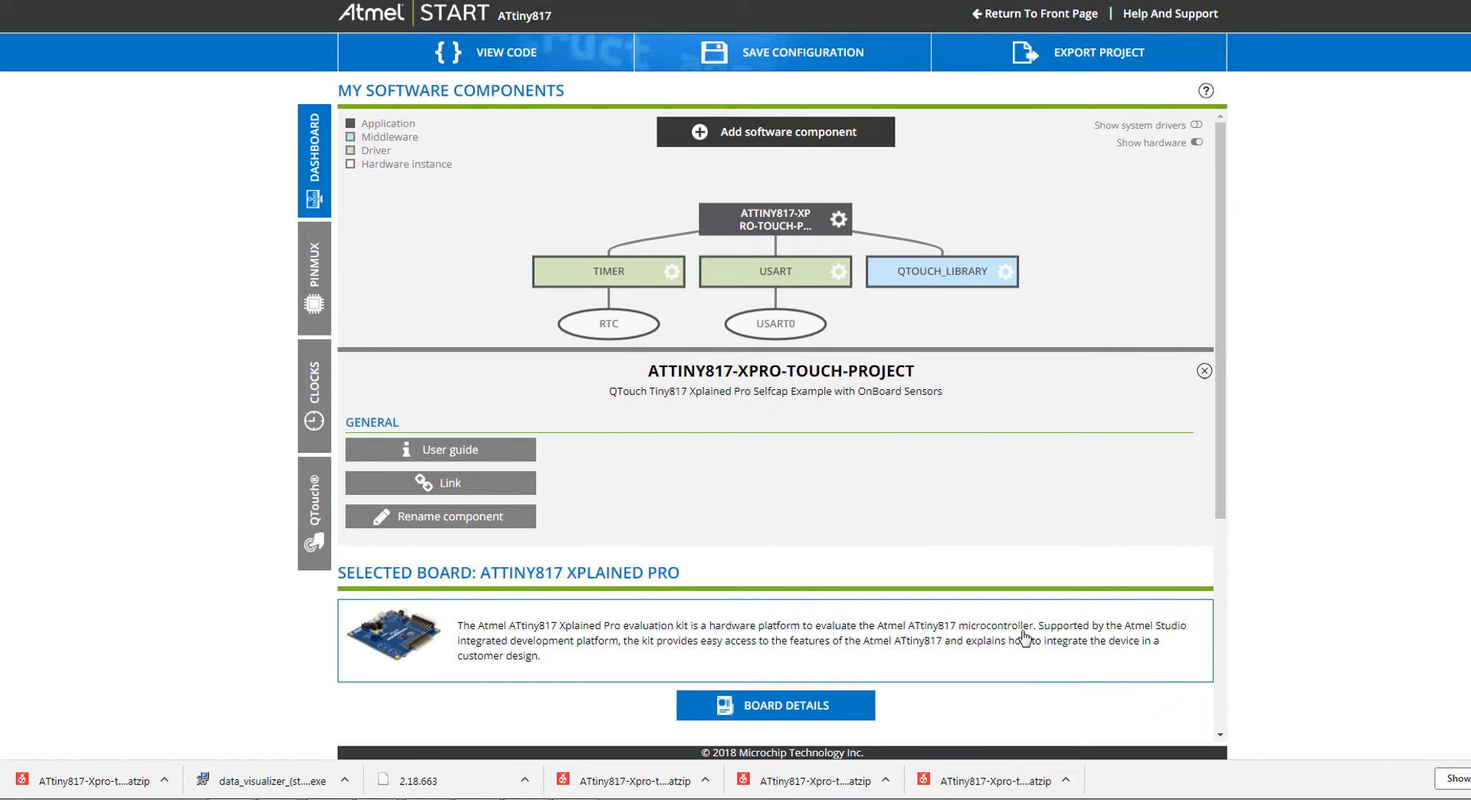
mouse_move(1129, 196)
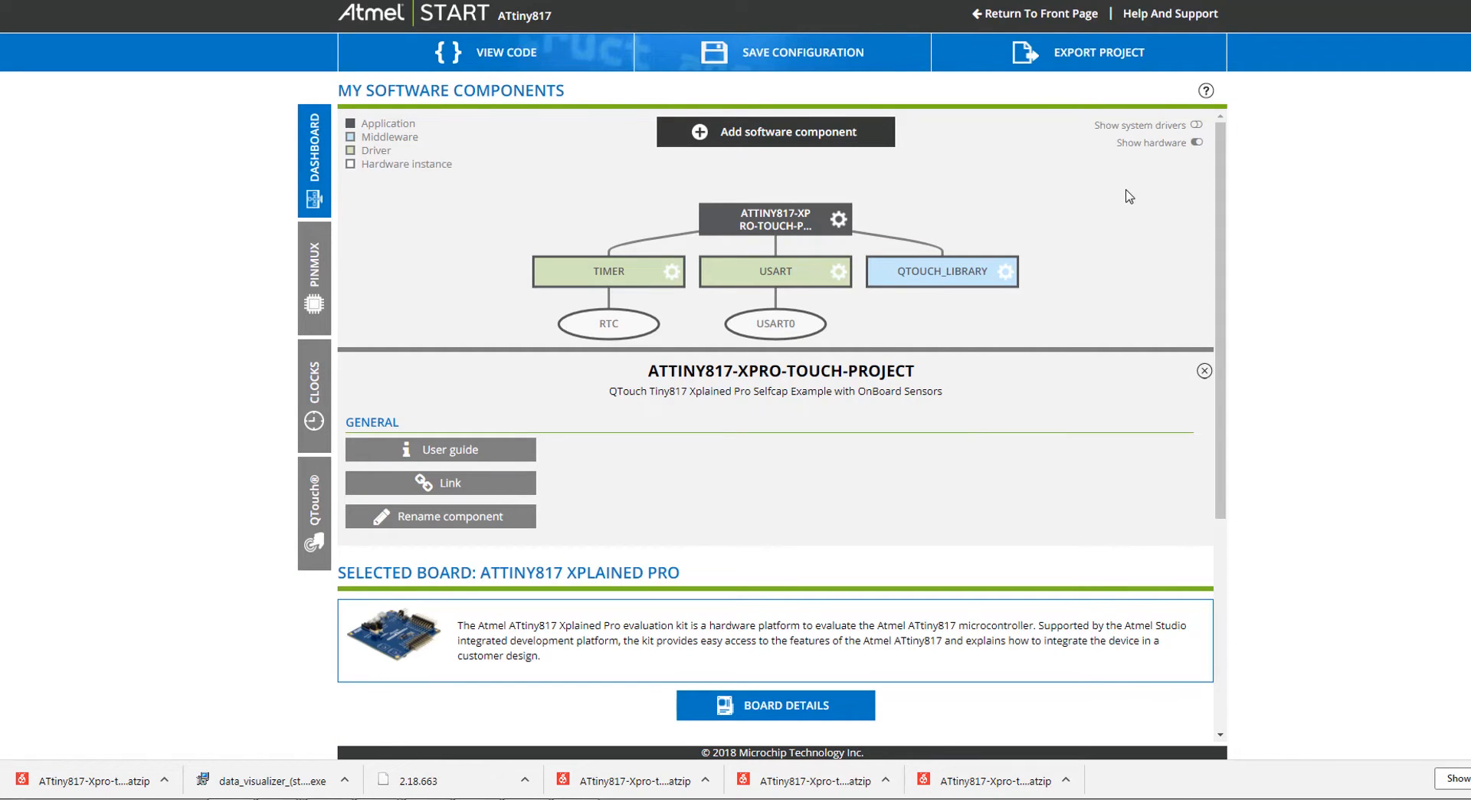
mouse_move(1206, 91)
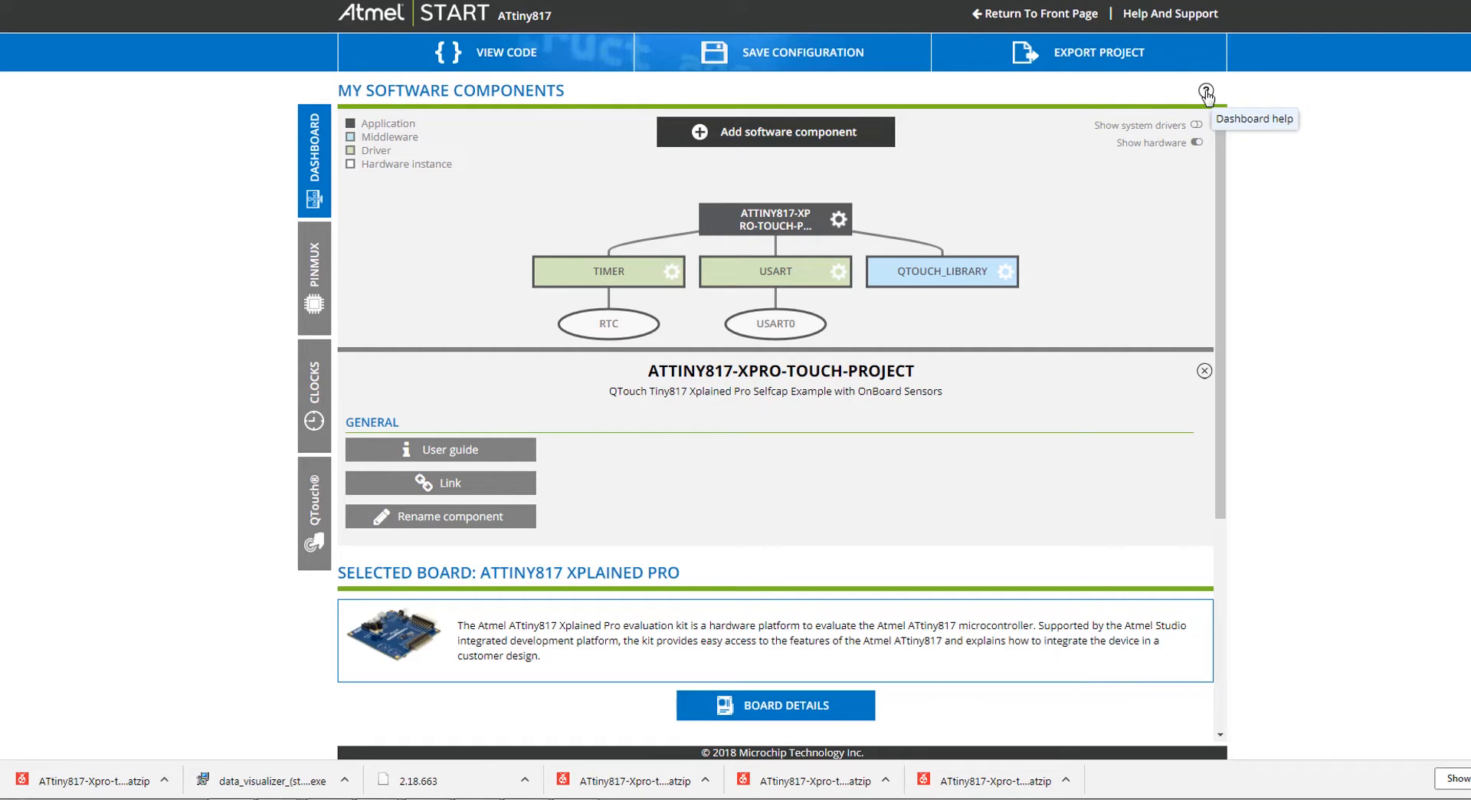
mouse_move(1105, 263)
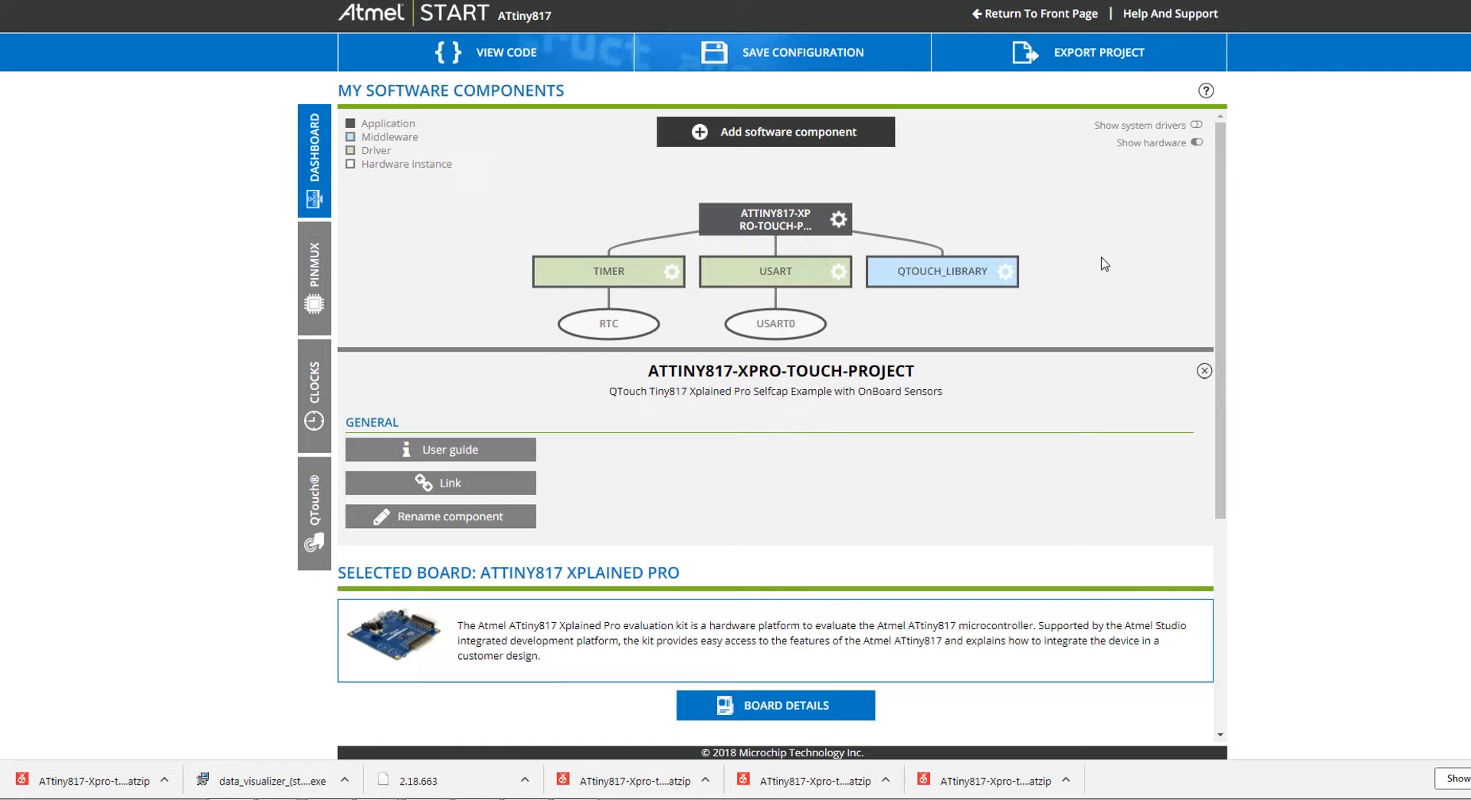
left_click(313, 506)
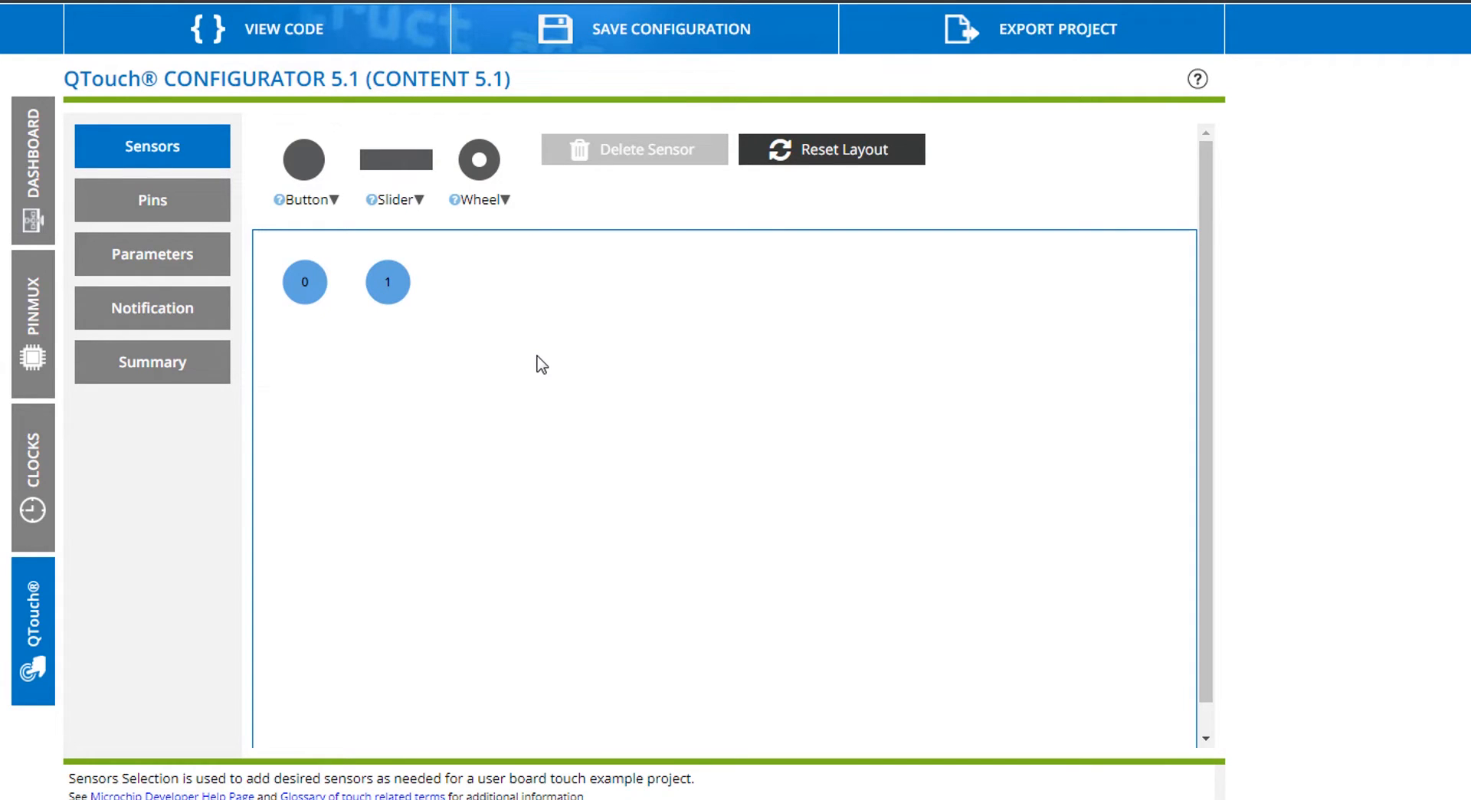
mouse_move(976, 23)
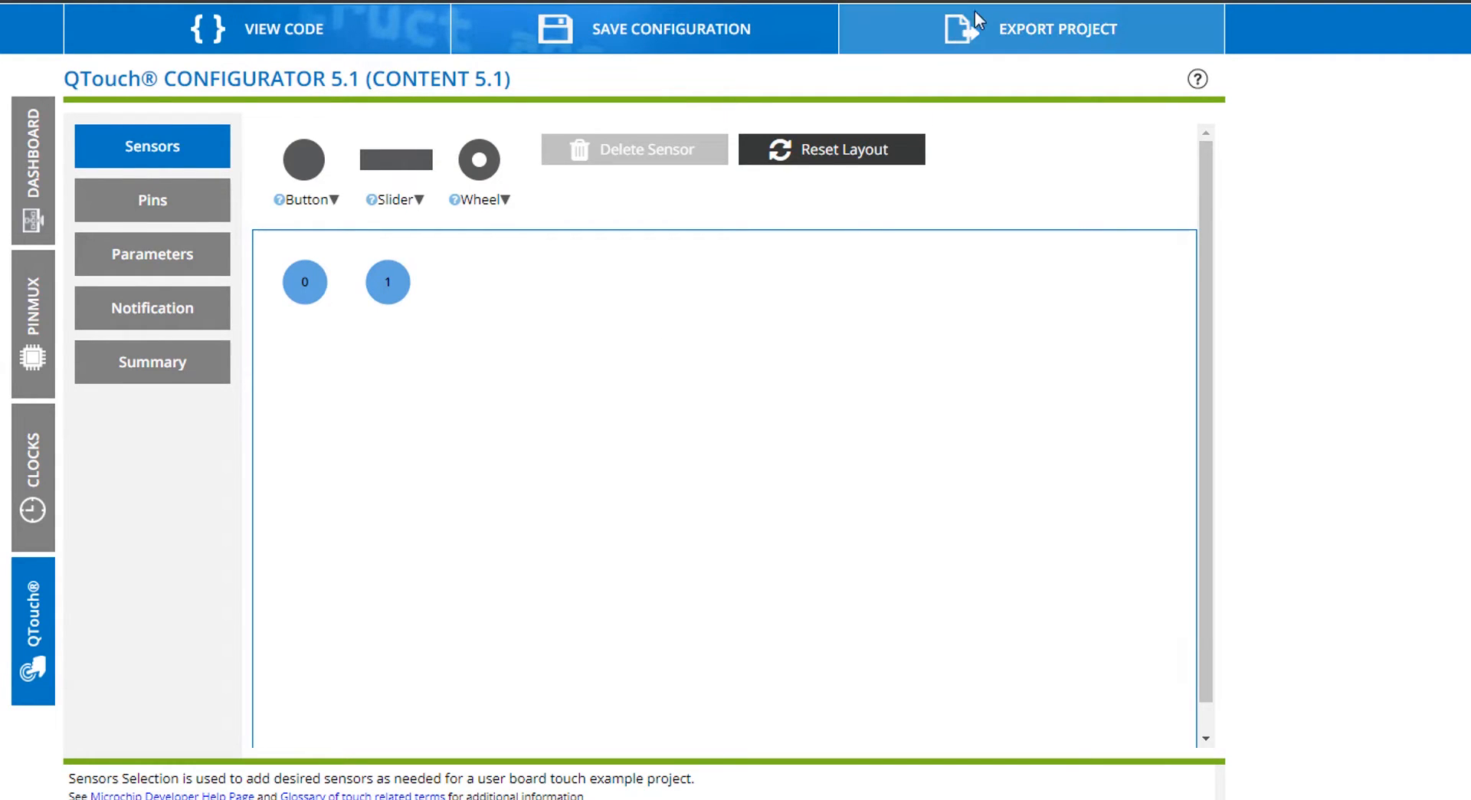
Export the project pack with Atmel Studio and MPLAB X IDE support, download it, and return to the Dashboard.
left_click(1058, 28)
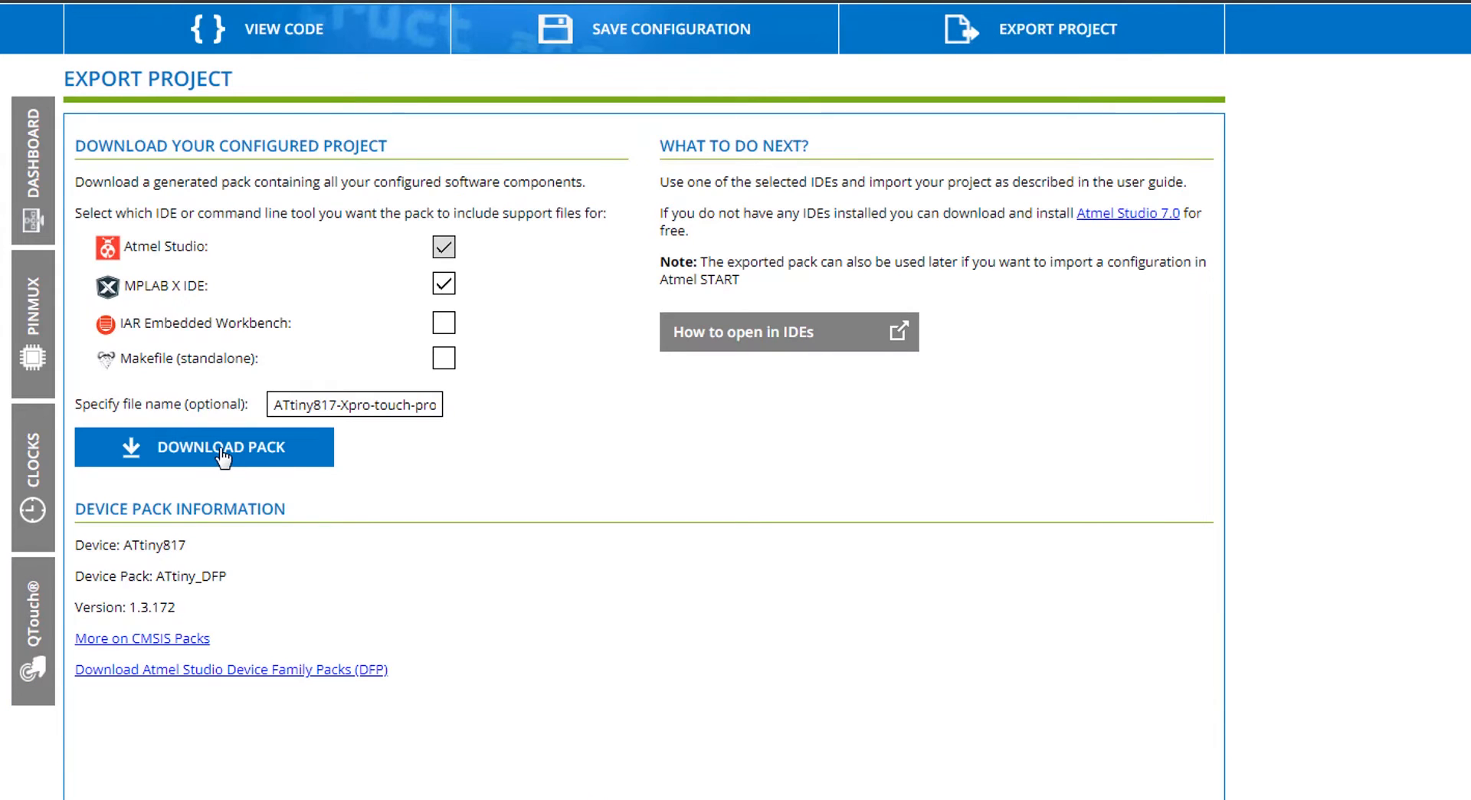
left_click(443, 284)
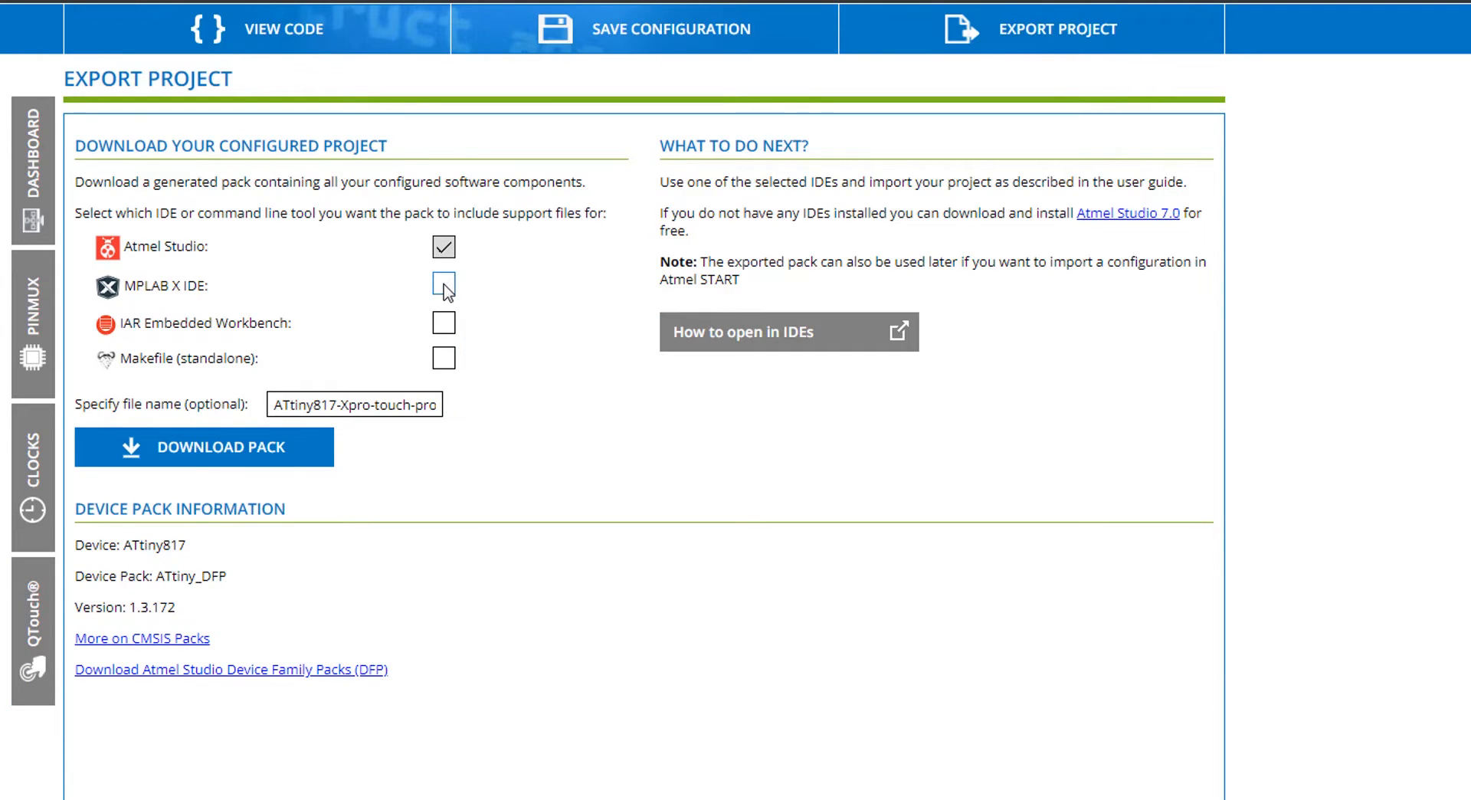
left_click(445, 285)
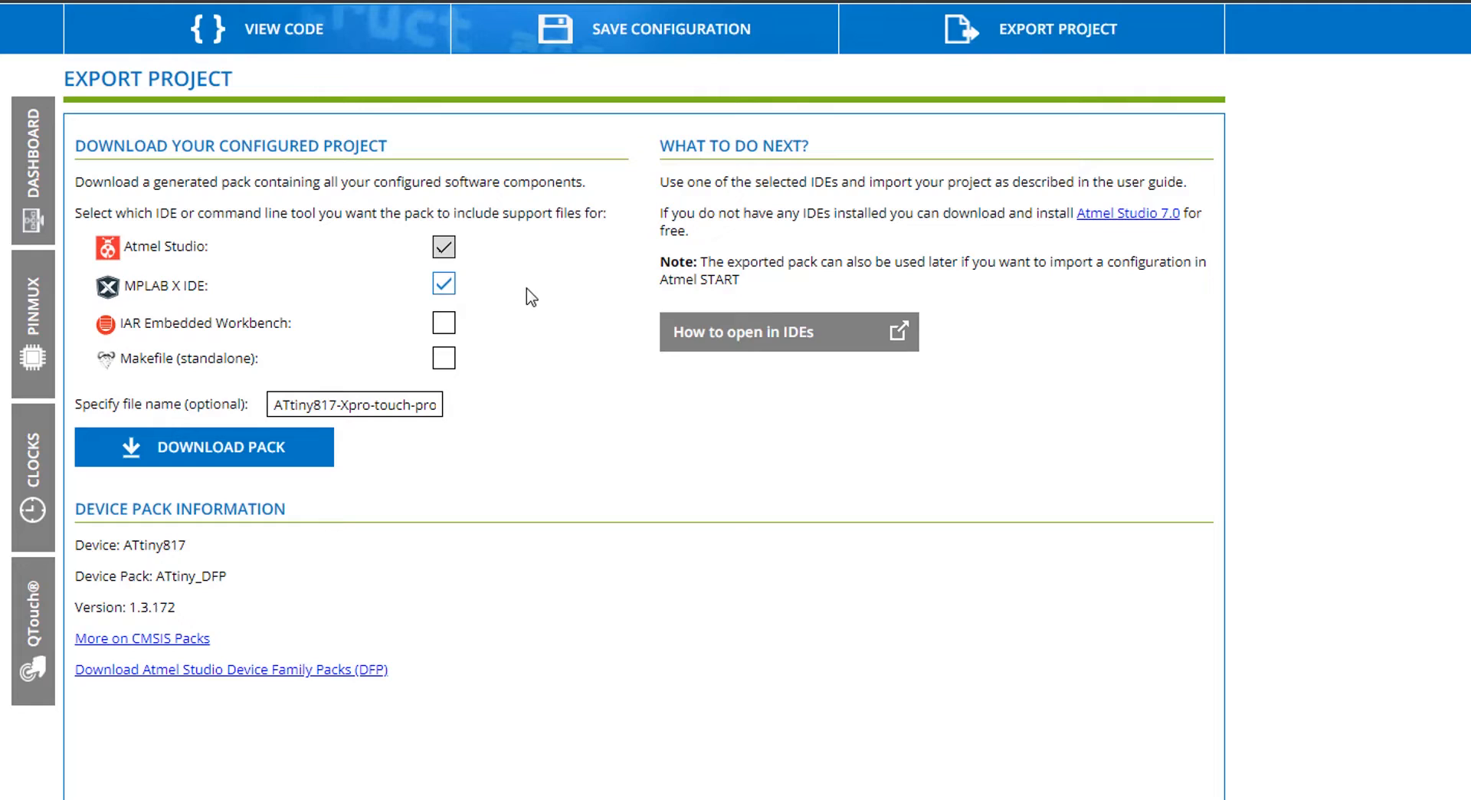
mouse_move(444, 283)
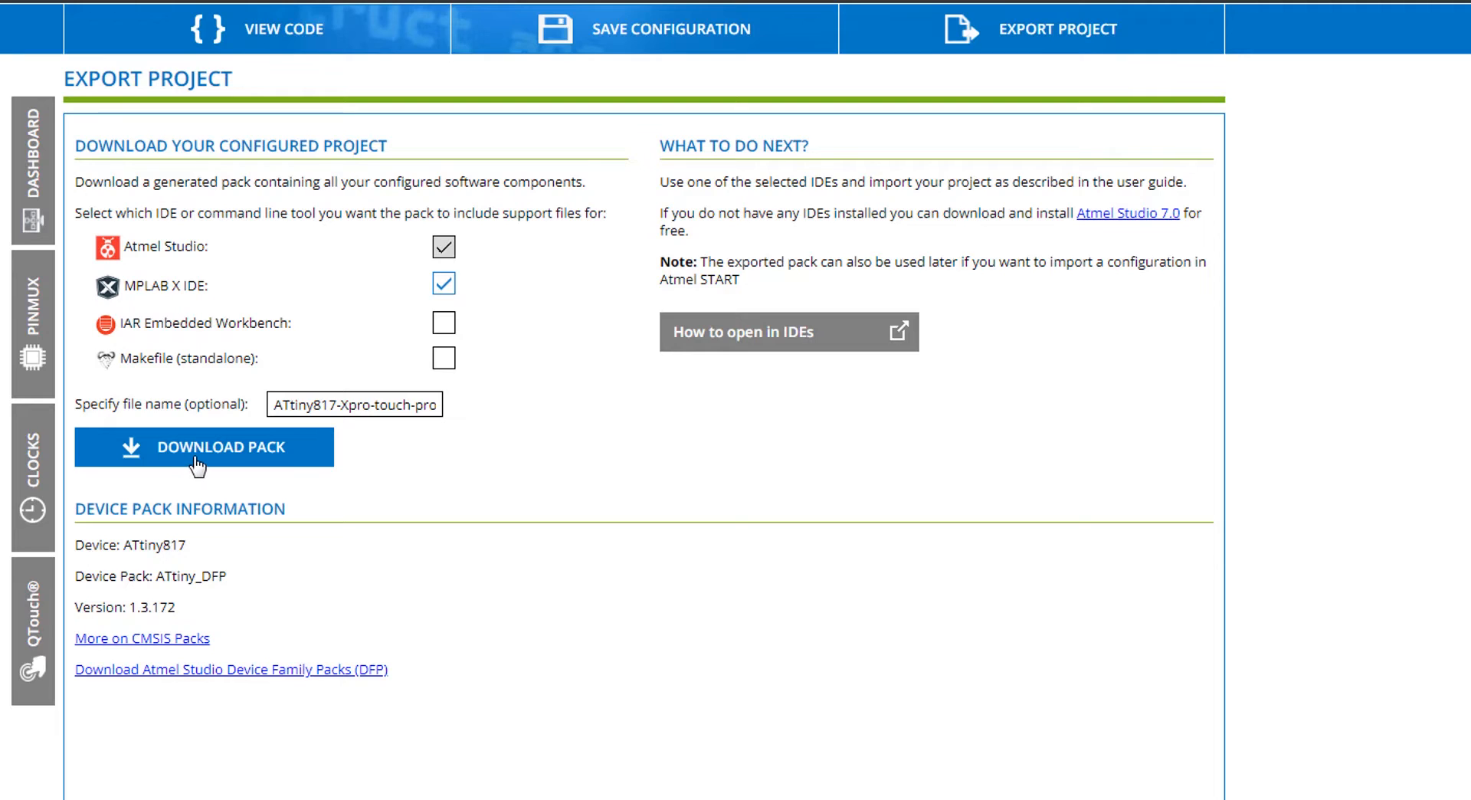
left_click(204, 446)
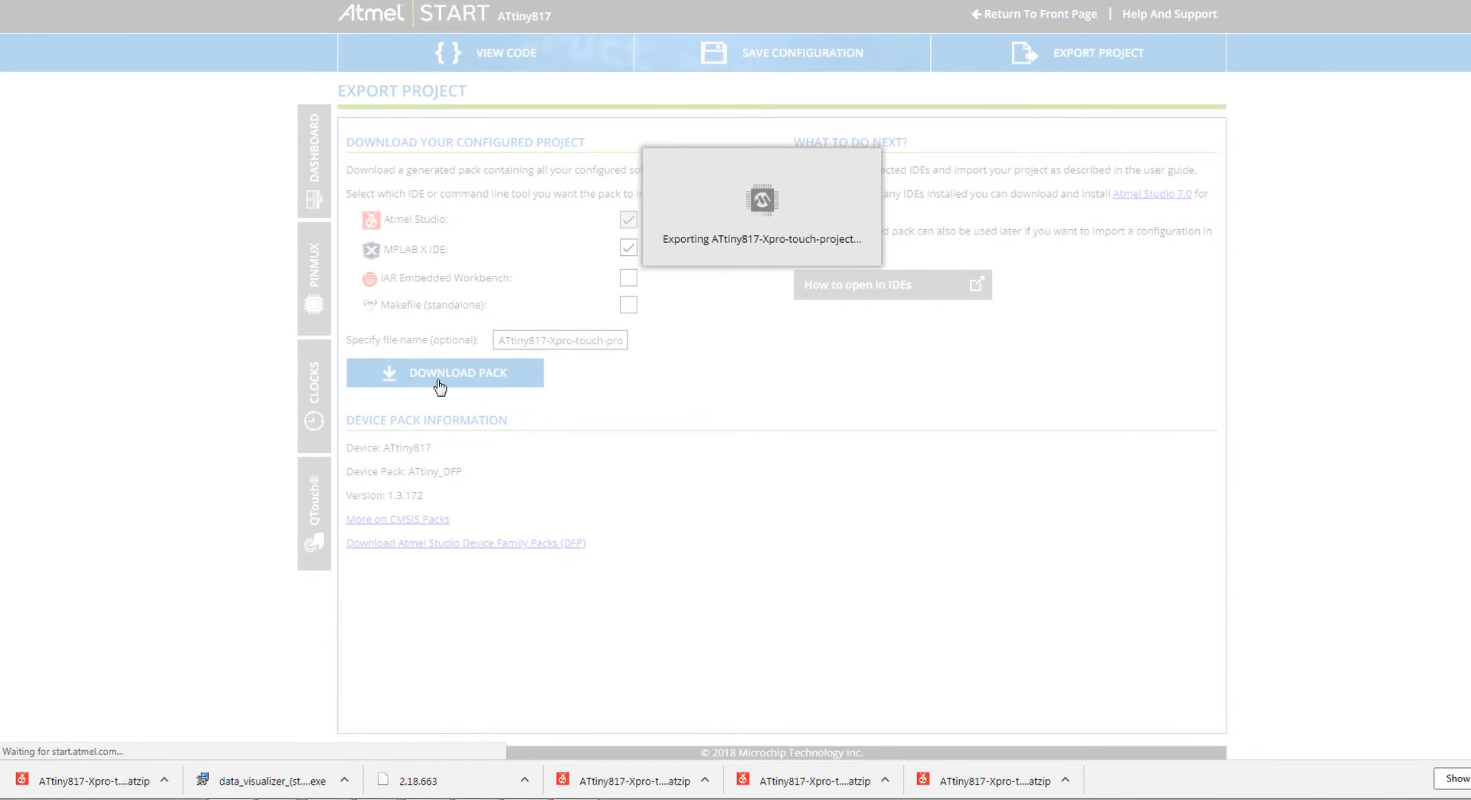
left_click(444, 372)
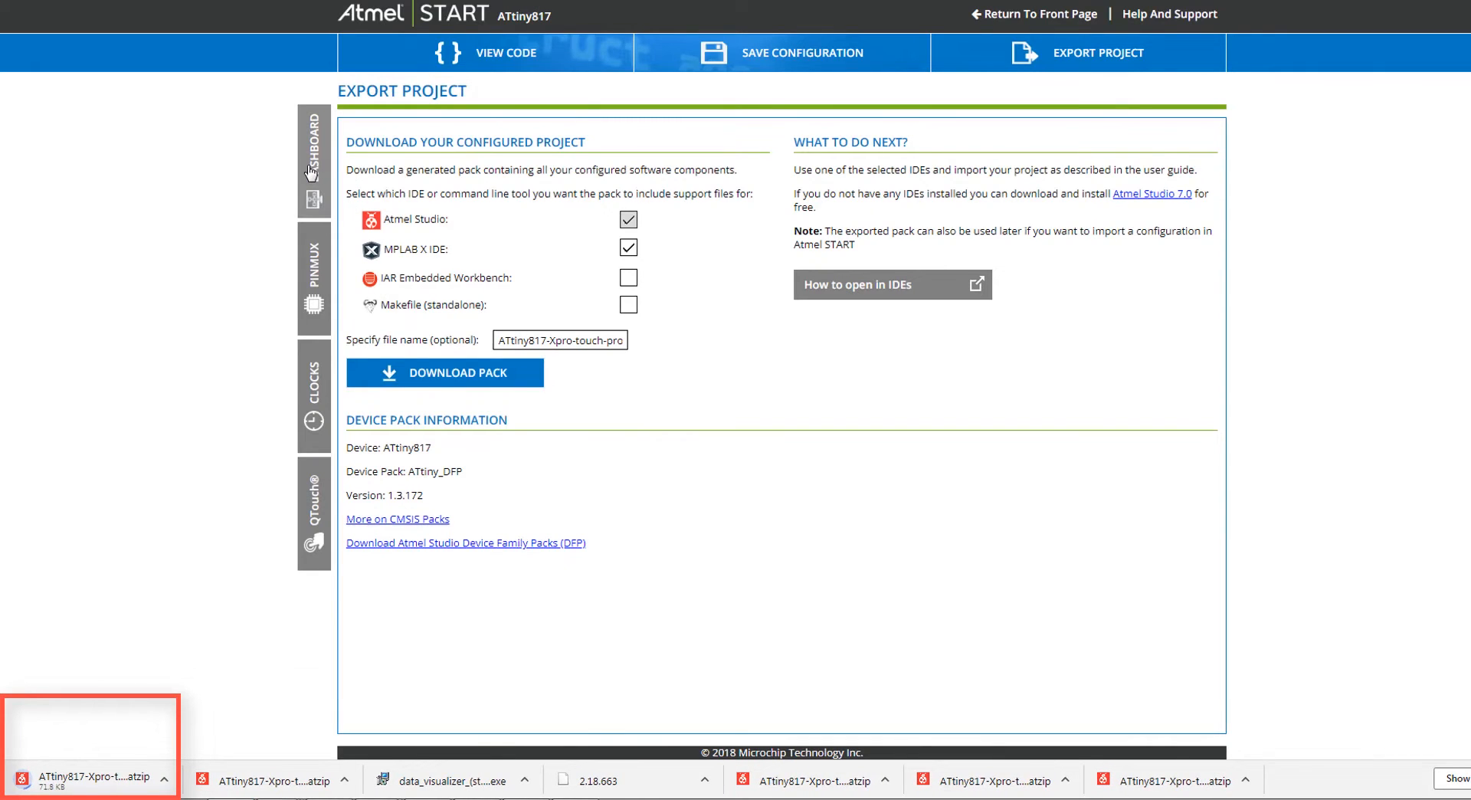
left_click(313, 154)
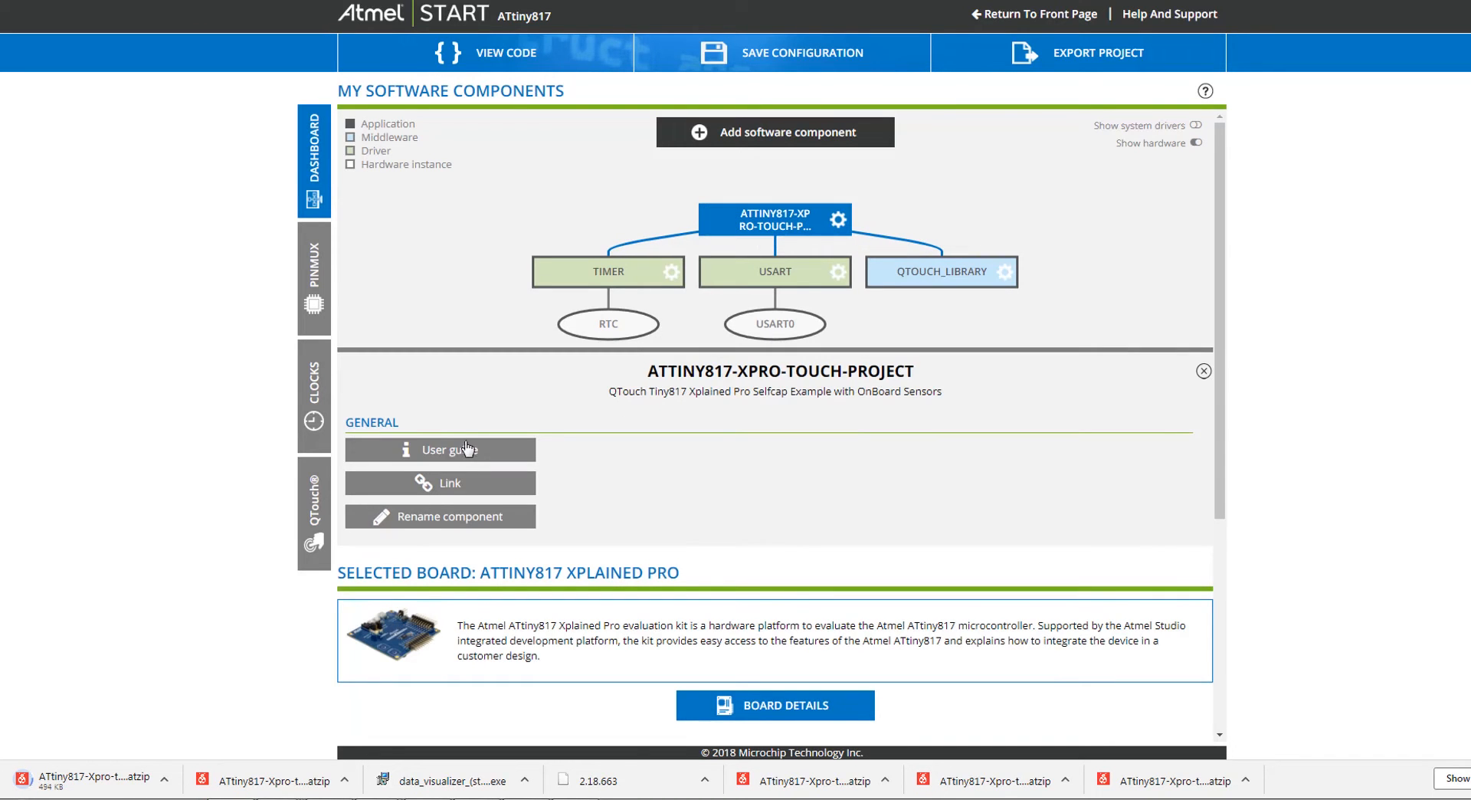
Leave Atmel START and bring up MPLAB X IDE with the ATtiny817 Xplained Pro board page.
left_click(440, 449)
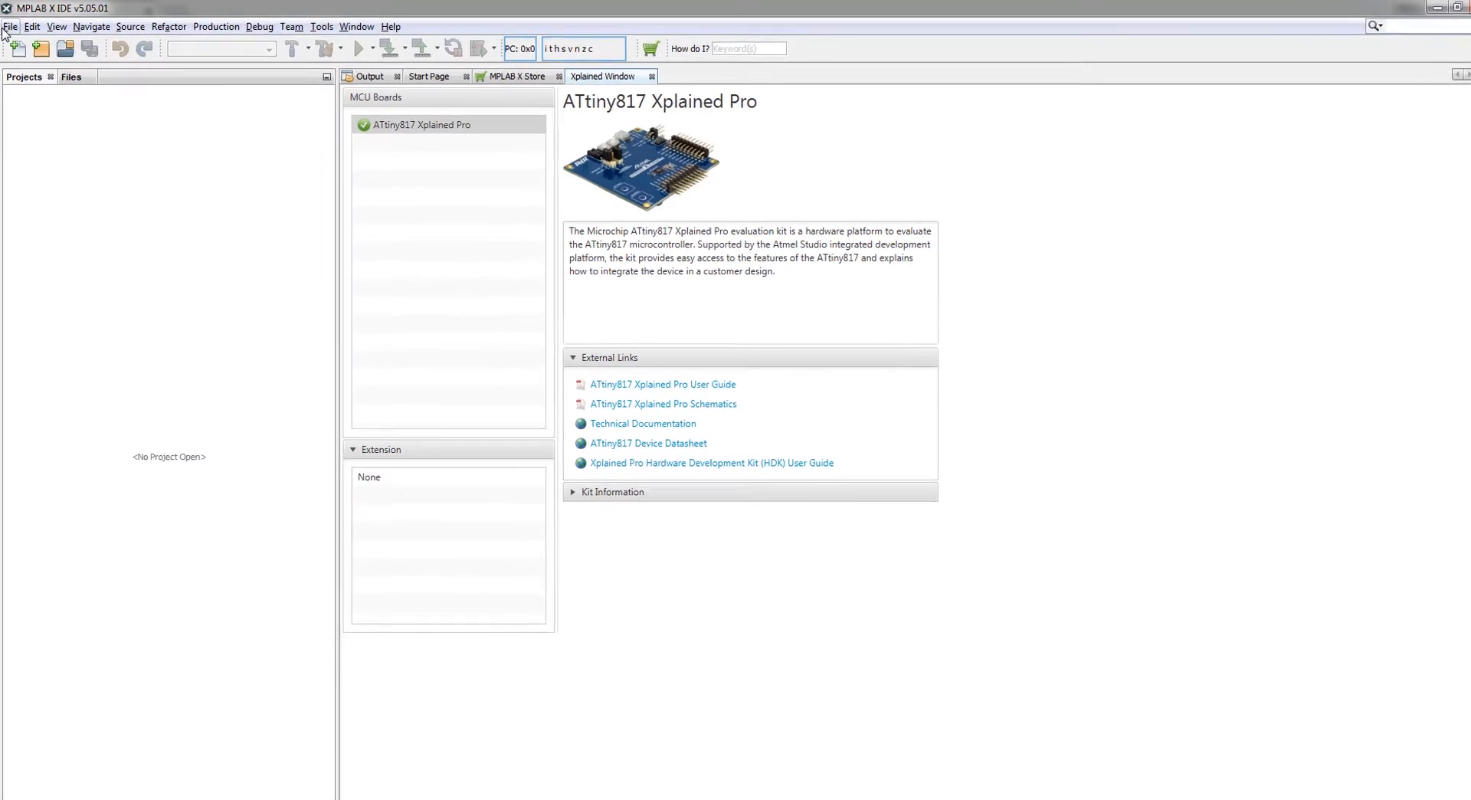
Start a START MPLAB project import using ATtiny817-Xpro-touch-project.atzip and continue to device selection.
left_click(11, 26)
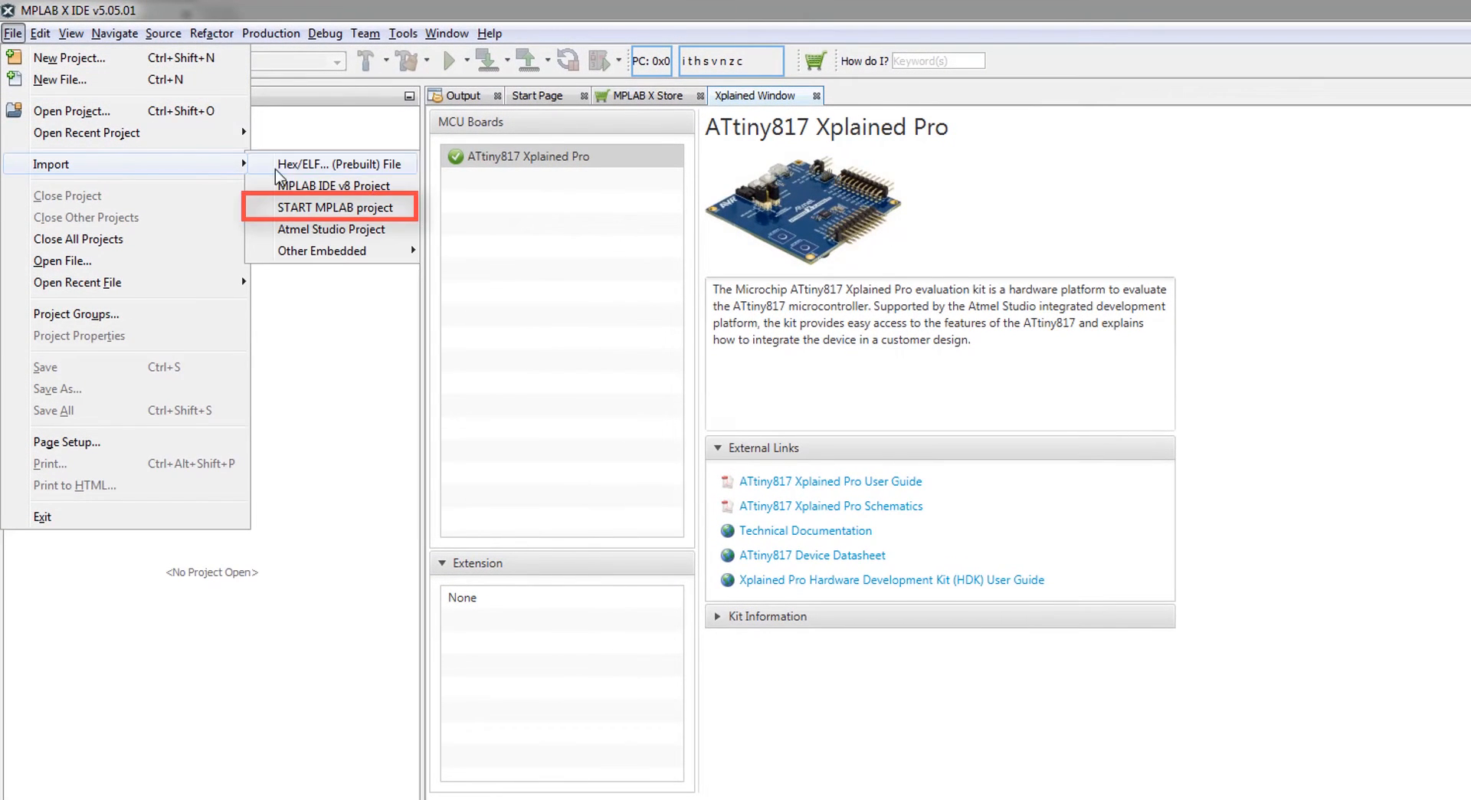
left_click(331, 207)
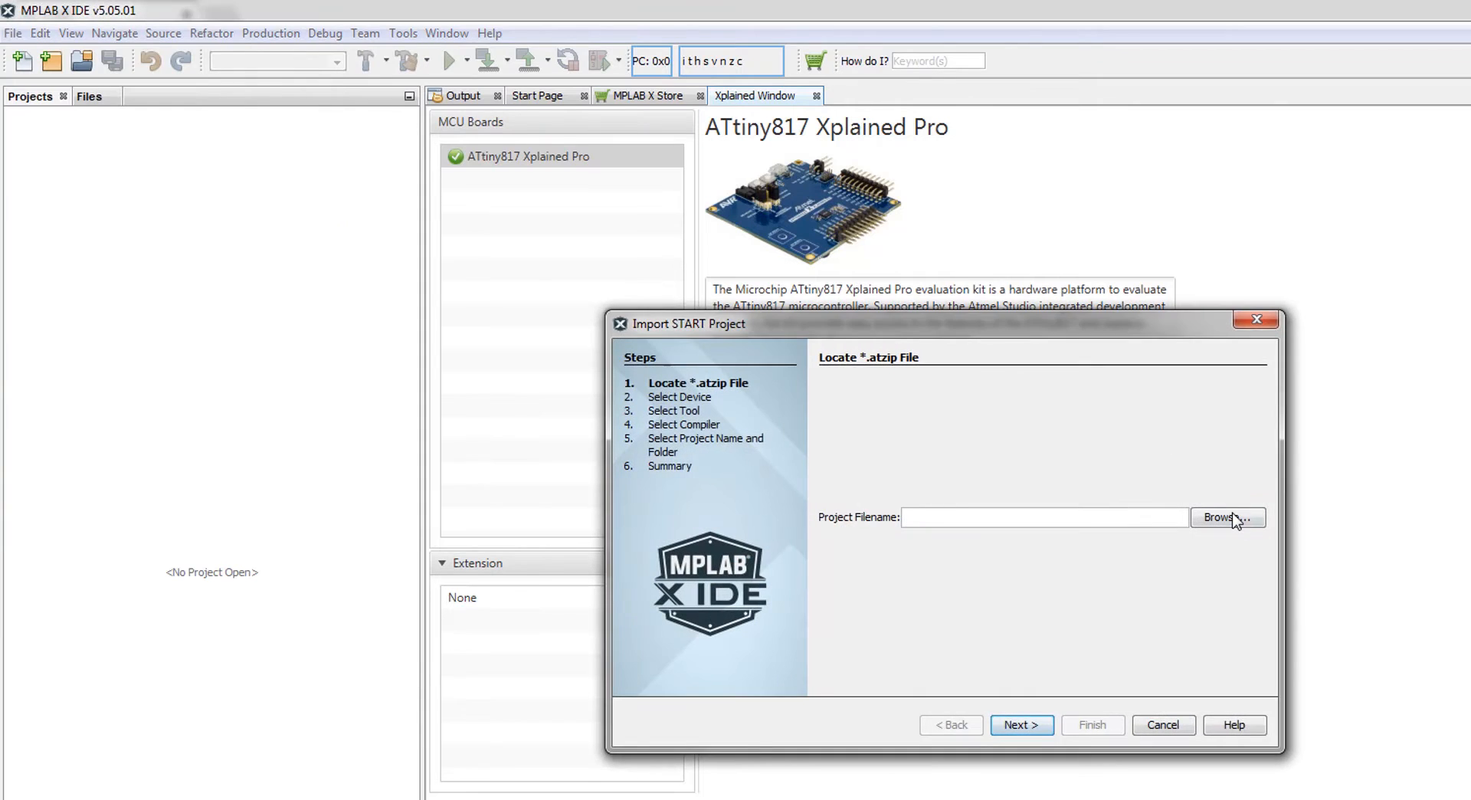
left_click(1226, 517)
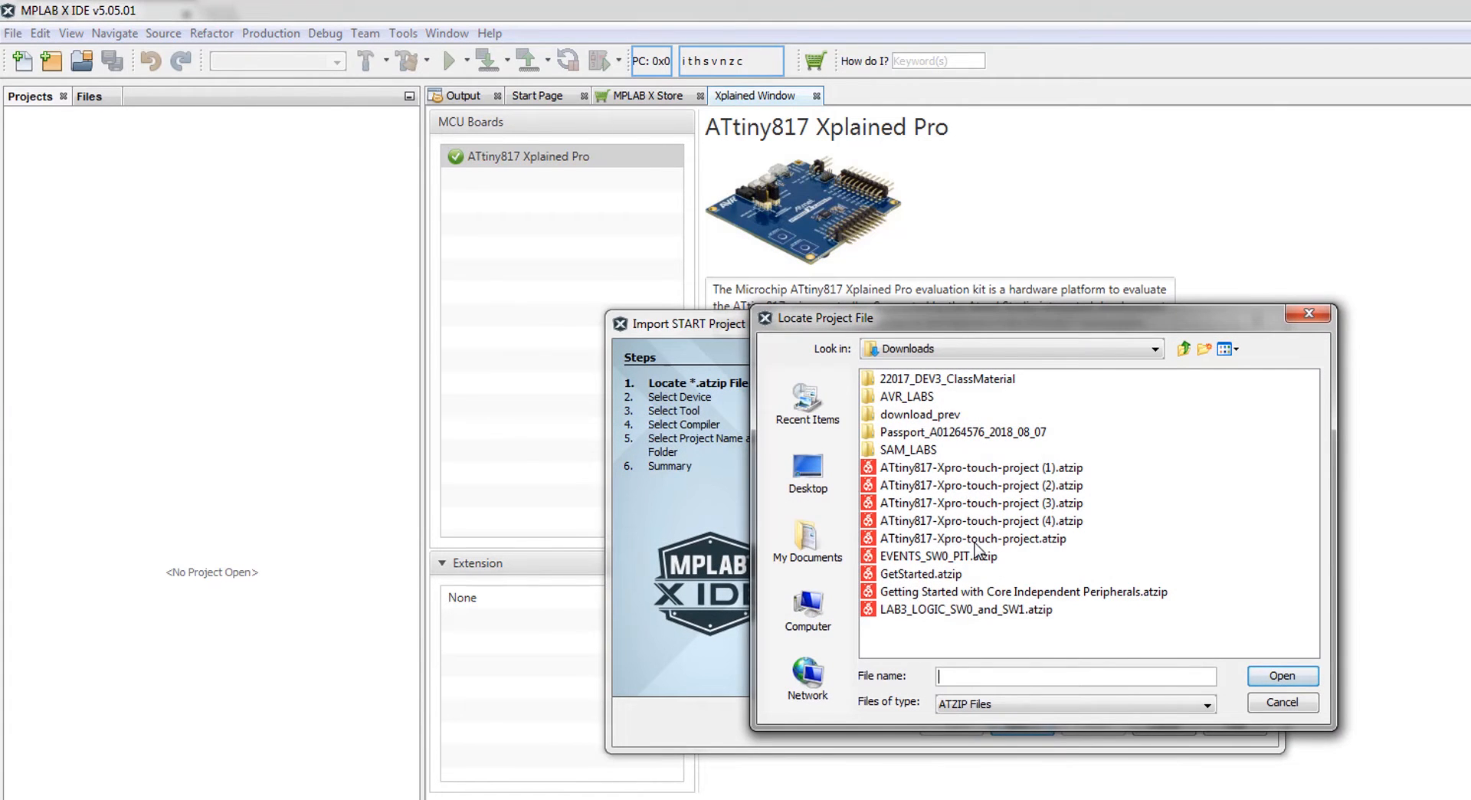
left_click(1280, 676)
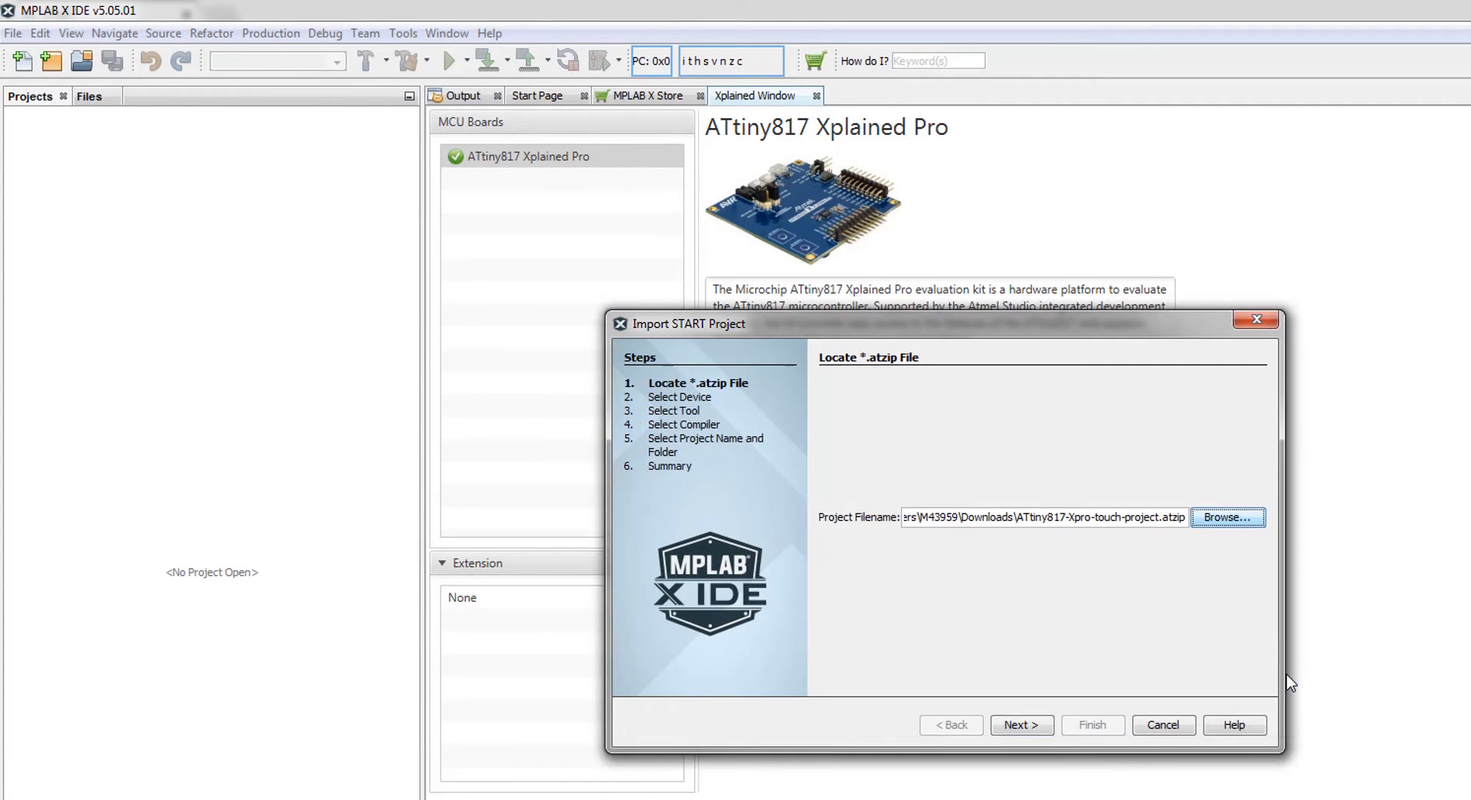
left_click(1023, 725)
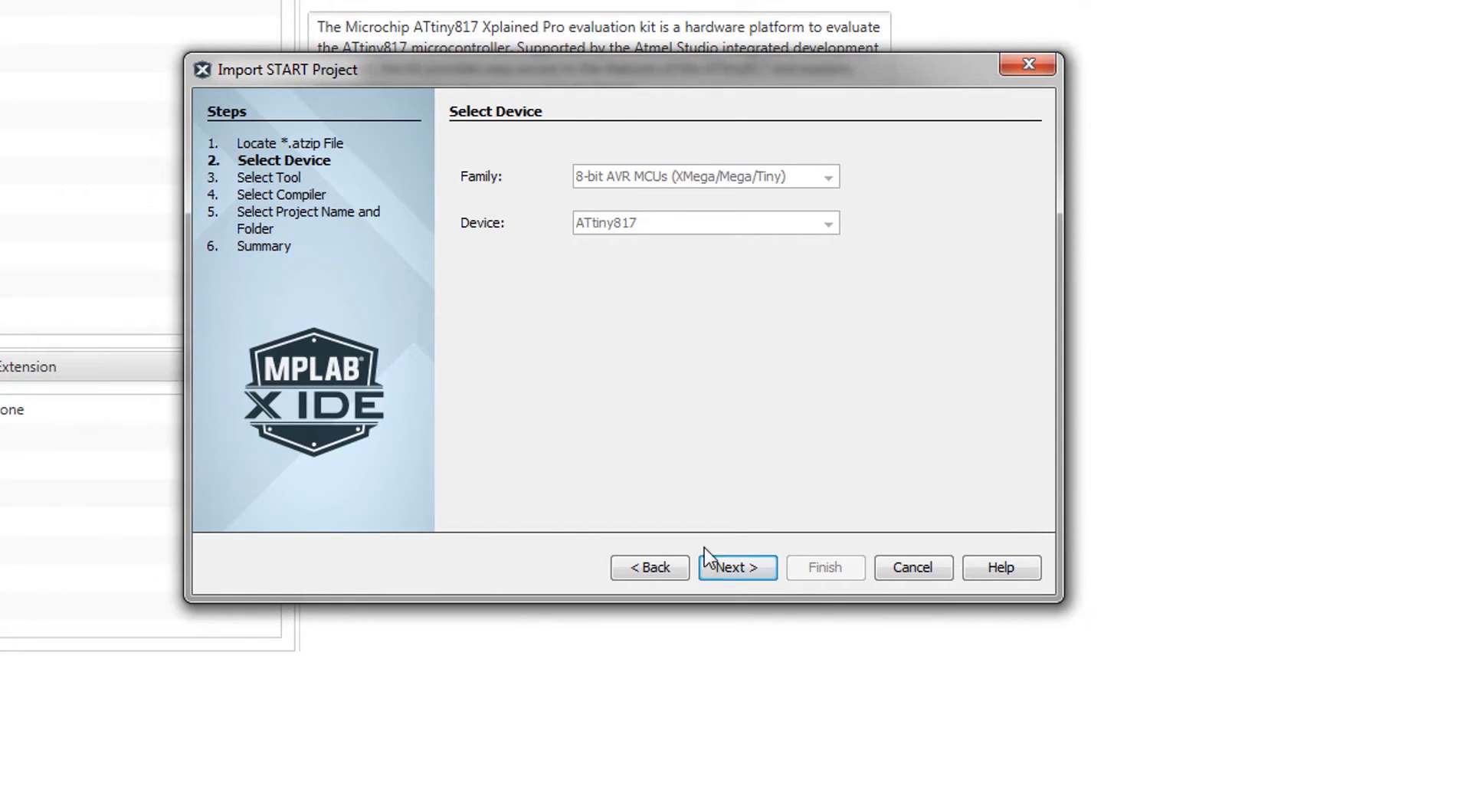
Keep the EDBG kit and choose the AVR v5.4.0 toolchain for the imported project.
left_click(737, 567)
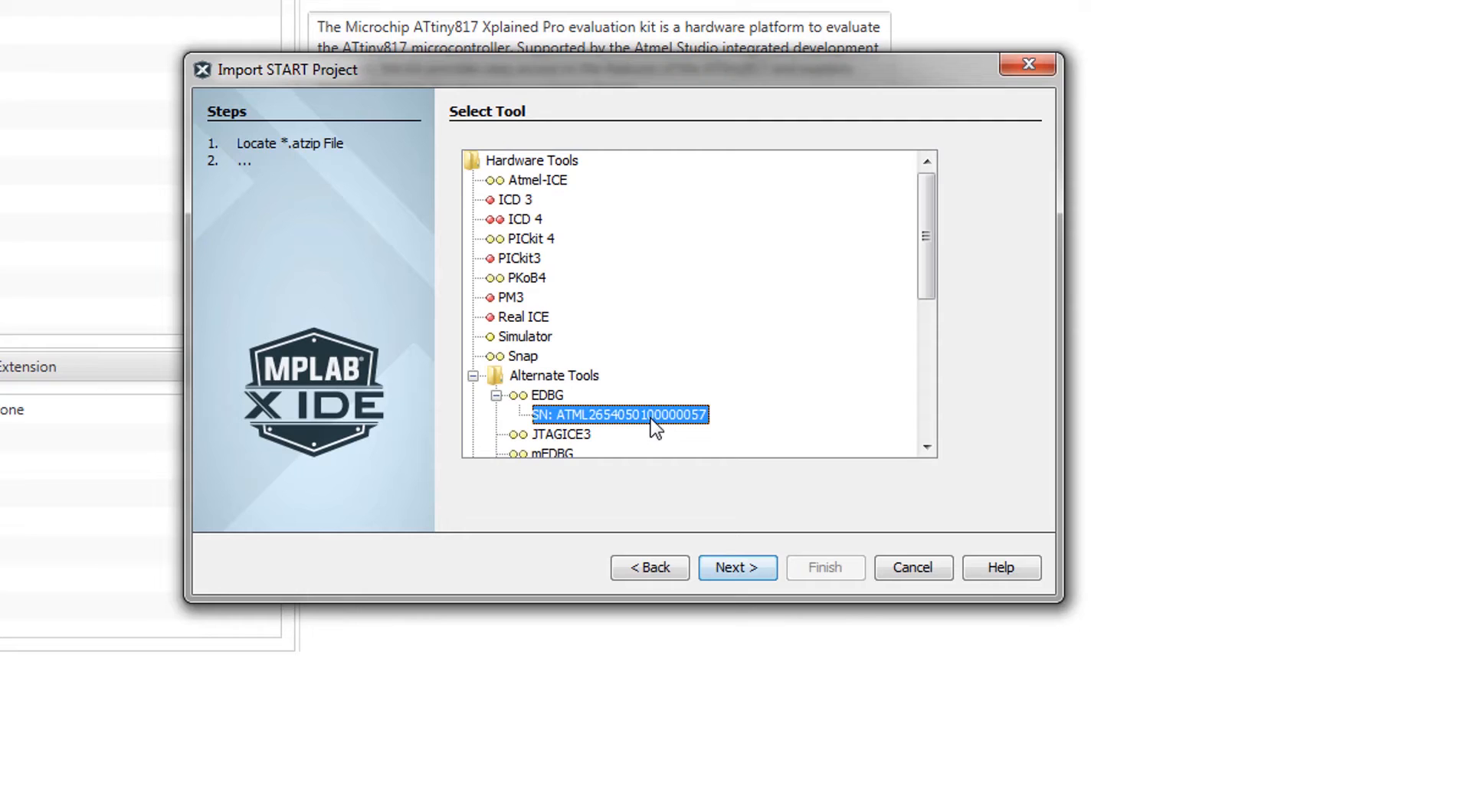
left_click(737, 567)
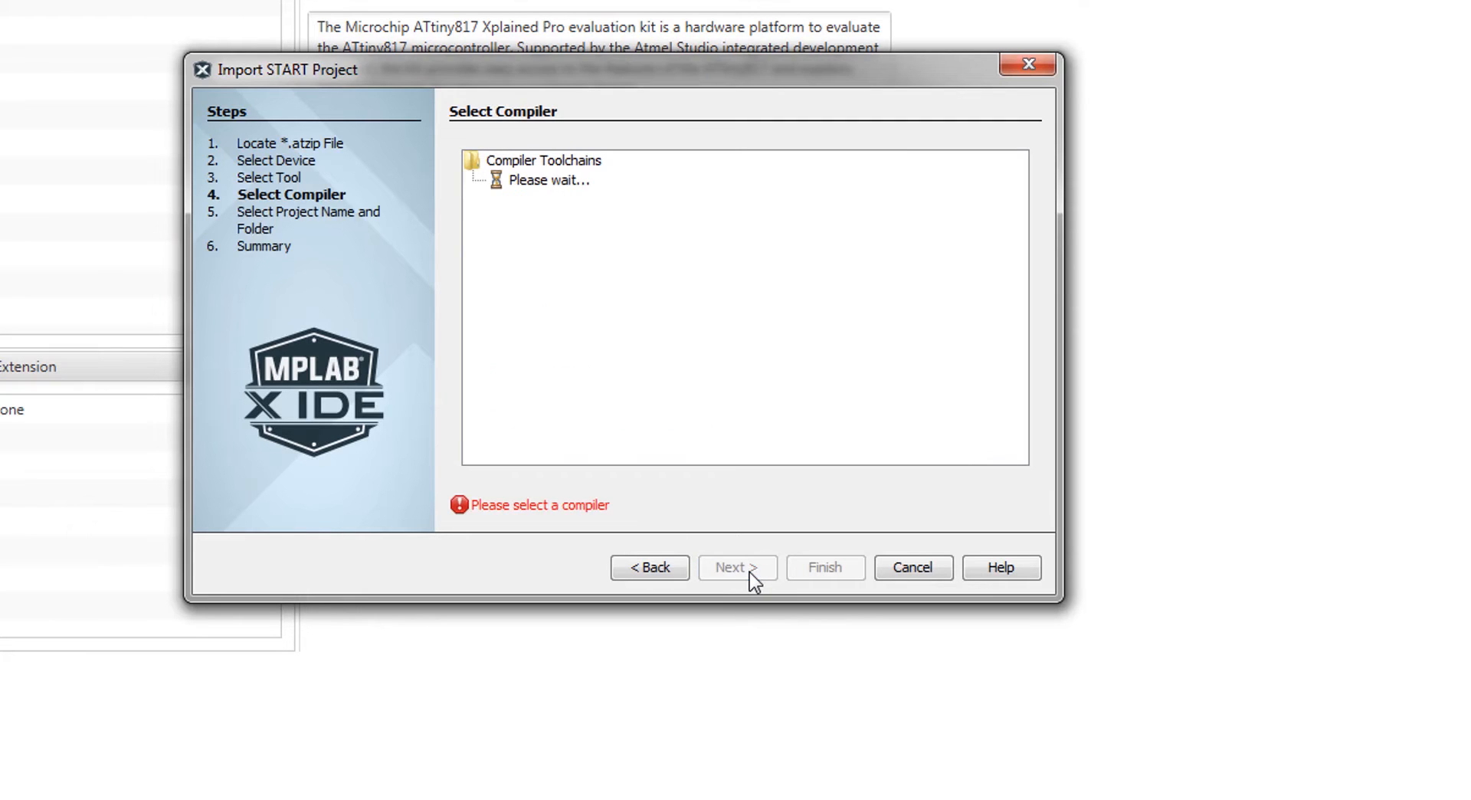
left_click(733, 199)
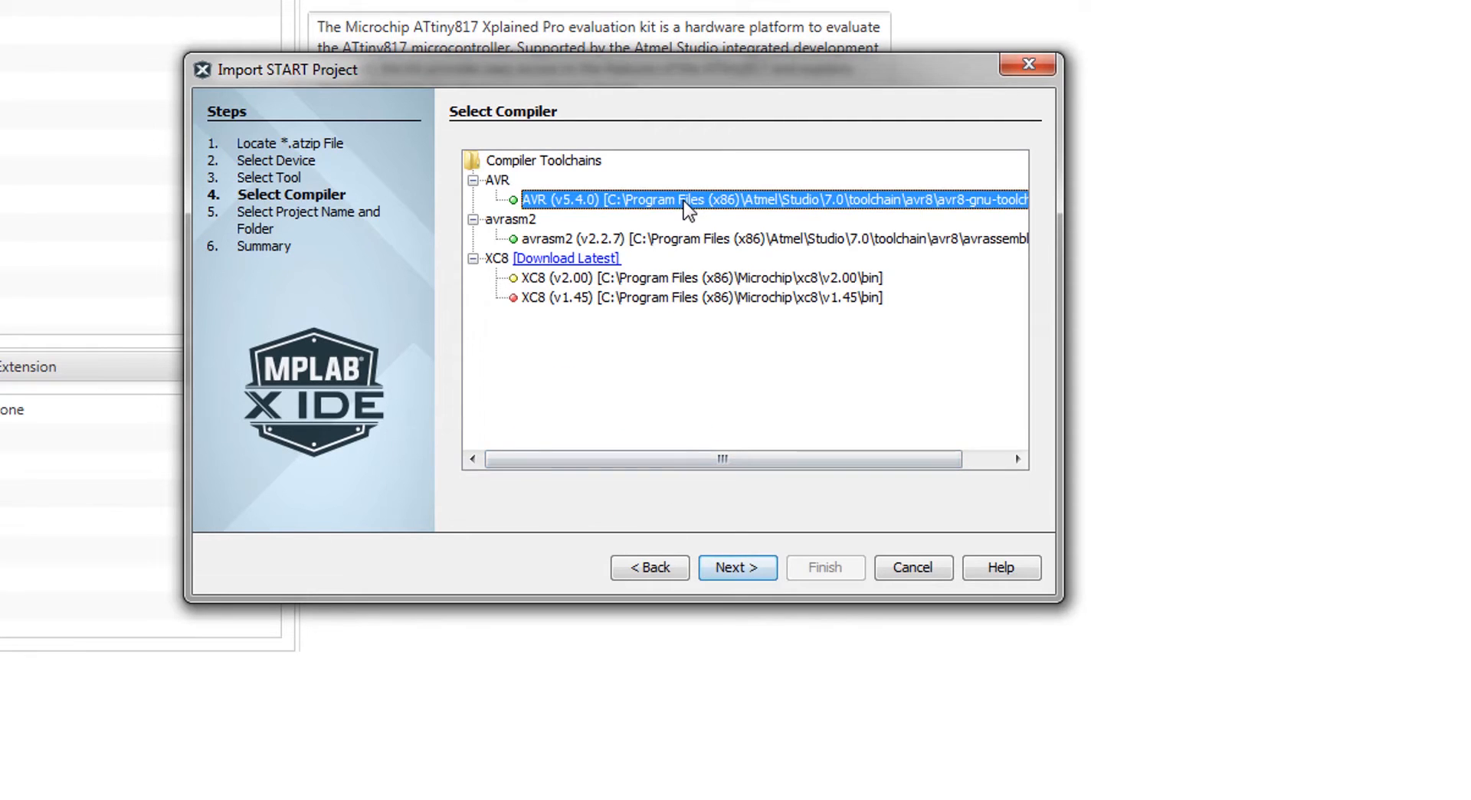
left_click(737, 567)
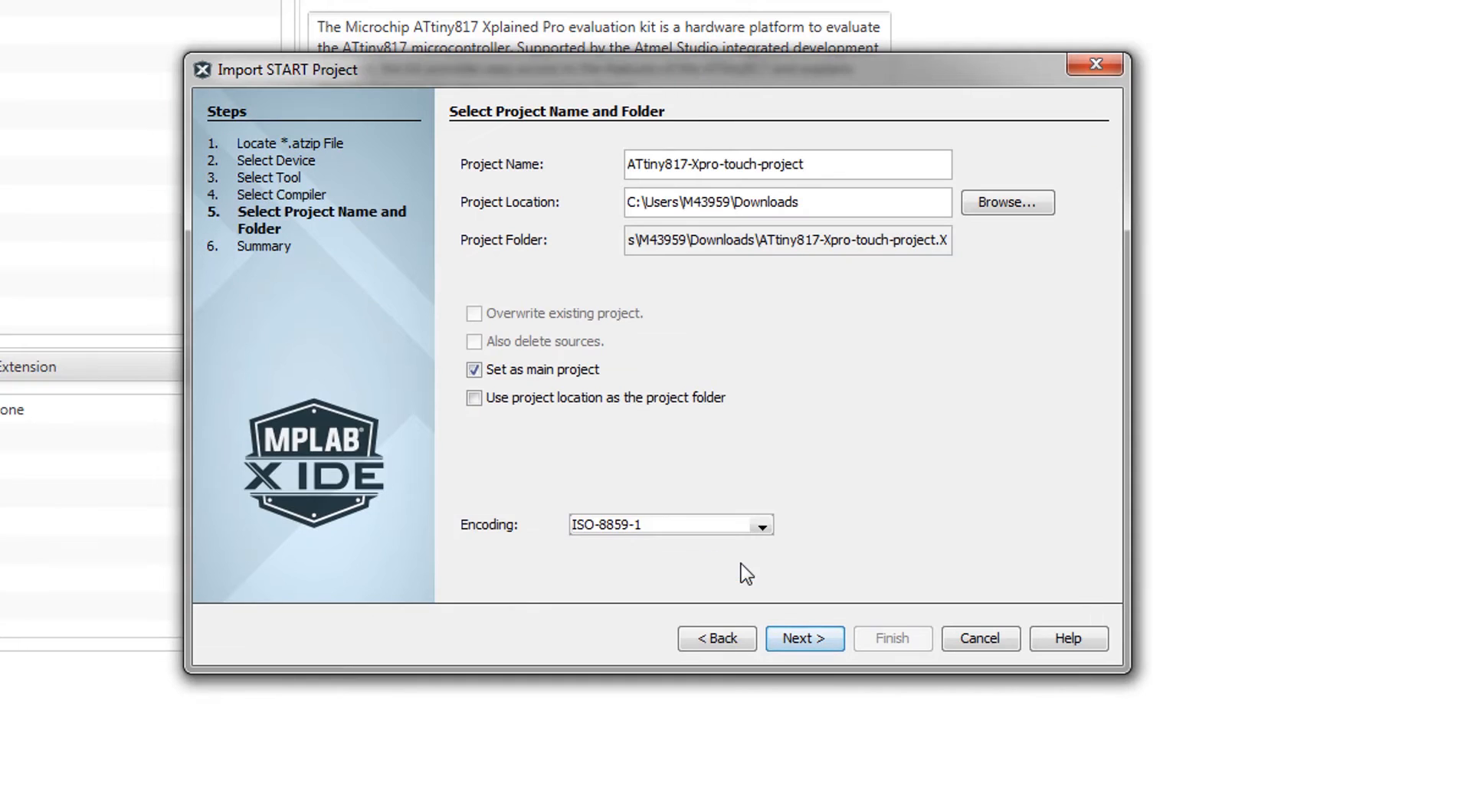
Place the project in C:\MPLABX as ATtiny817-Xpro-touch-project2 and finish the import.
left_click(1007, 202)
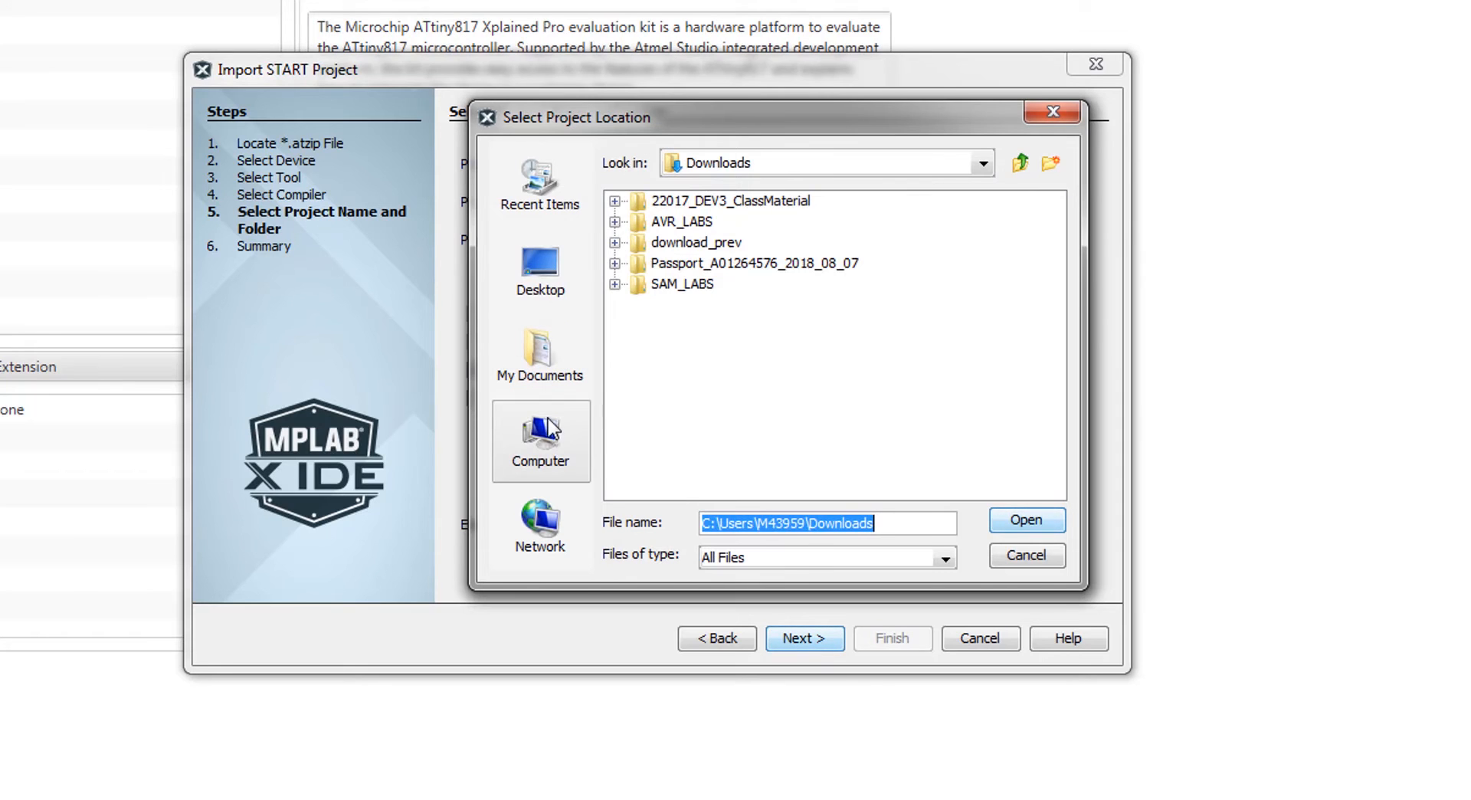
left_click(539, 441)
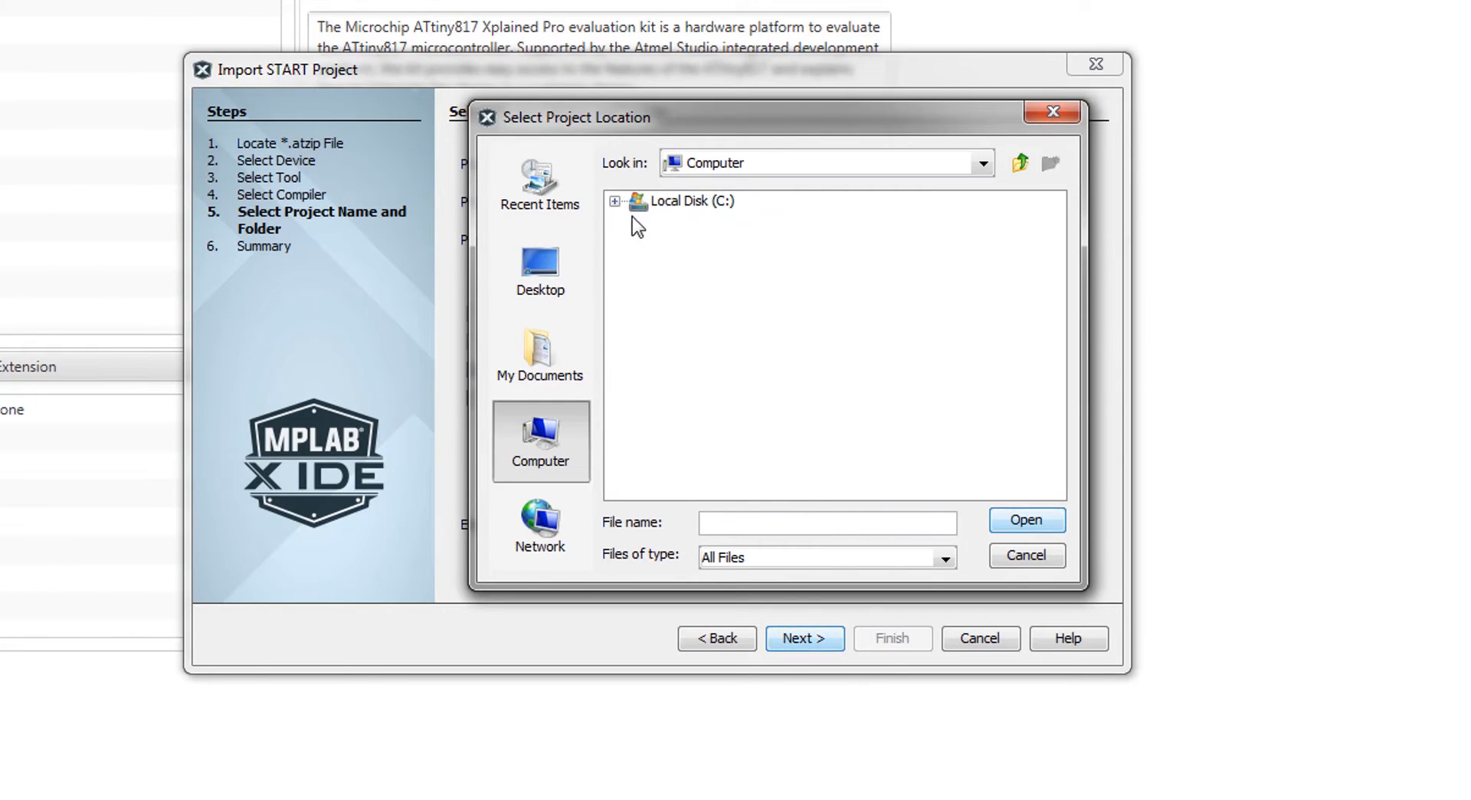
left_click(616, 200)
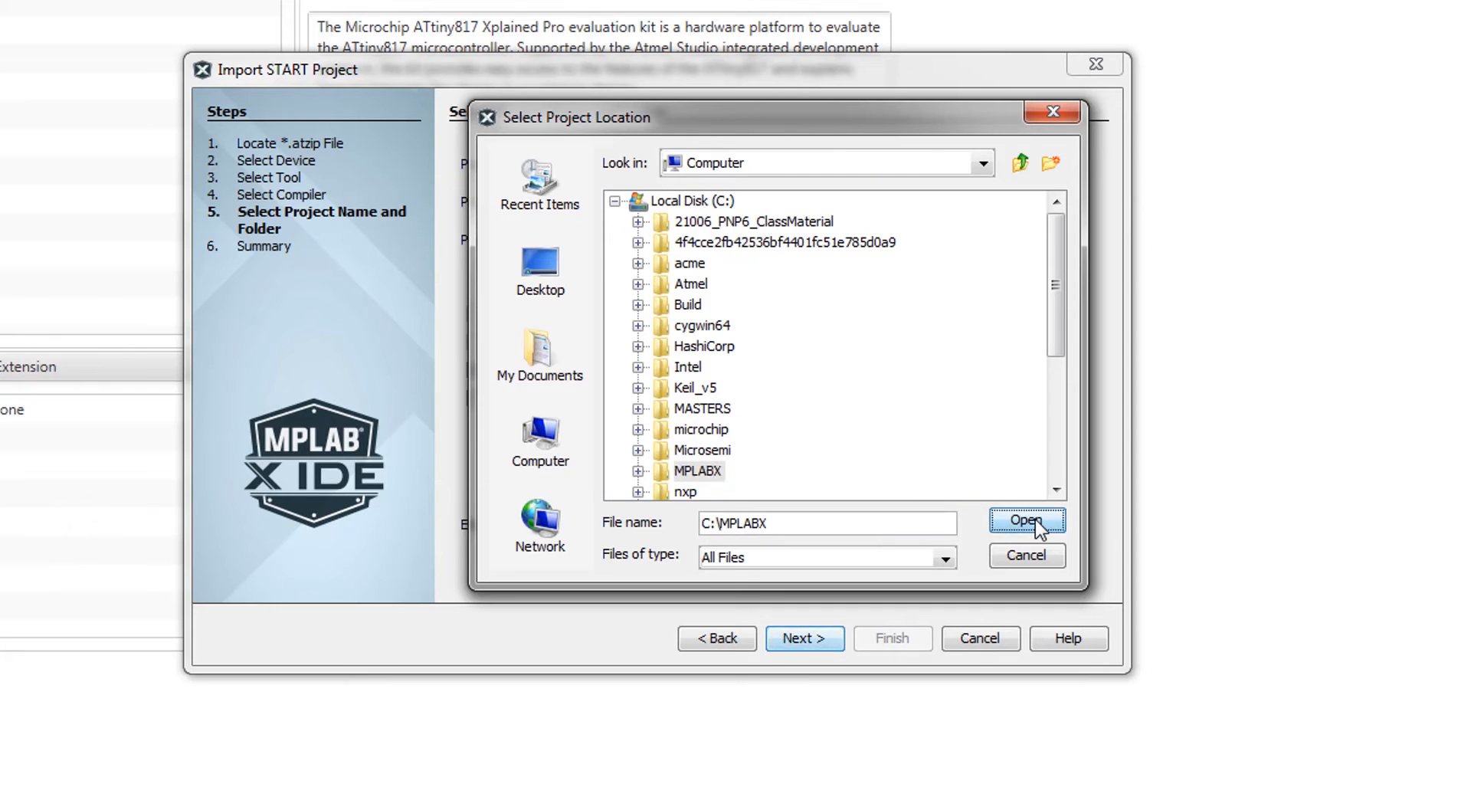
left_click(1025, 521)
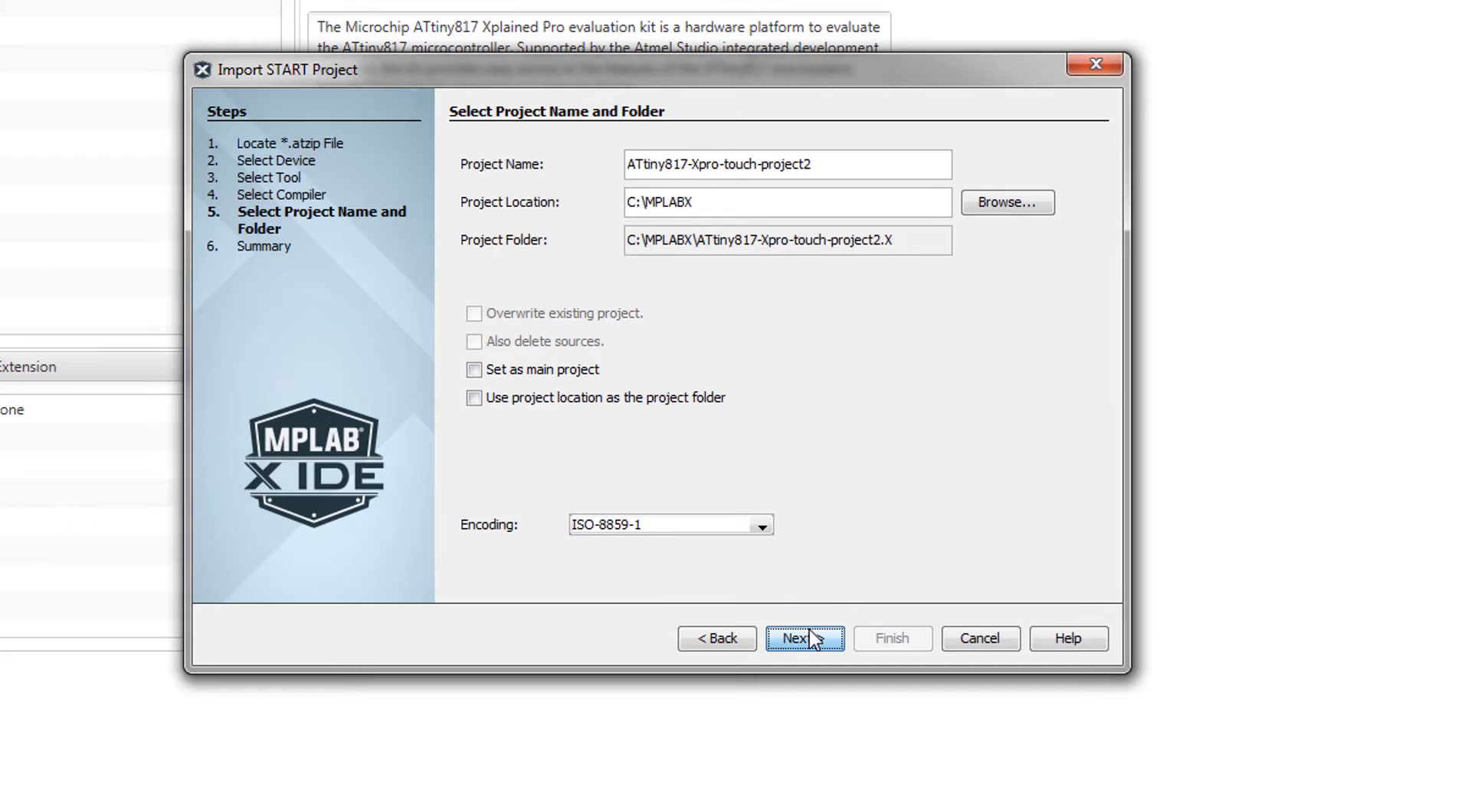
left_click(798, 637)
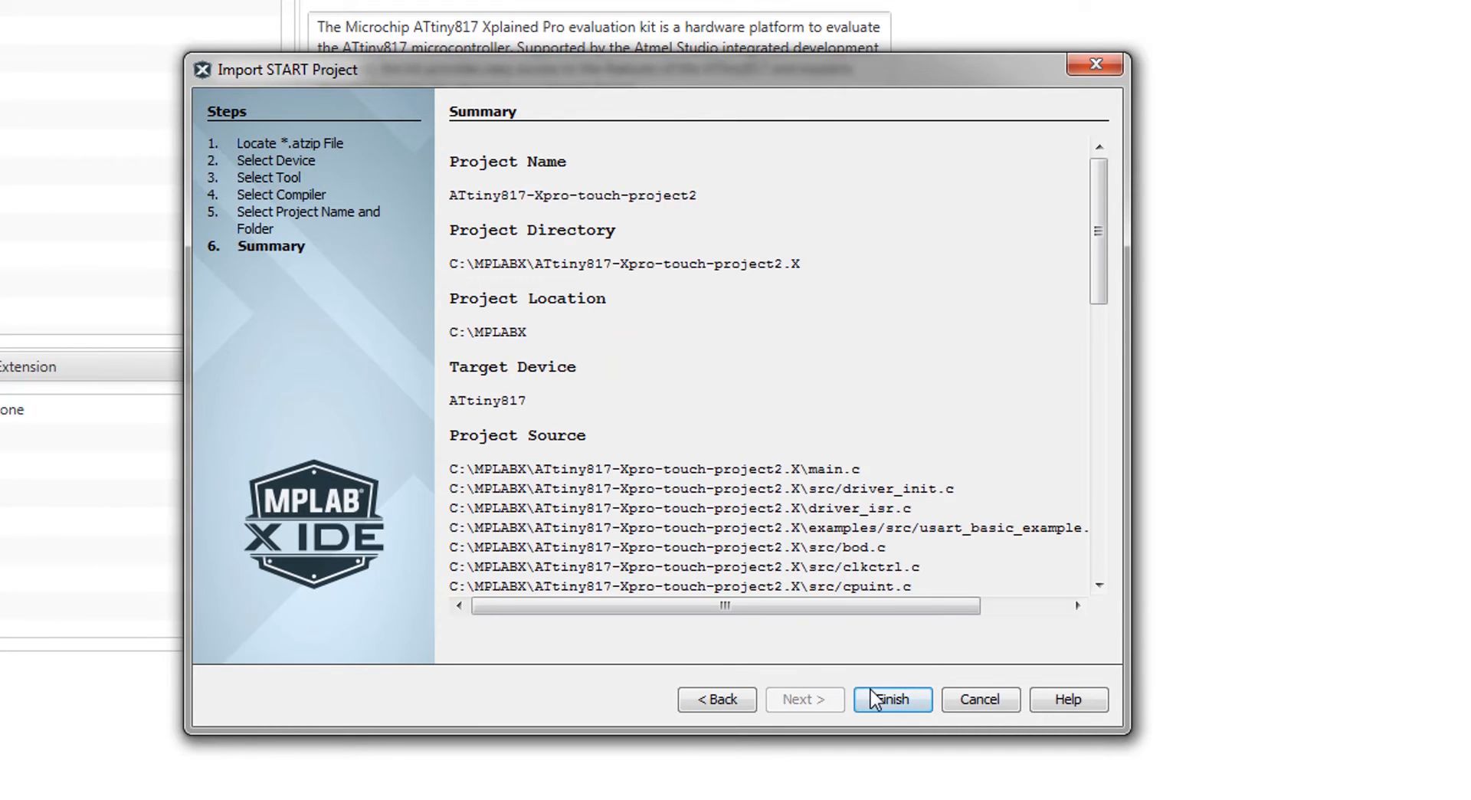
left_click(891, 700)
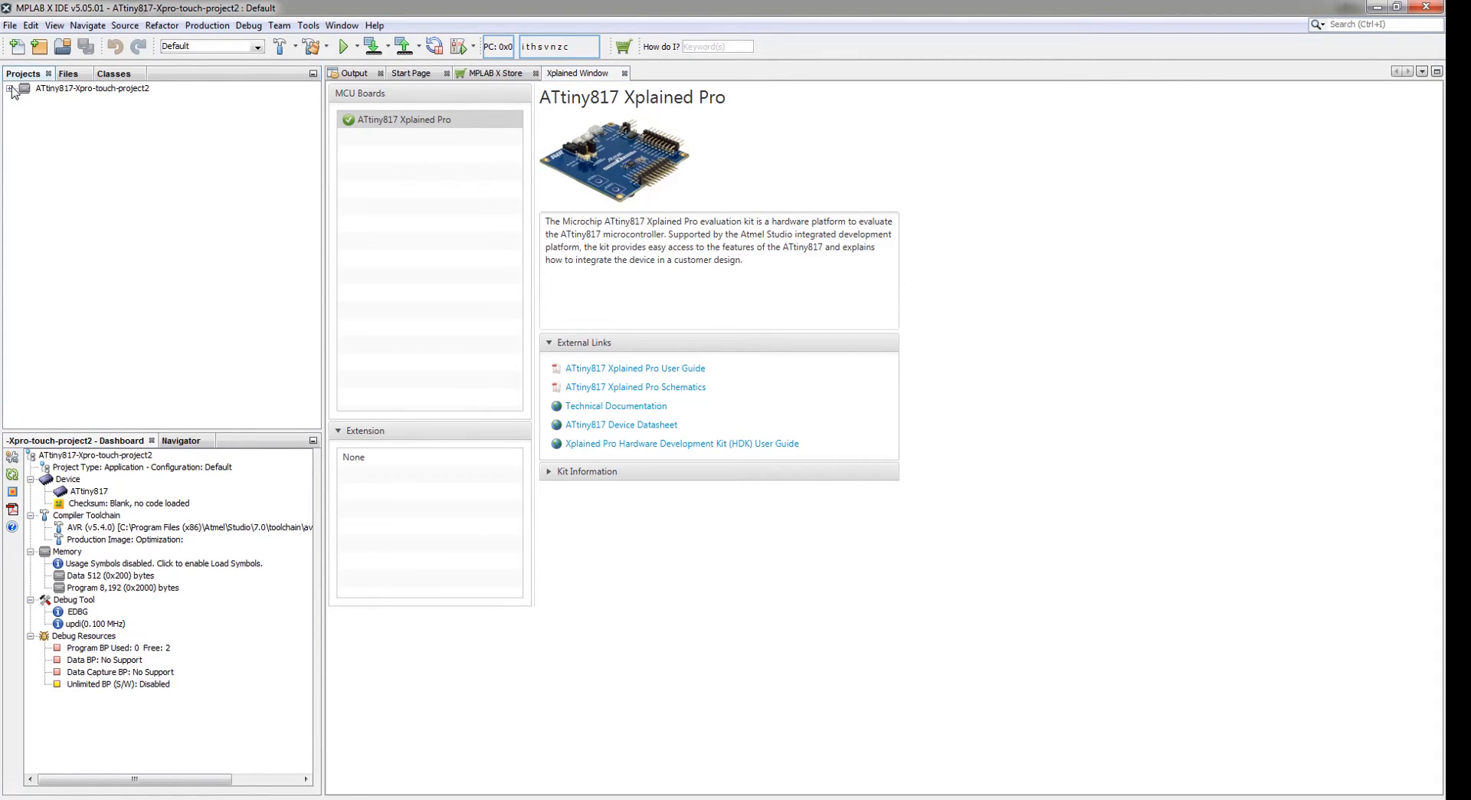
Make and program the touch project onto the board through the connected EDBG kit and view its output.
left_click(9, 89)
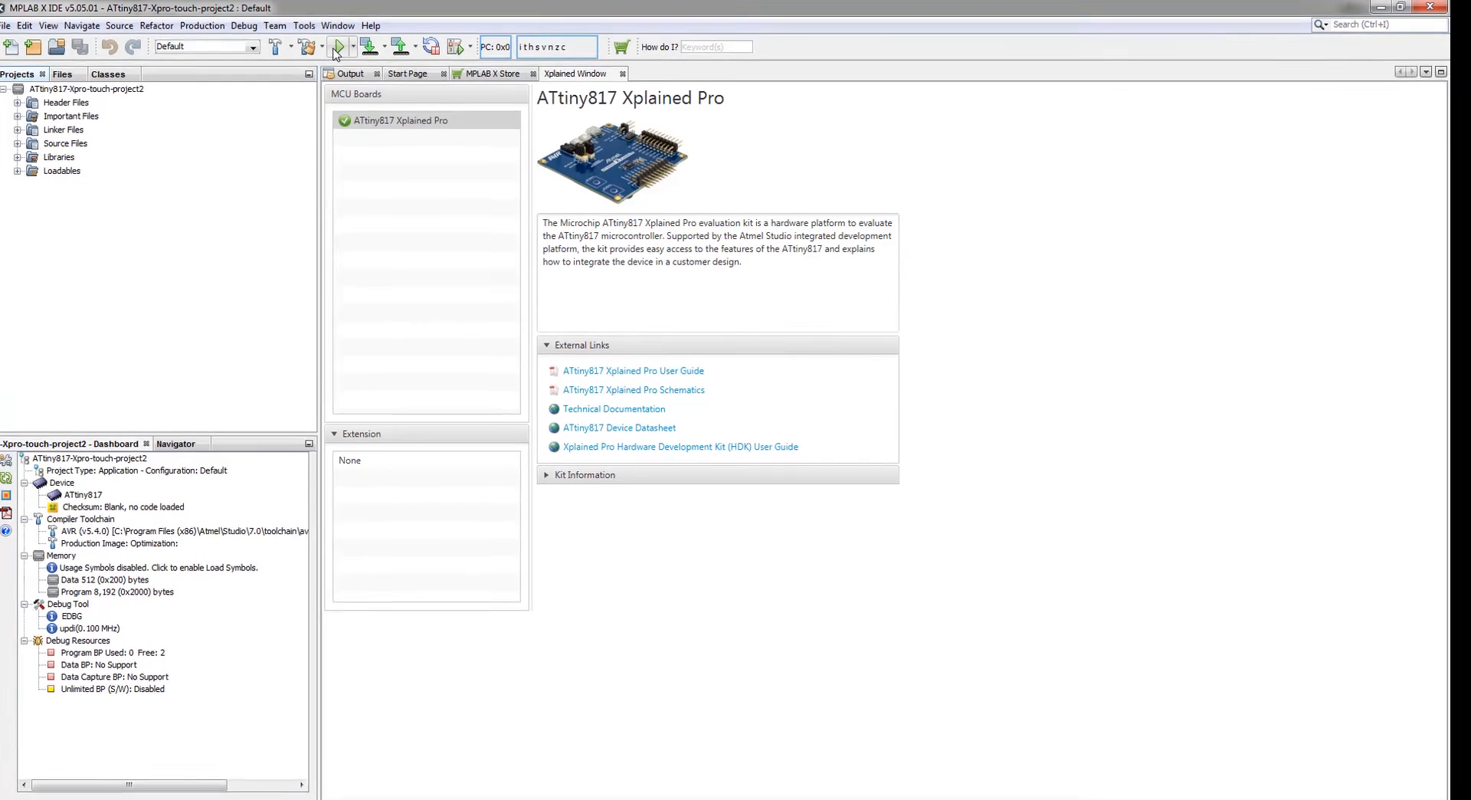
left_click(336, 48)
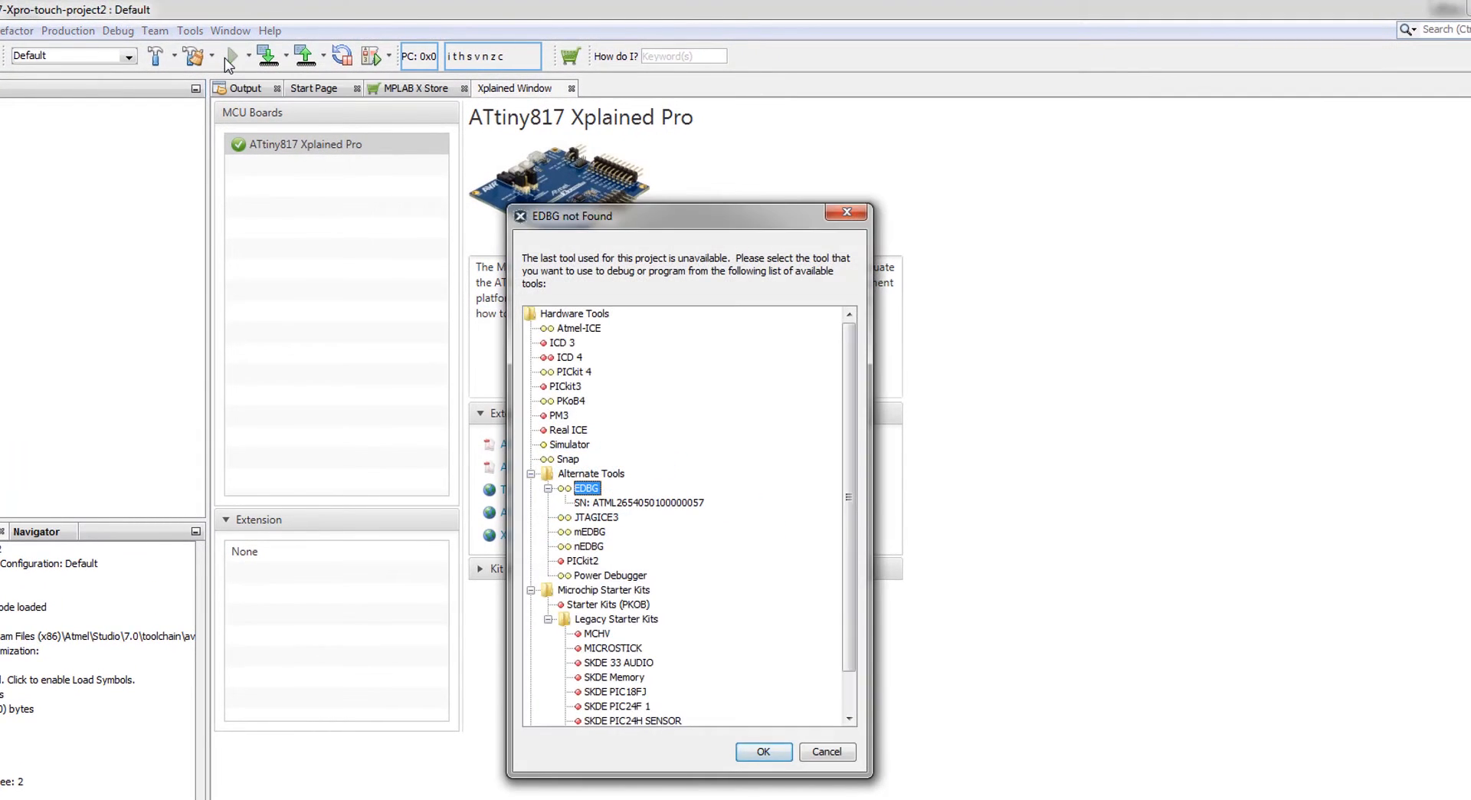
left_click(638, 501)
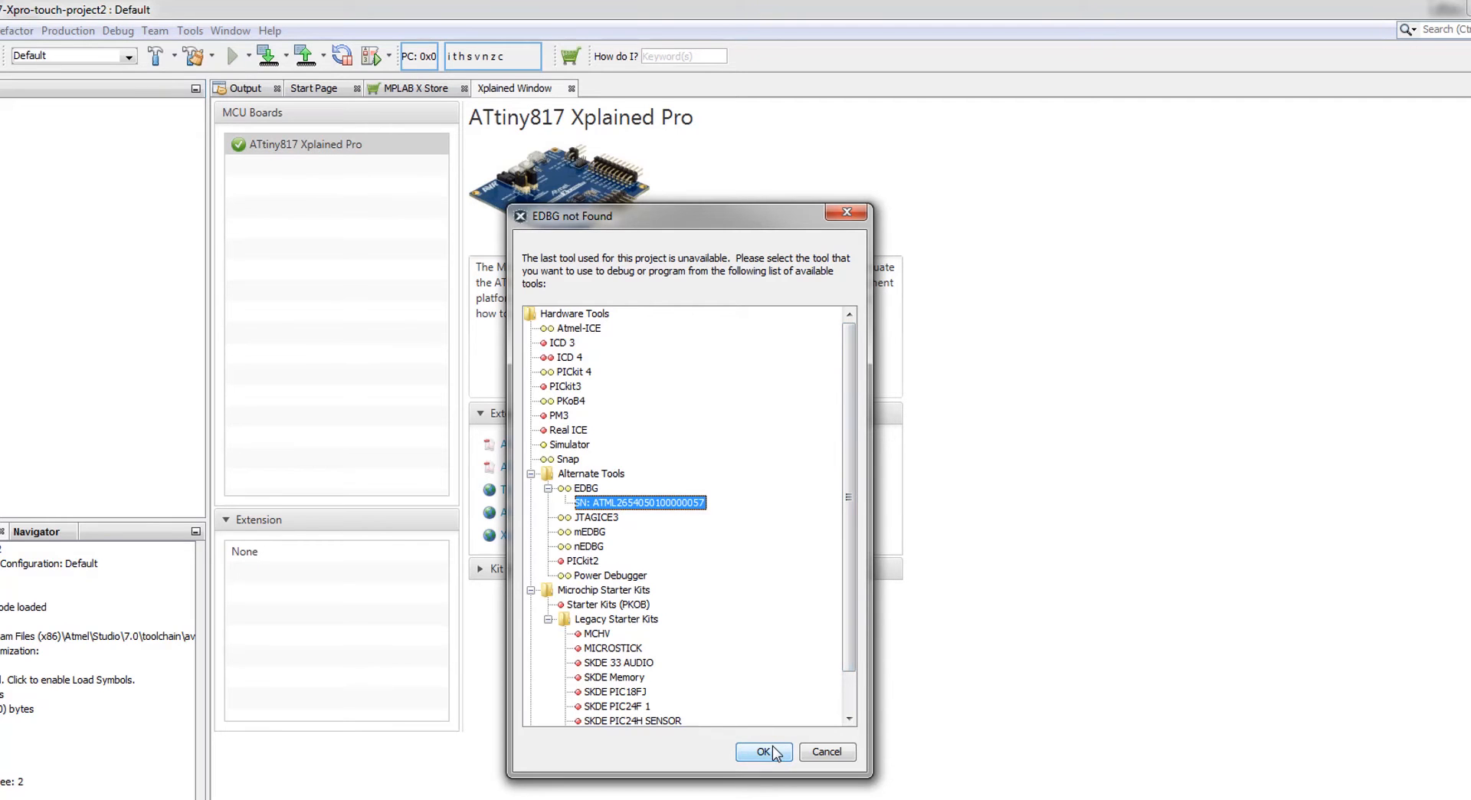
left_click(763, 751)
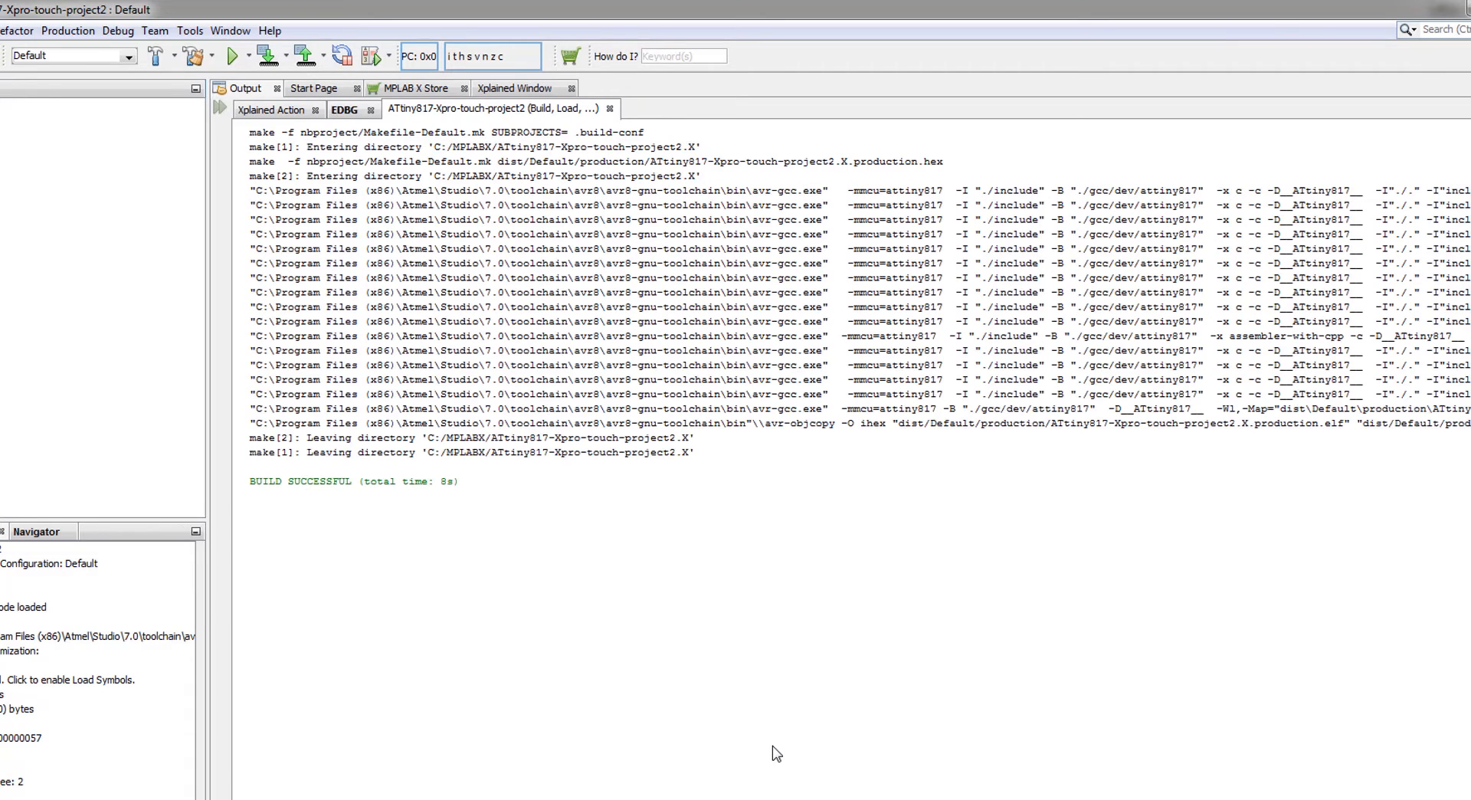
left_click(231, 55)
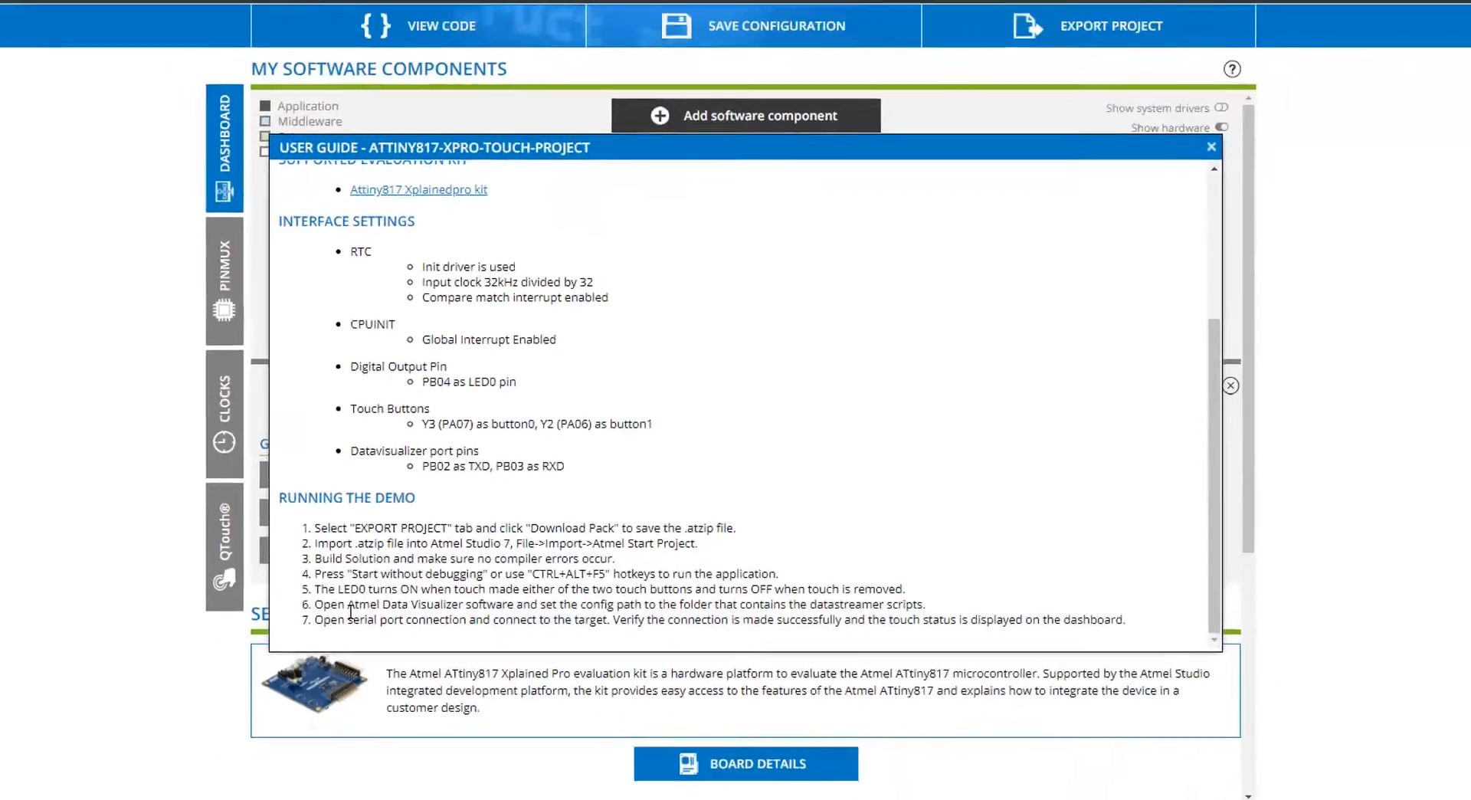
Review the project's Running the Demo steps in Atmel START and return to MPLAB X IDE.
left_click(17, 791)
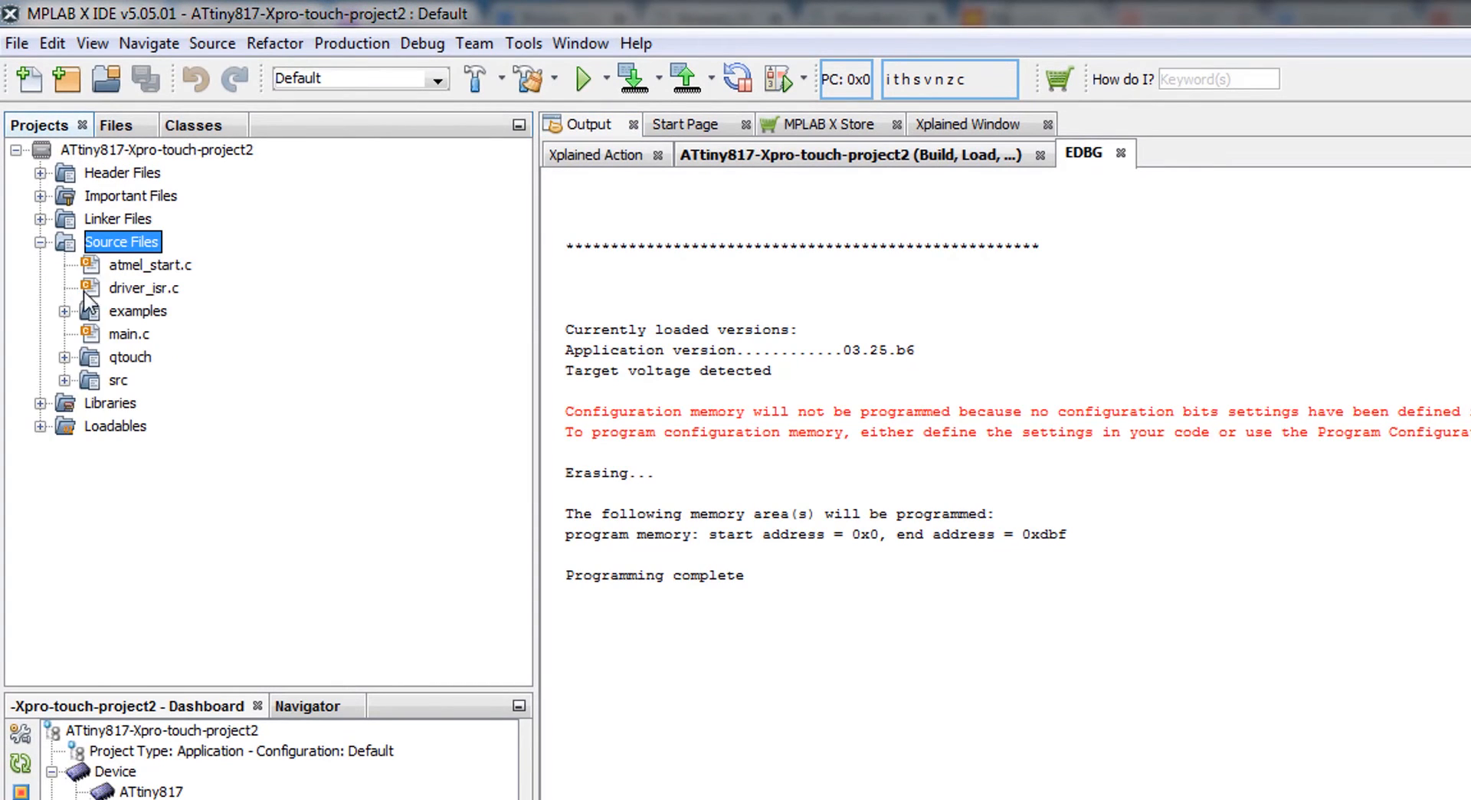
Locate qtouch > datastreamer in the project tree and load datastreamer_UART_avr.c in the editor.
left_click(130, 358)
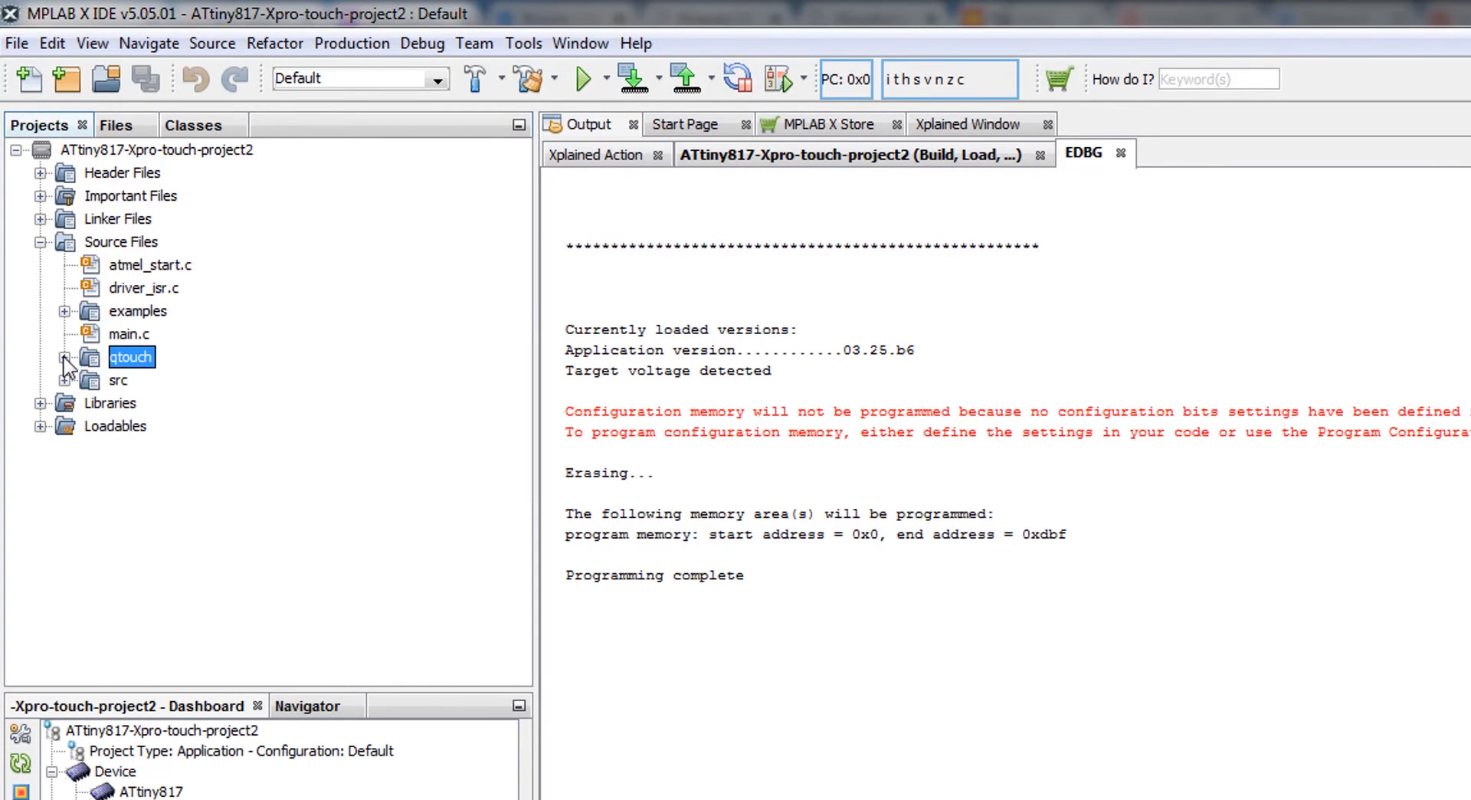
left_click(66, 362)
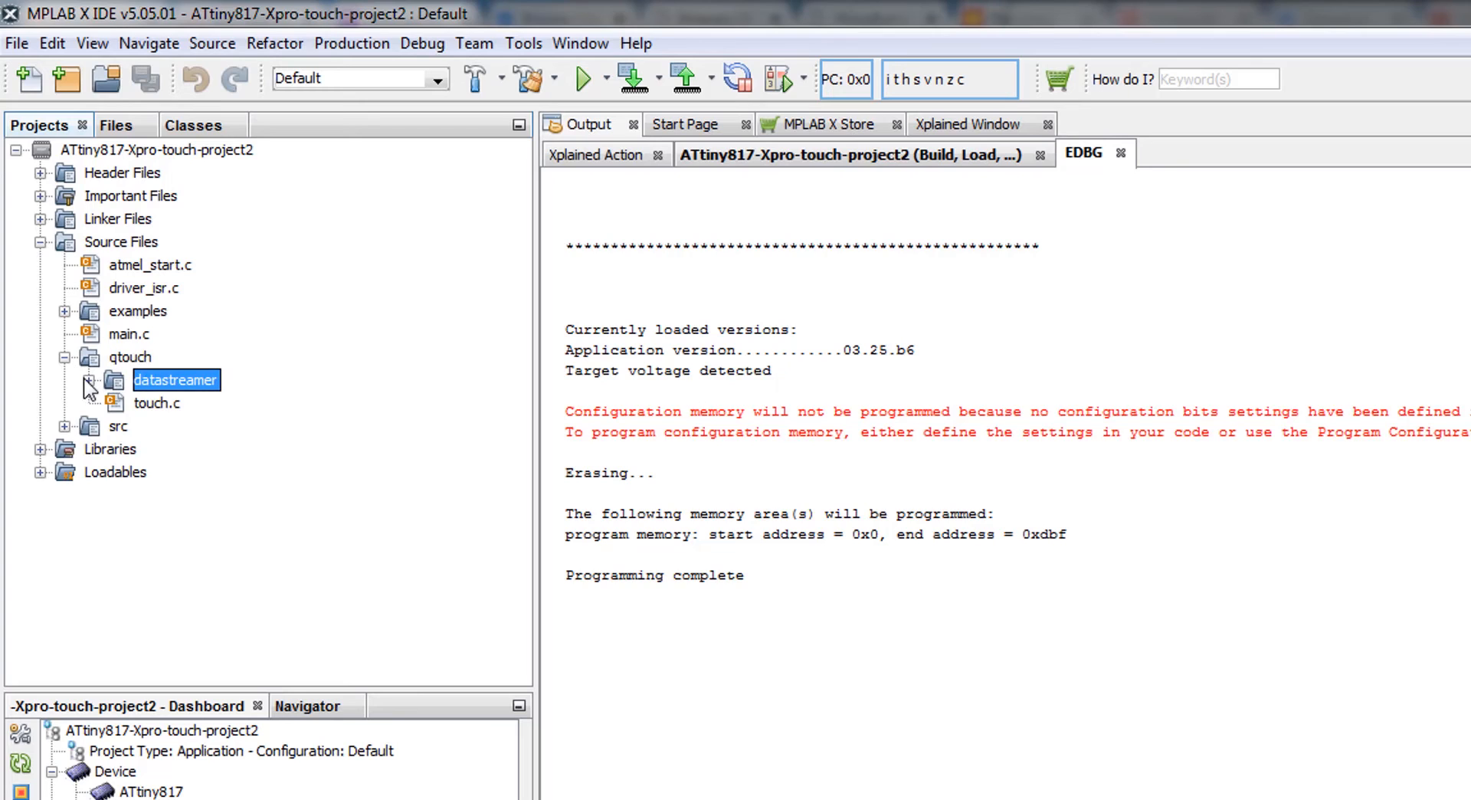
left_click(89, 380)
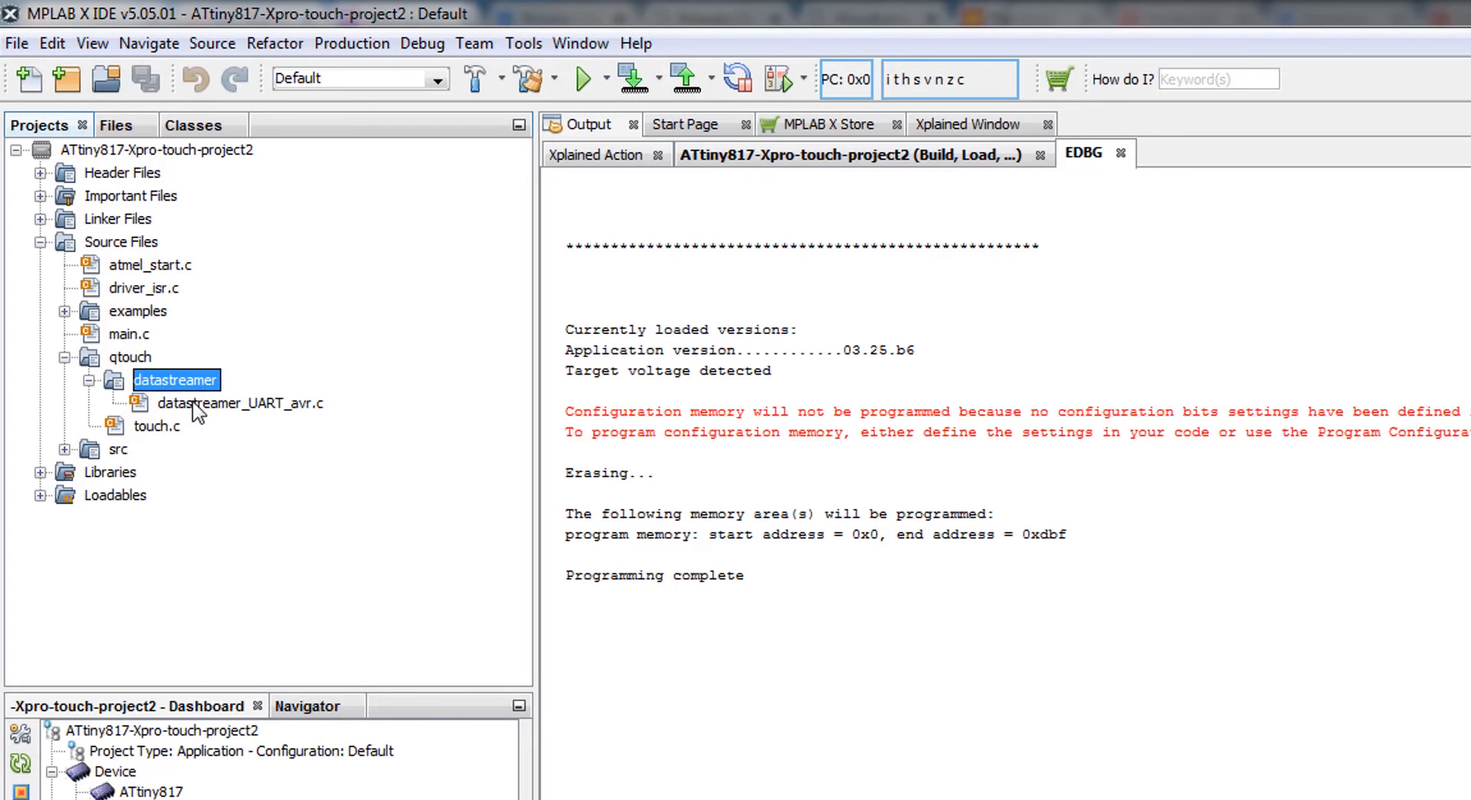
double_click(241, 403)
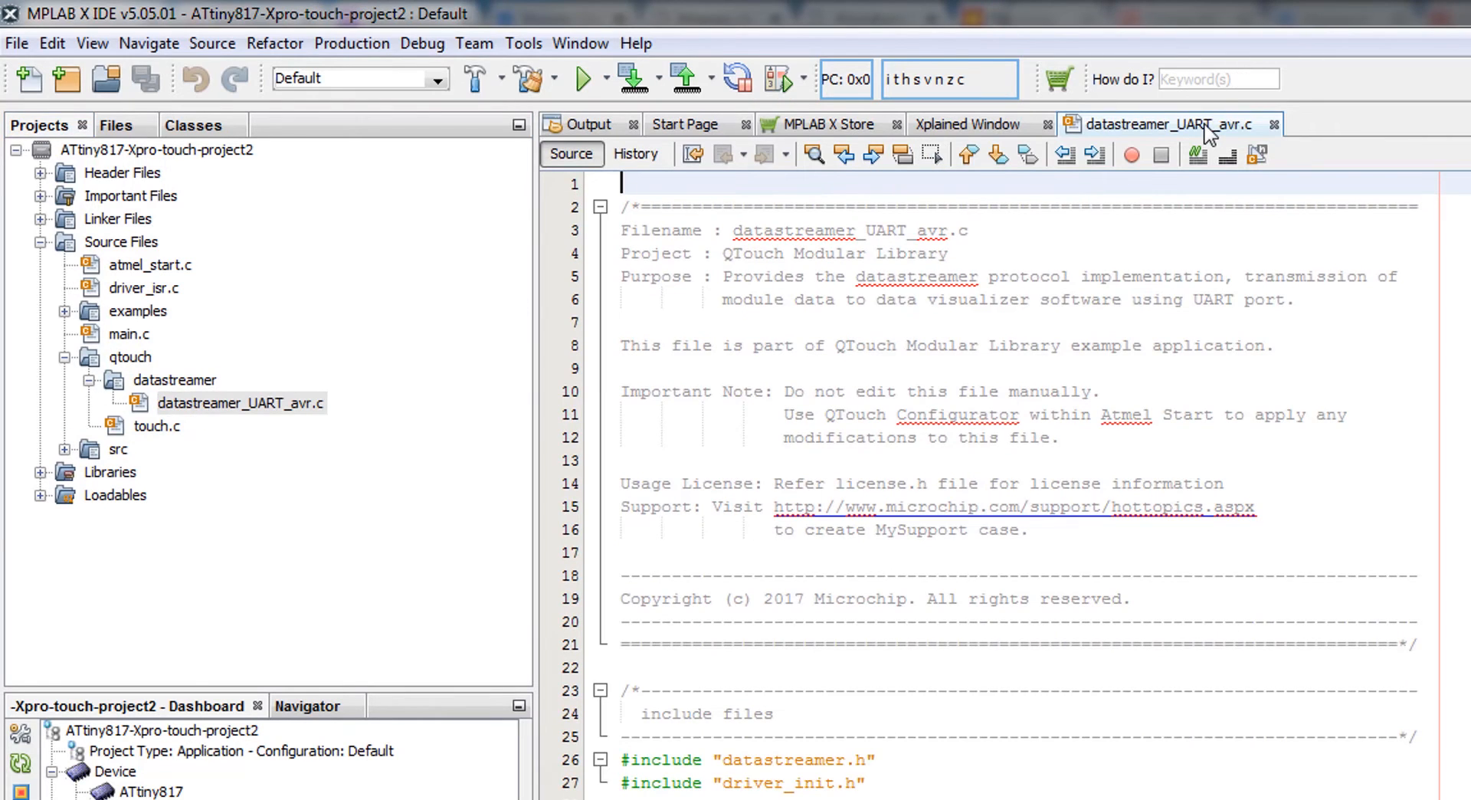
Show the datastreamer config files folder in Explorer and launch Data Visualizer.
right_click(1168, 125)
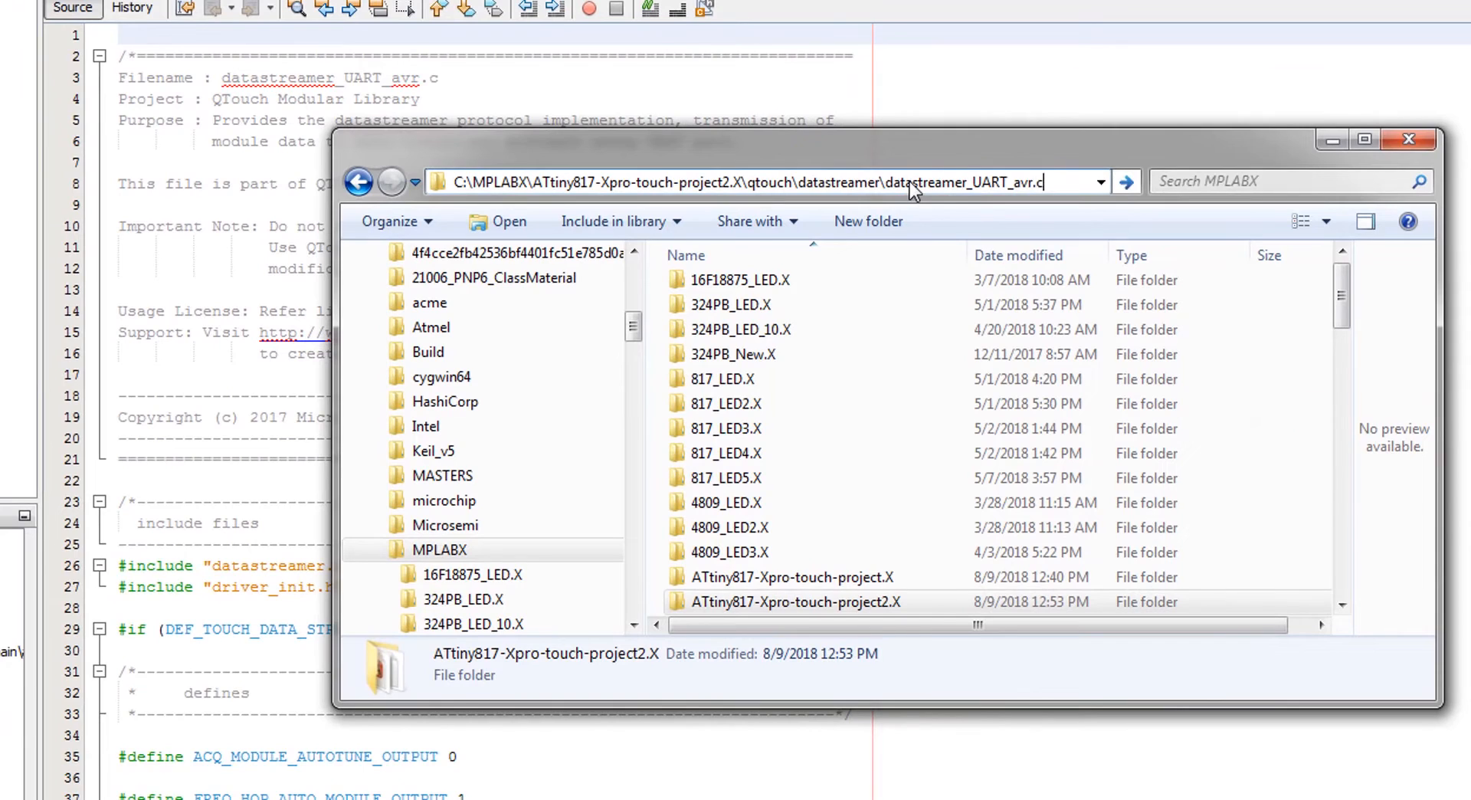
double_click(976, 182)
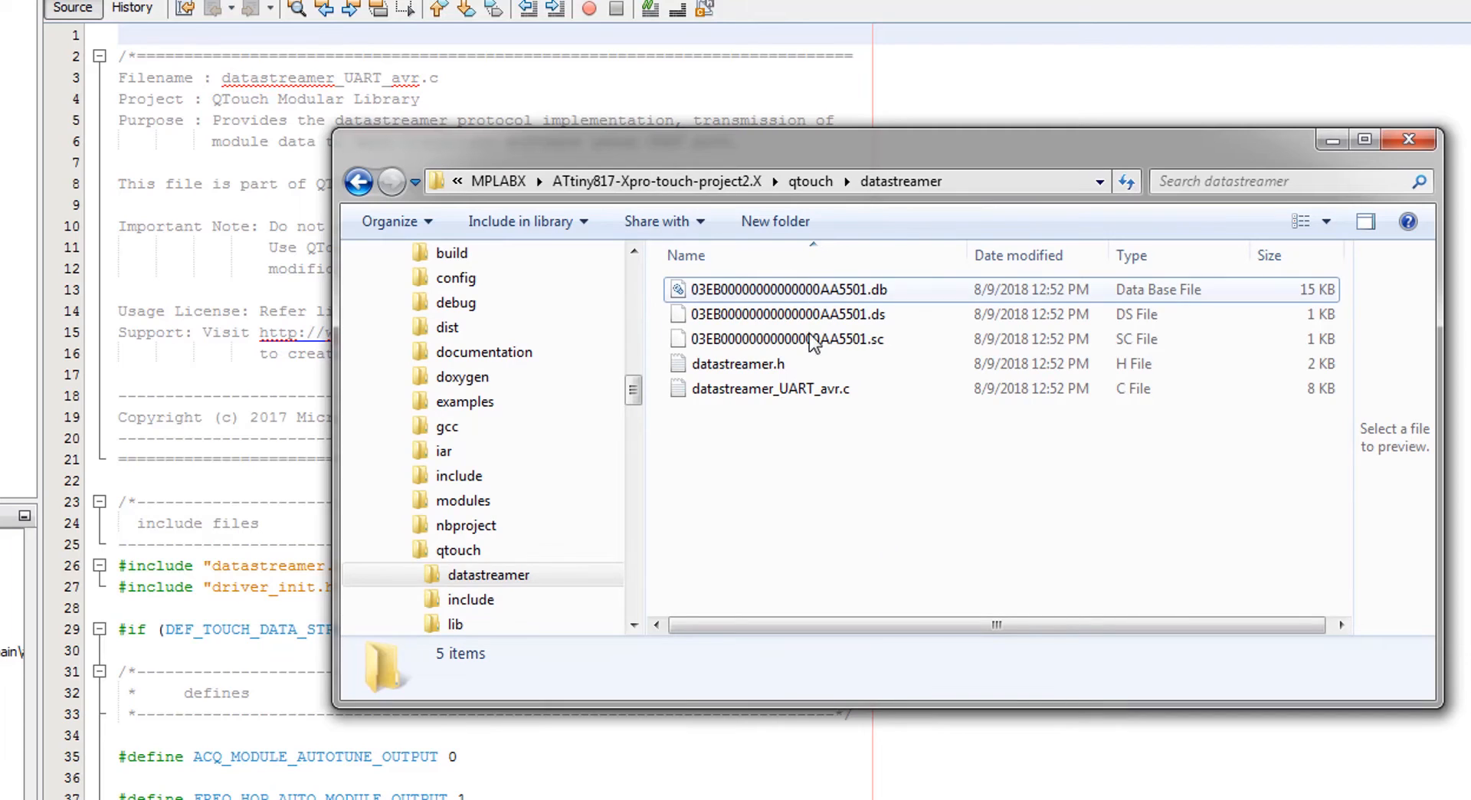
left_click(990, 182)
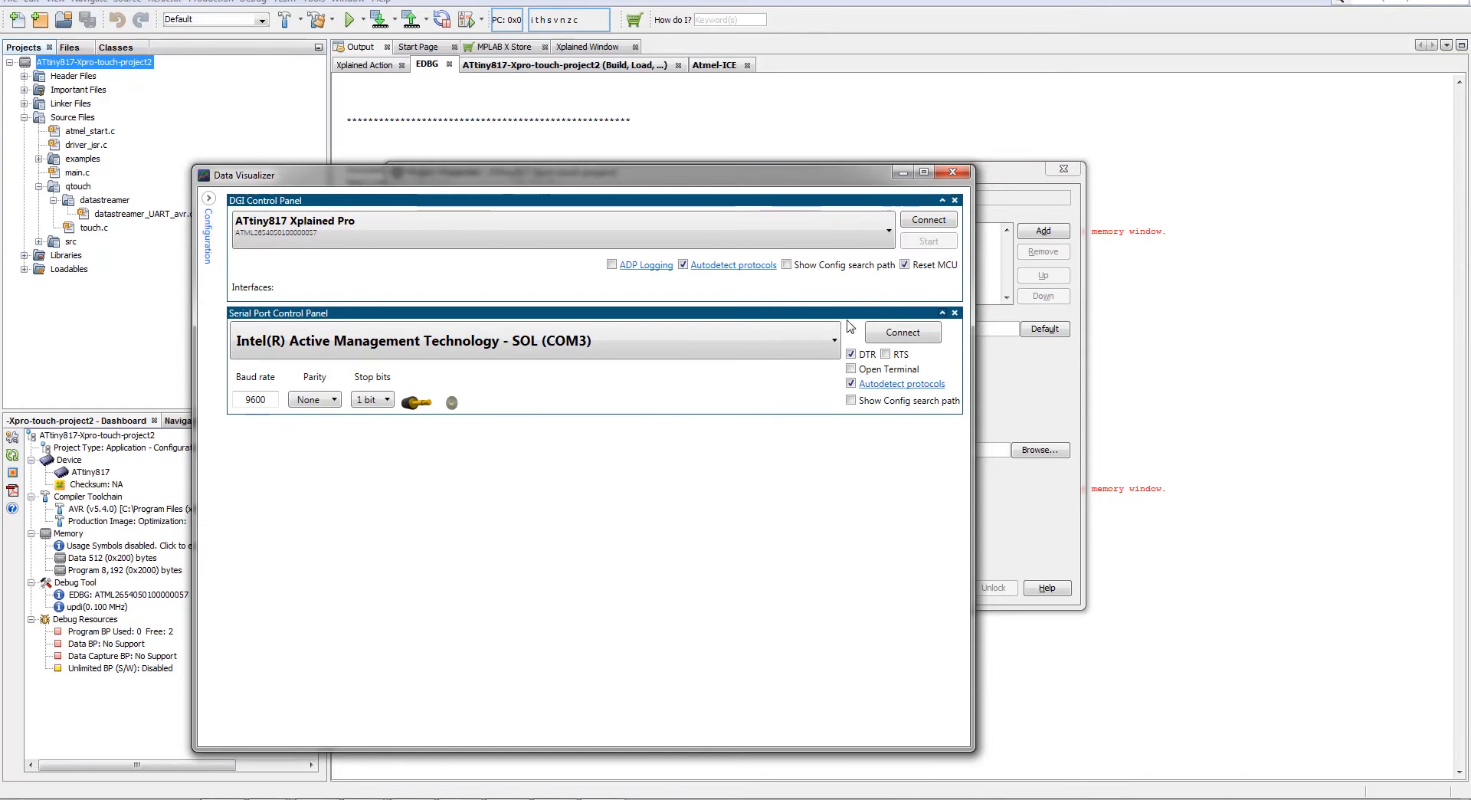
Connect to the EDBG Virtual COM Port so live QTouch button data and graph stream in.
left_click(528, 340)
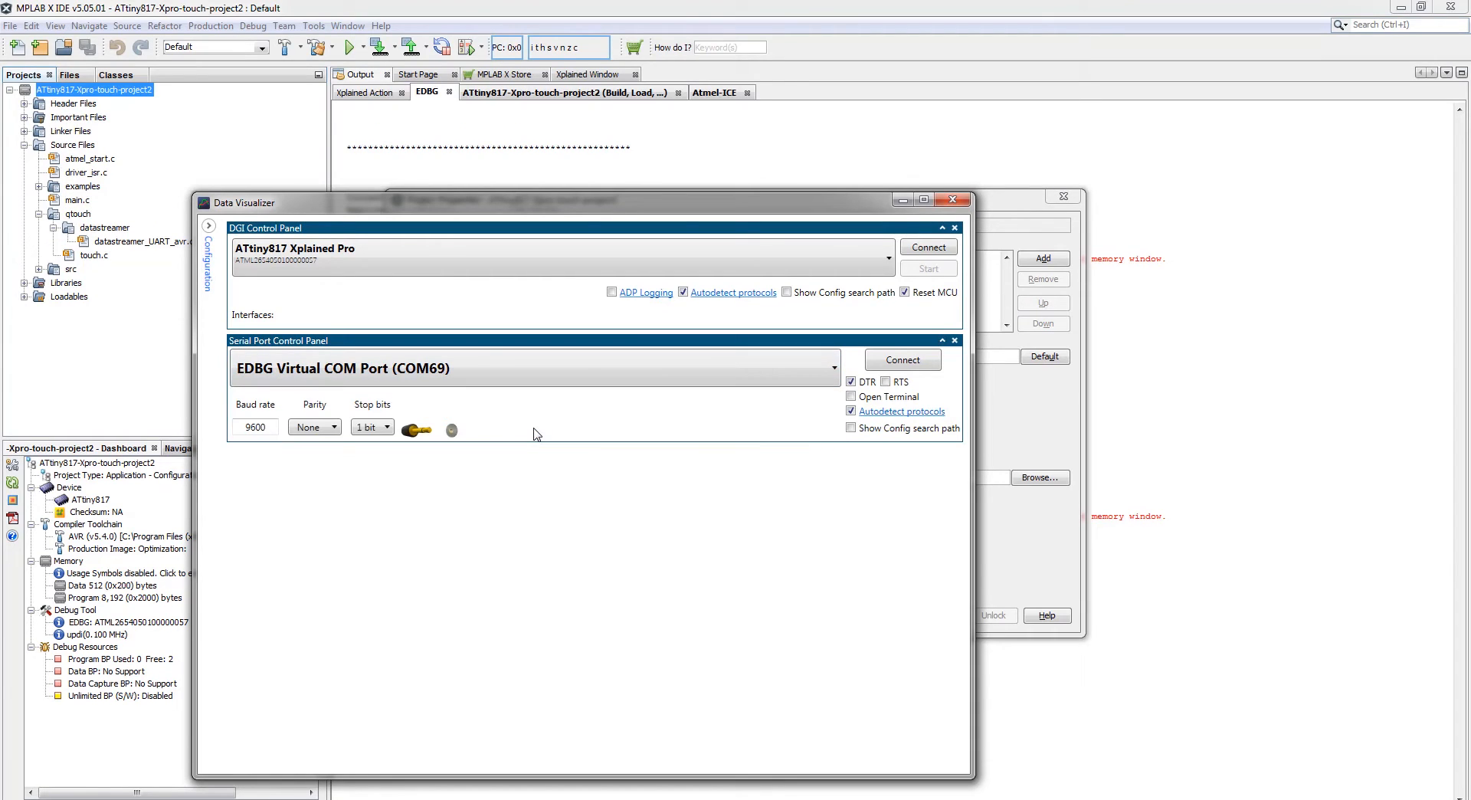
mouse_move(851, 429)
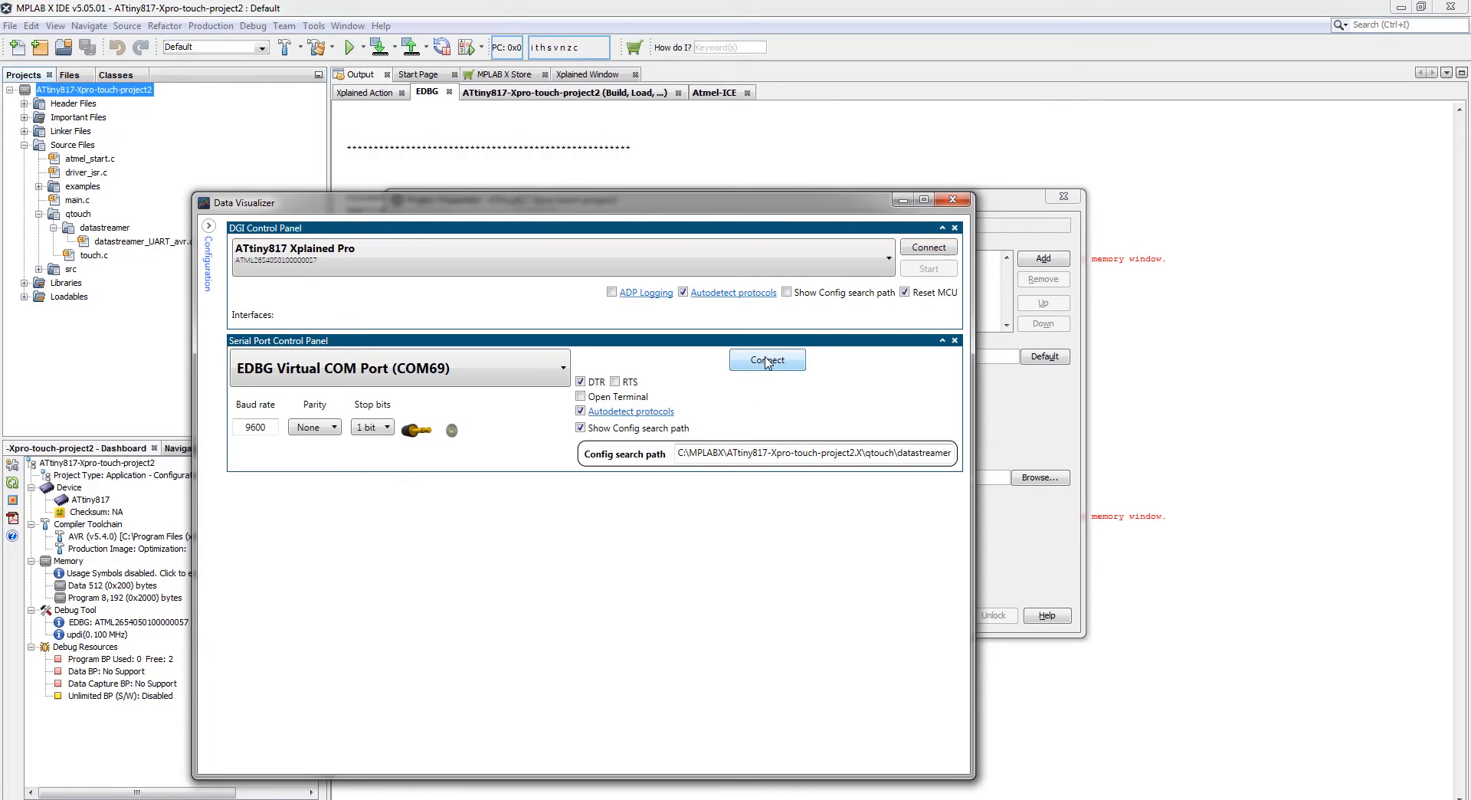
left_click(765, 358)
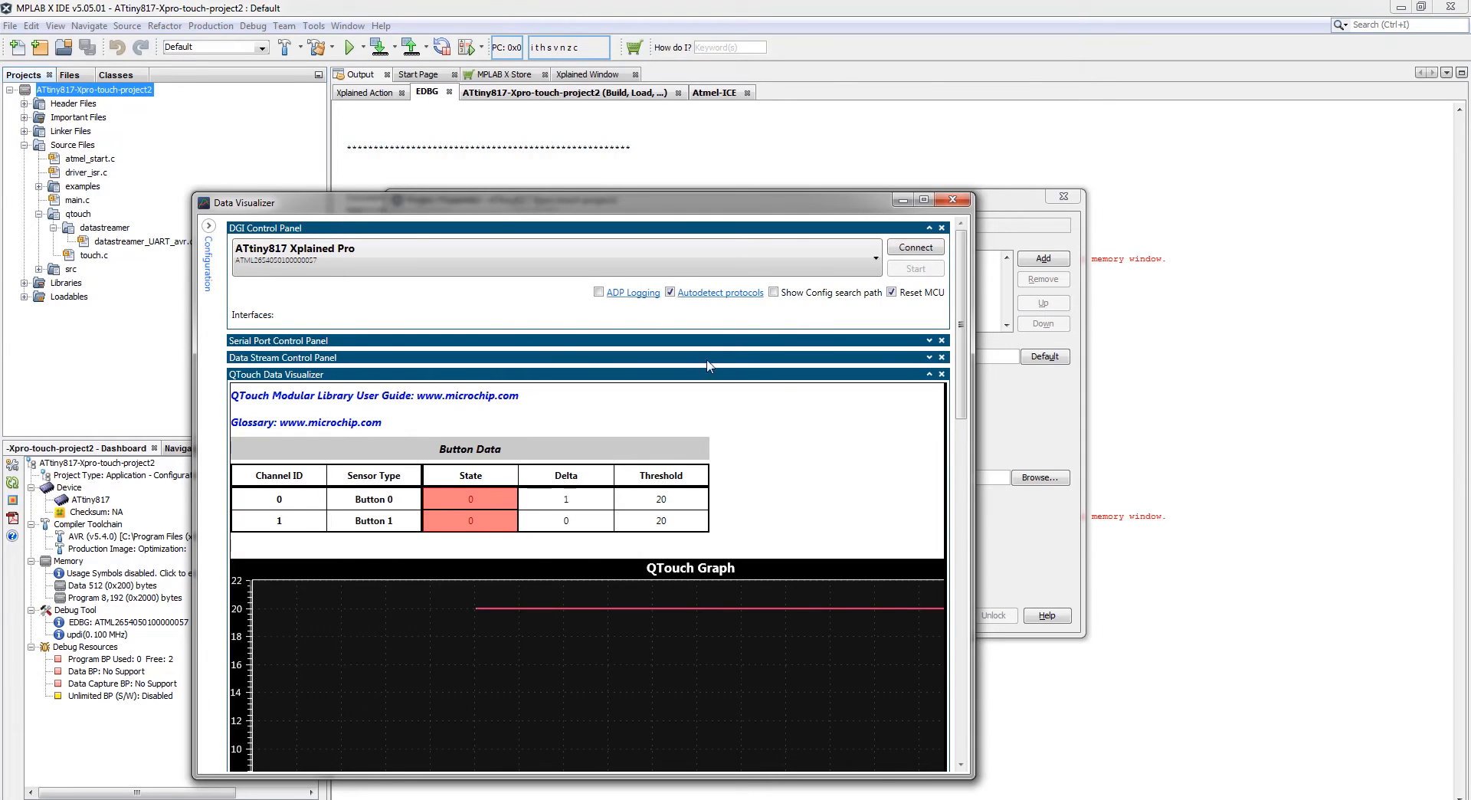
left_click(923, 199)
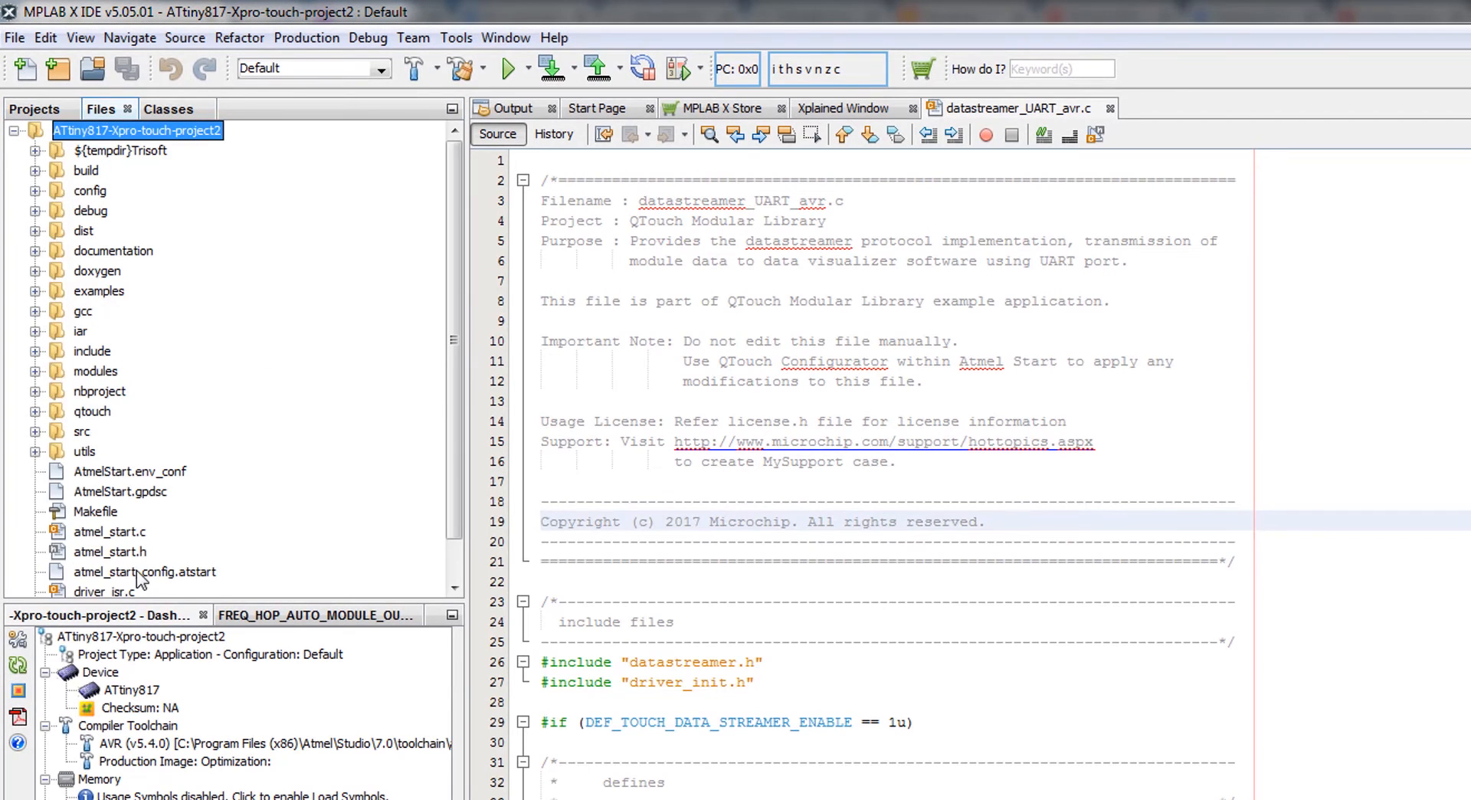
Open atmel_start_config.atstart from the Files tab, copy its file path, and switch to Chrome.
left_click(144, 571)
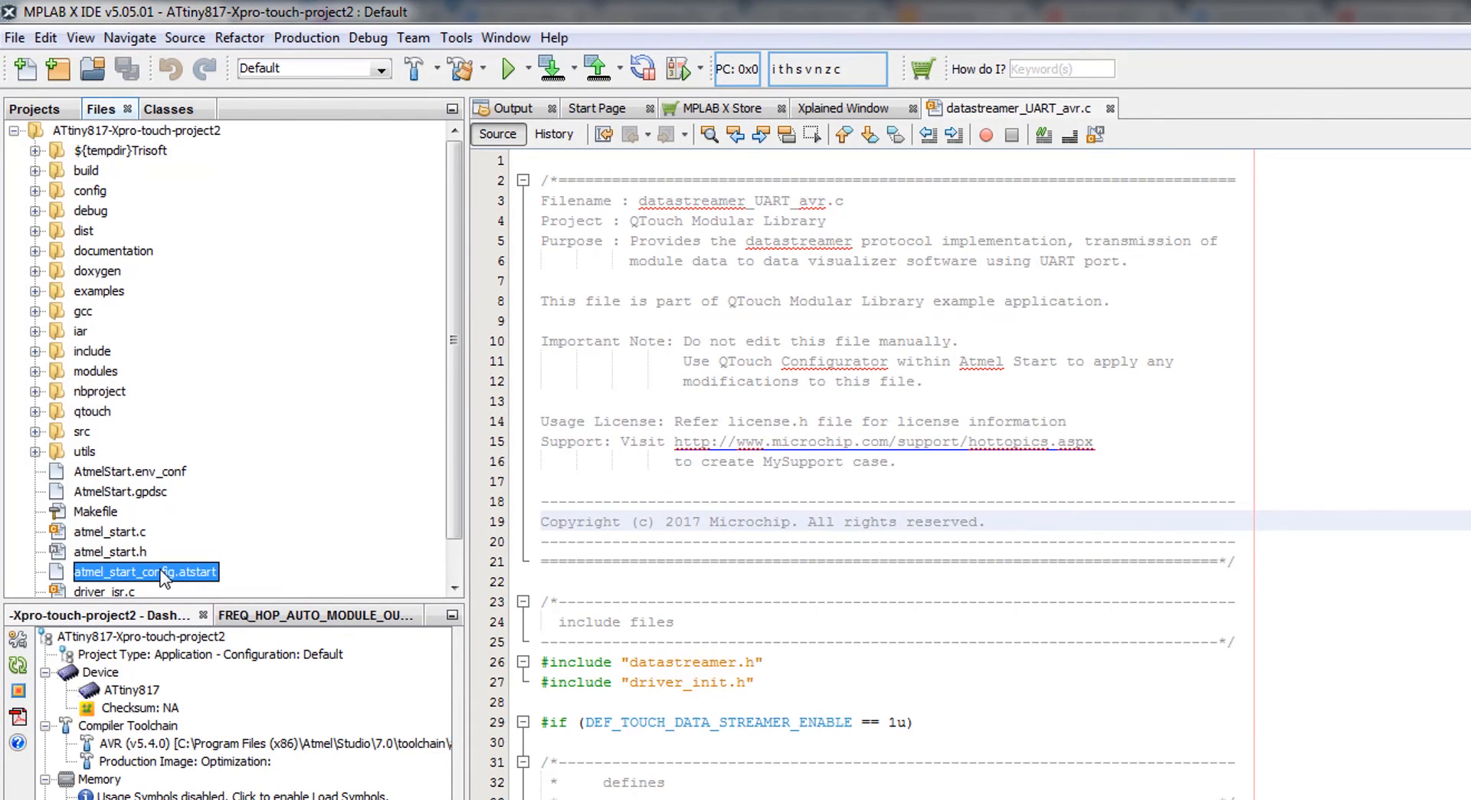
double_click(144, 571)
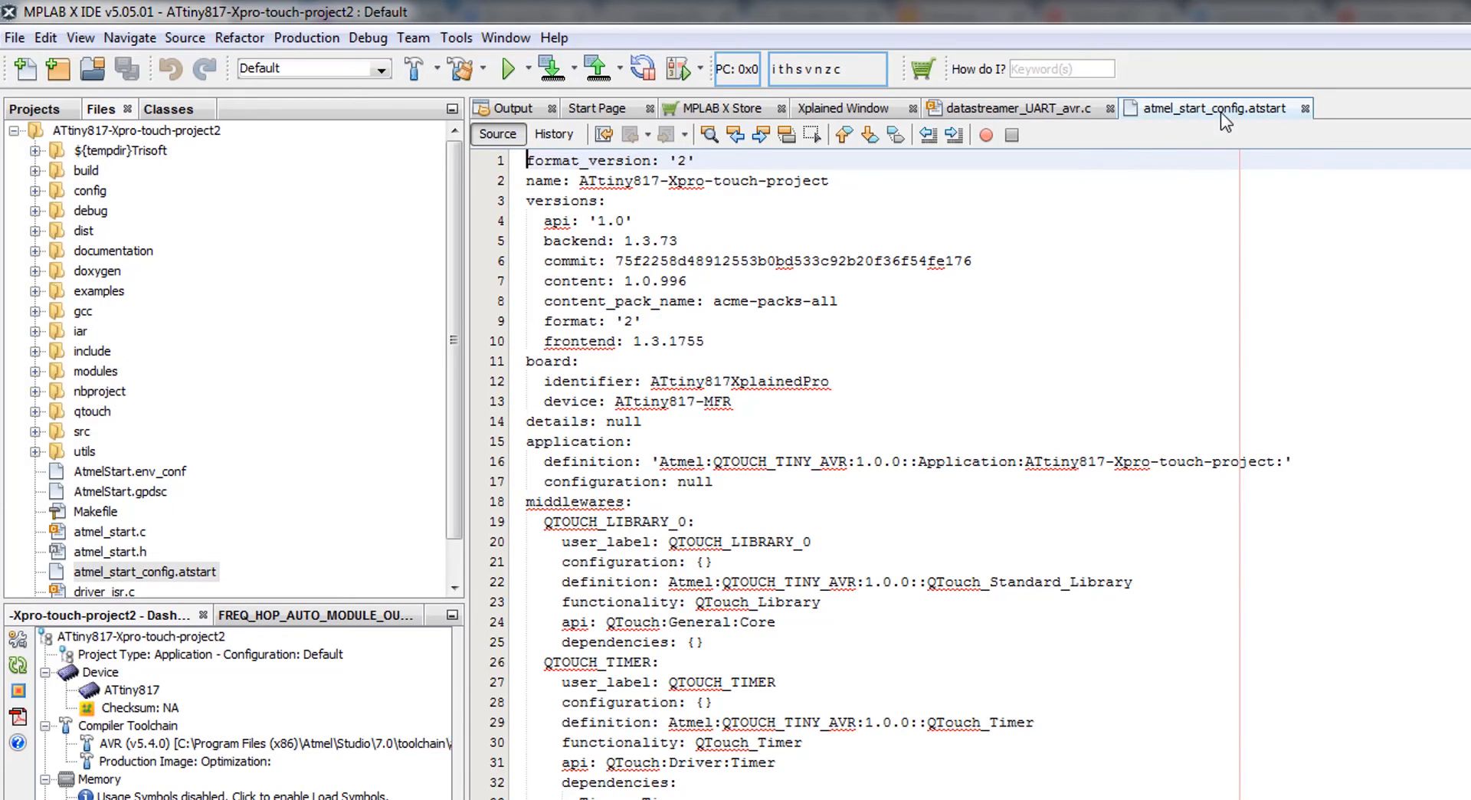
right_click(1214, 108)
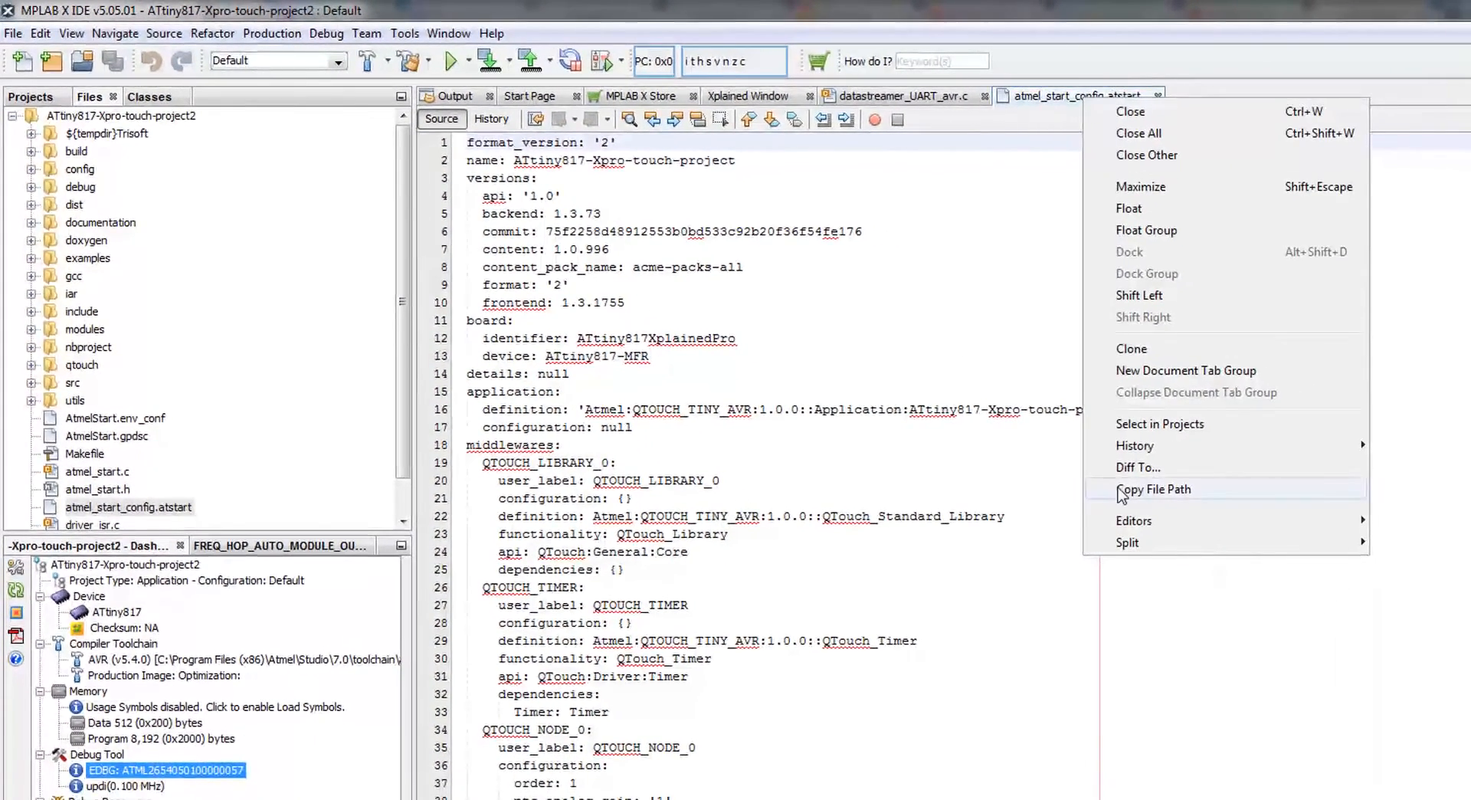
key("alt+tab")
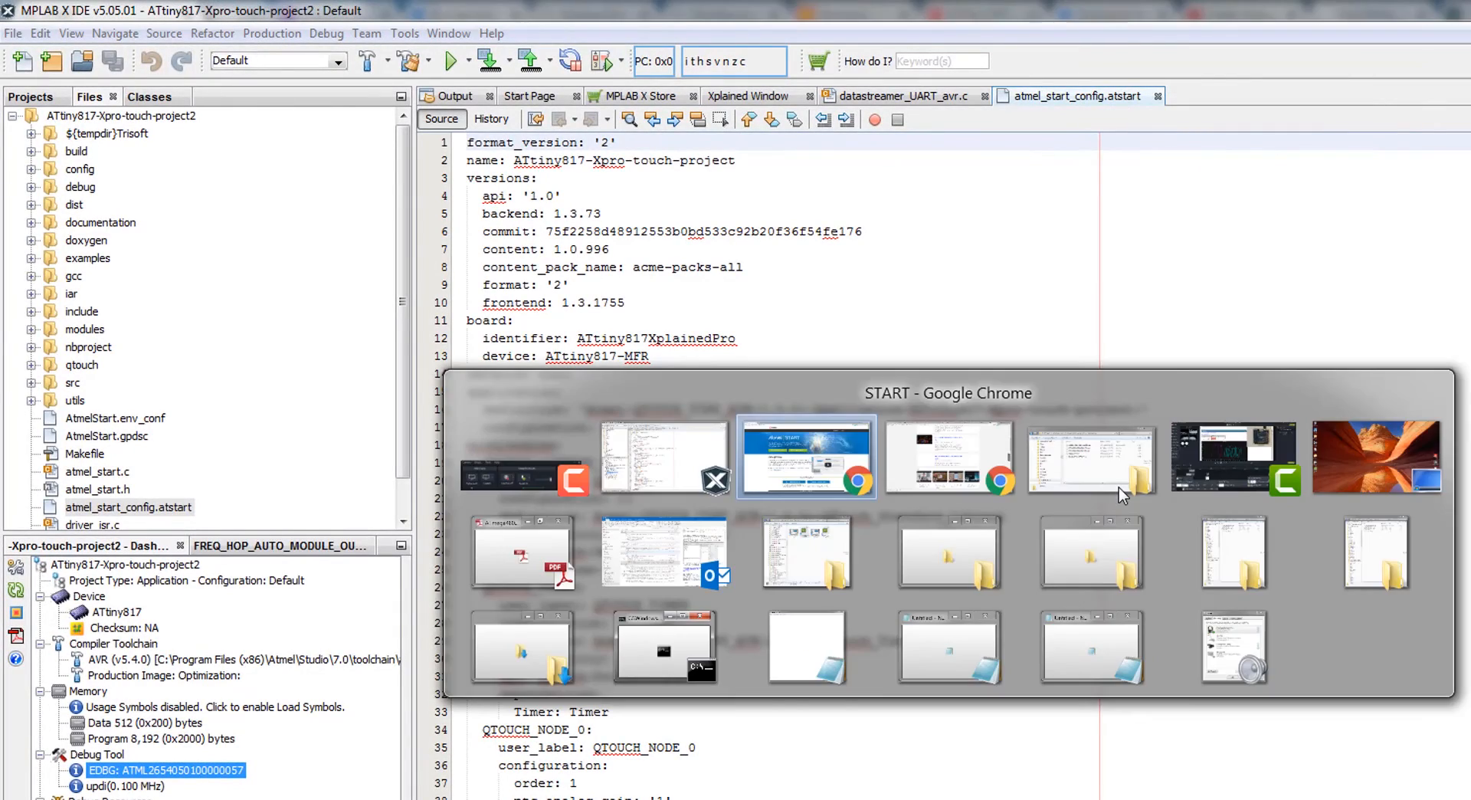
Load atmel_start_config.atstart into Atmel START, showing TIMER, USART and QTOUCH_LIBRARY components.
left_click(804, 457)
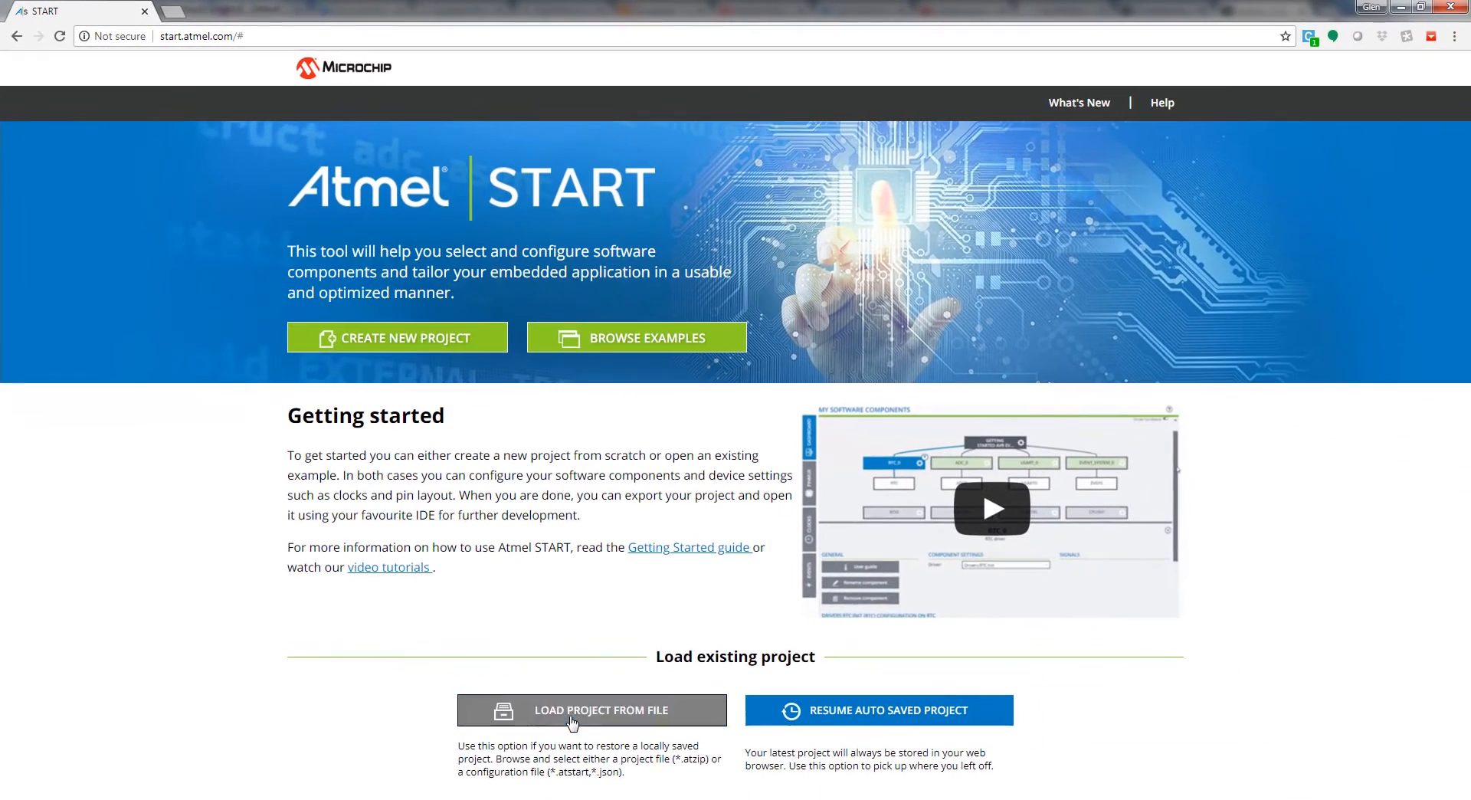
left_click(601, 709)
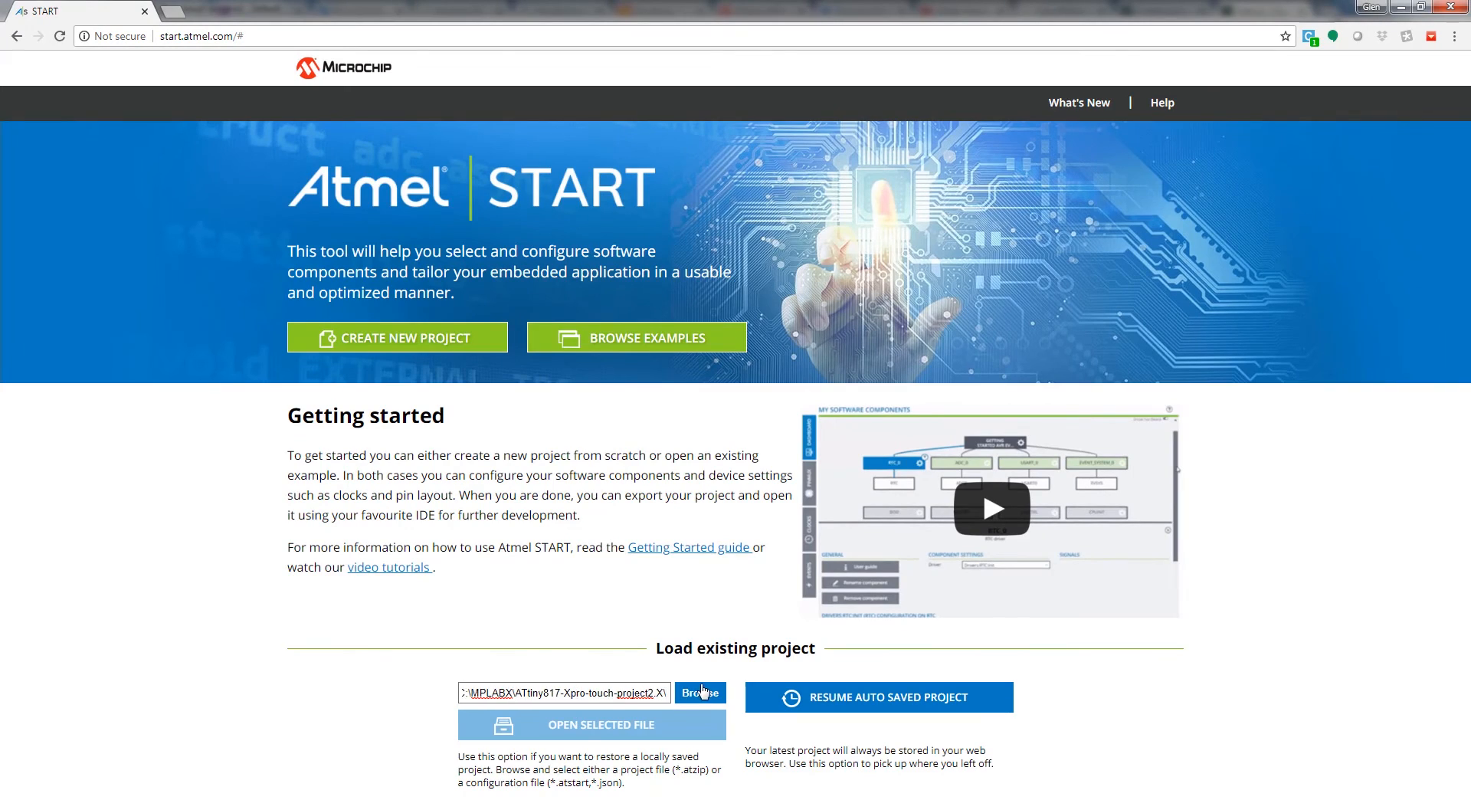
left_click(700, 693)
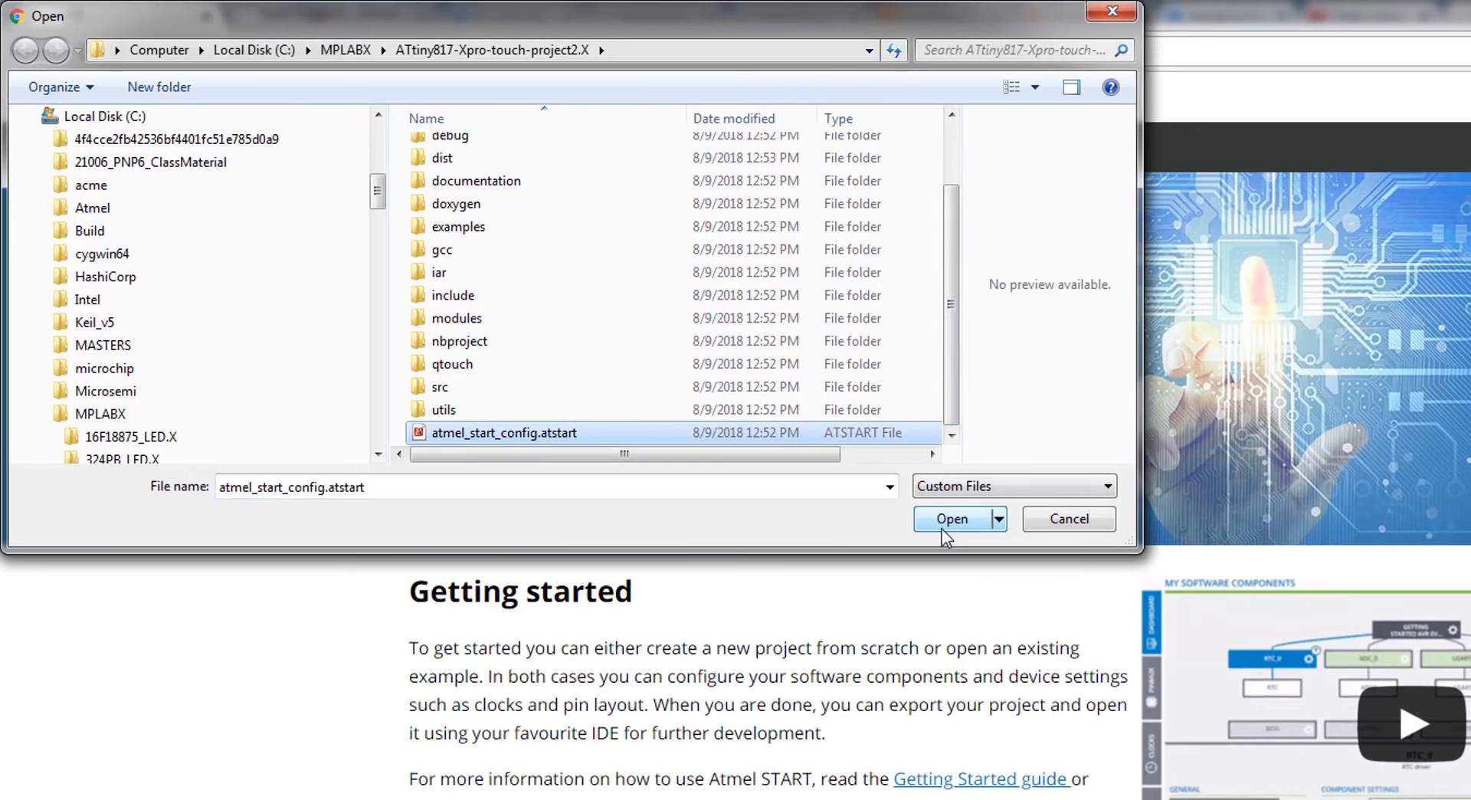
left_click(950, 518)
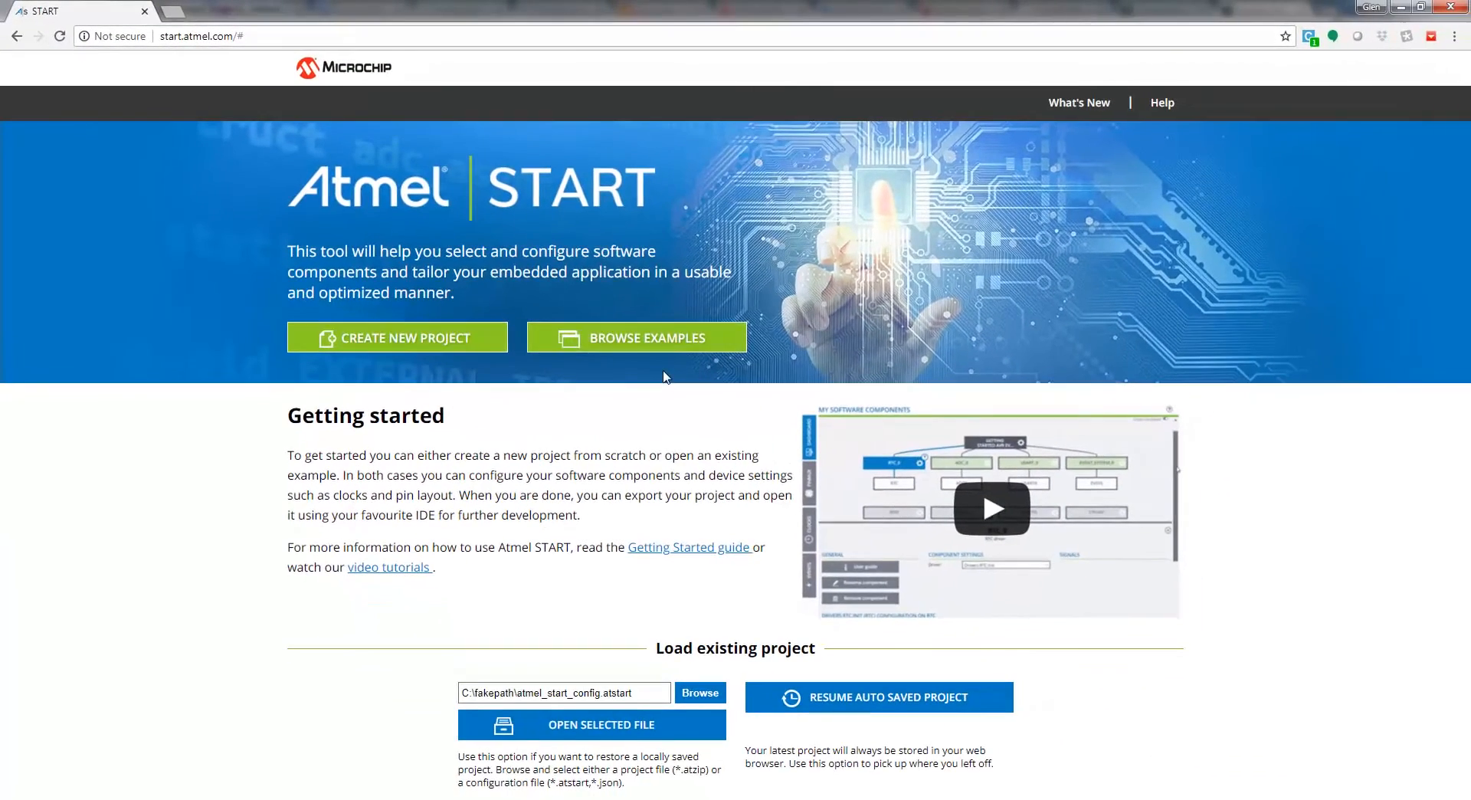
left_click(601, 724)
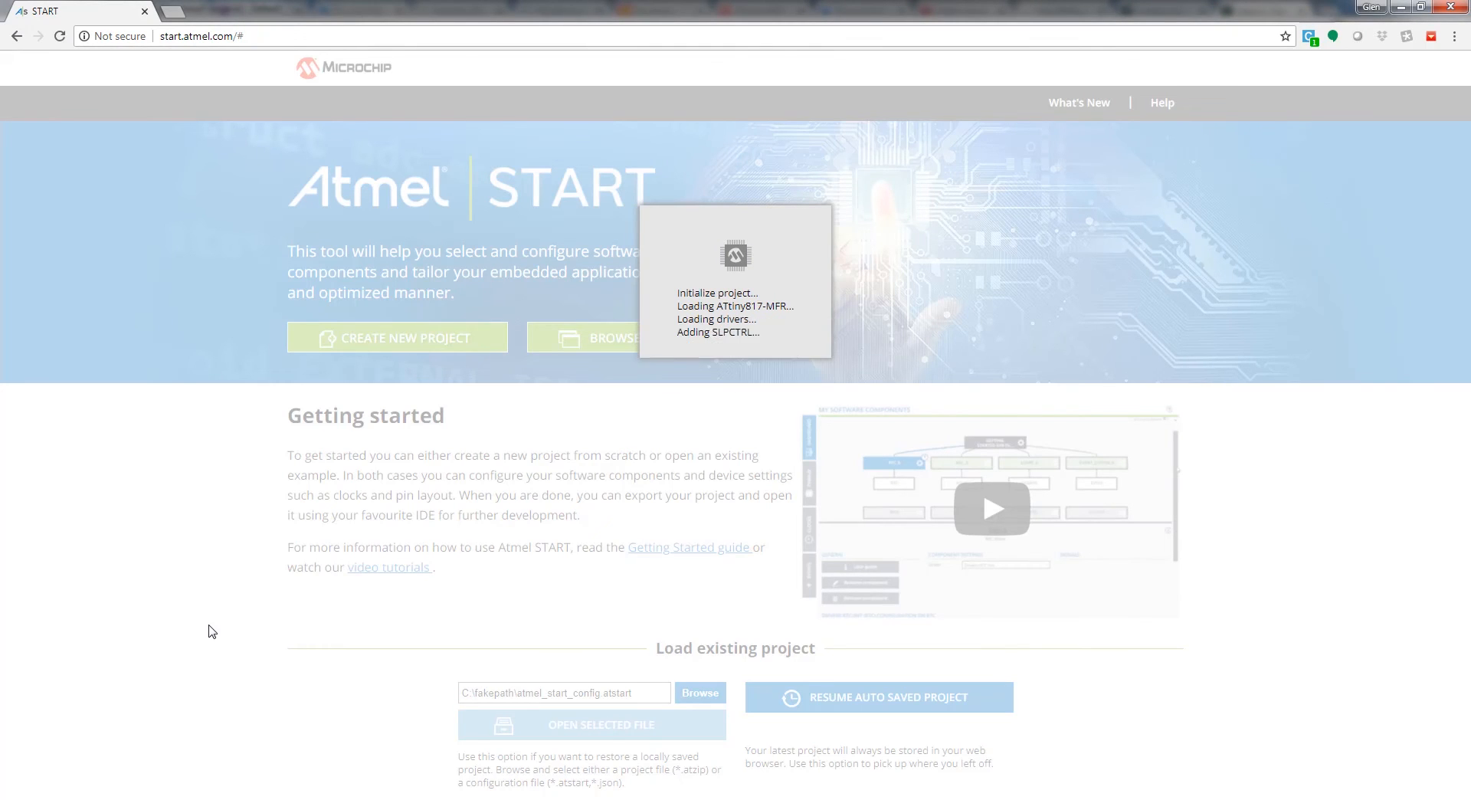
left_click(397, 337)
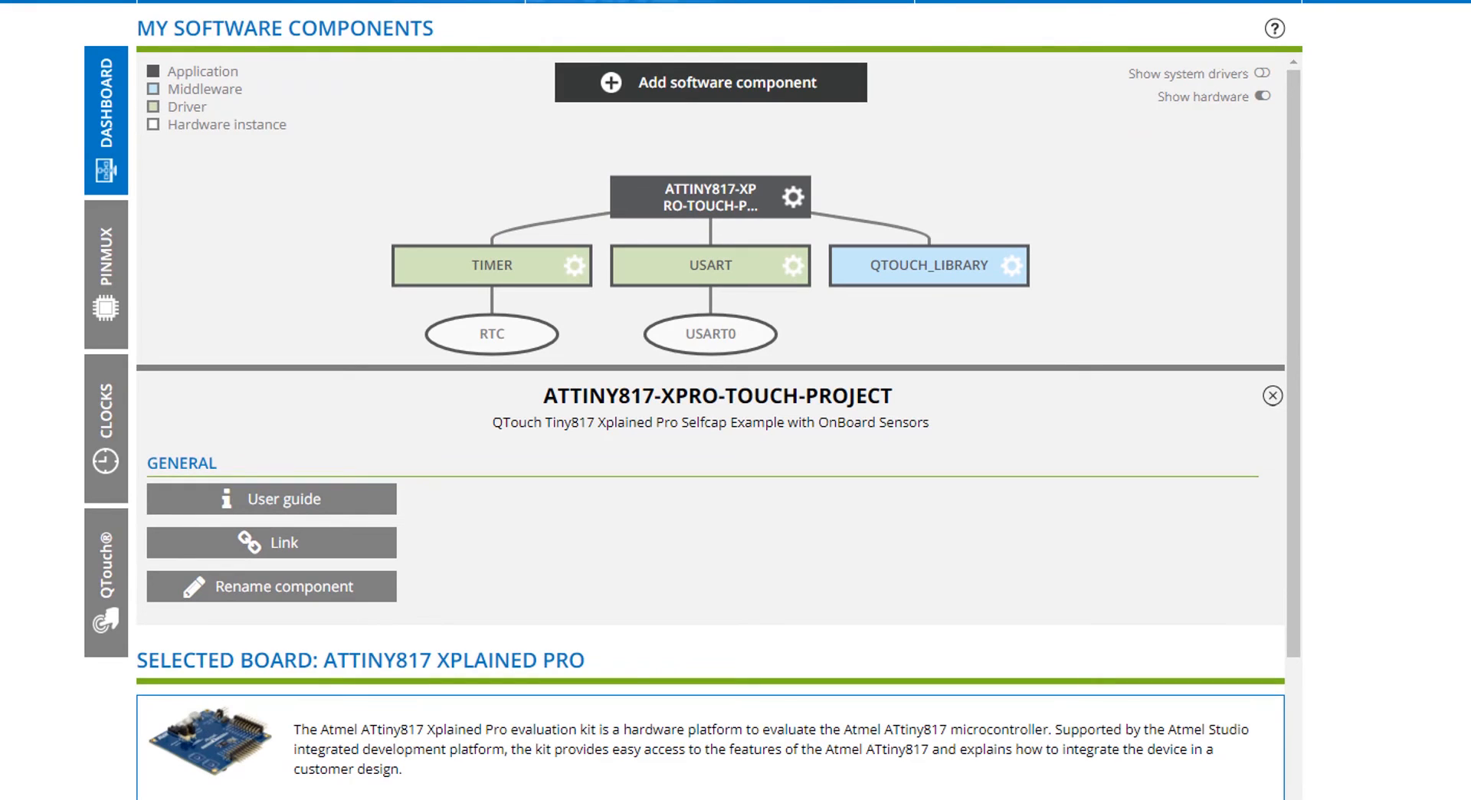
mouse_move(645, 247)
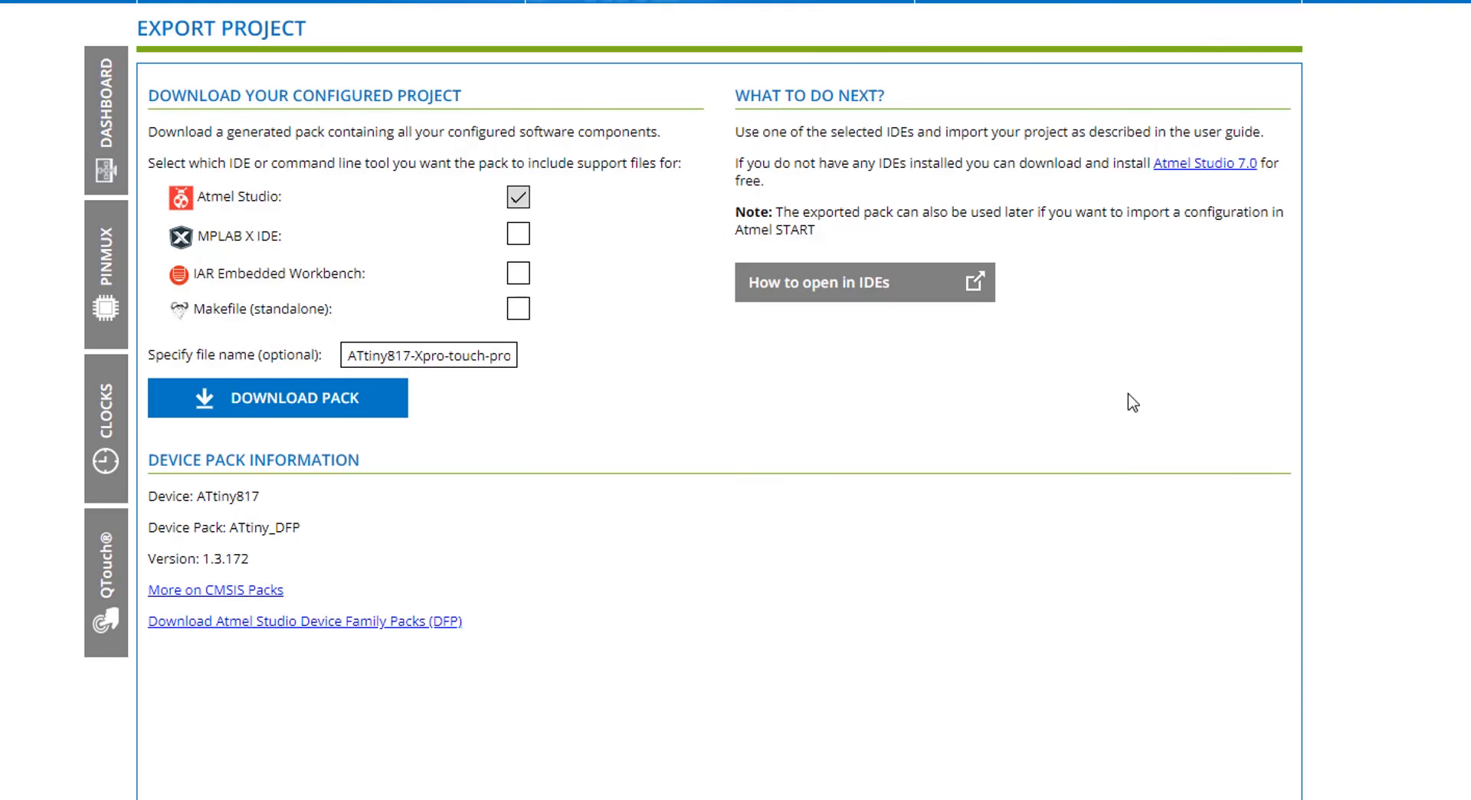
mouse_move(832, 466)
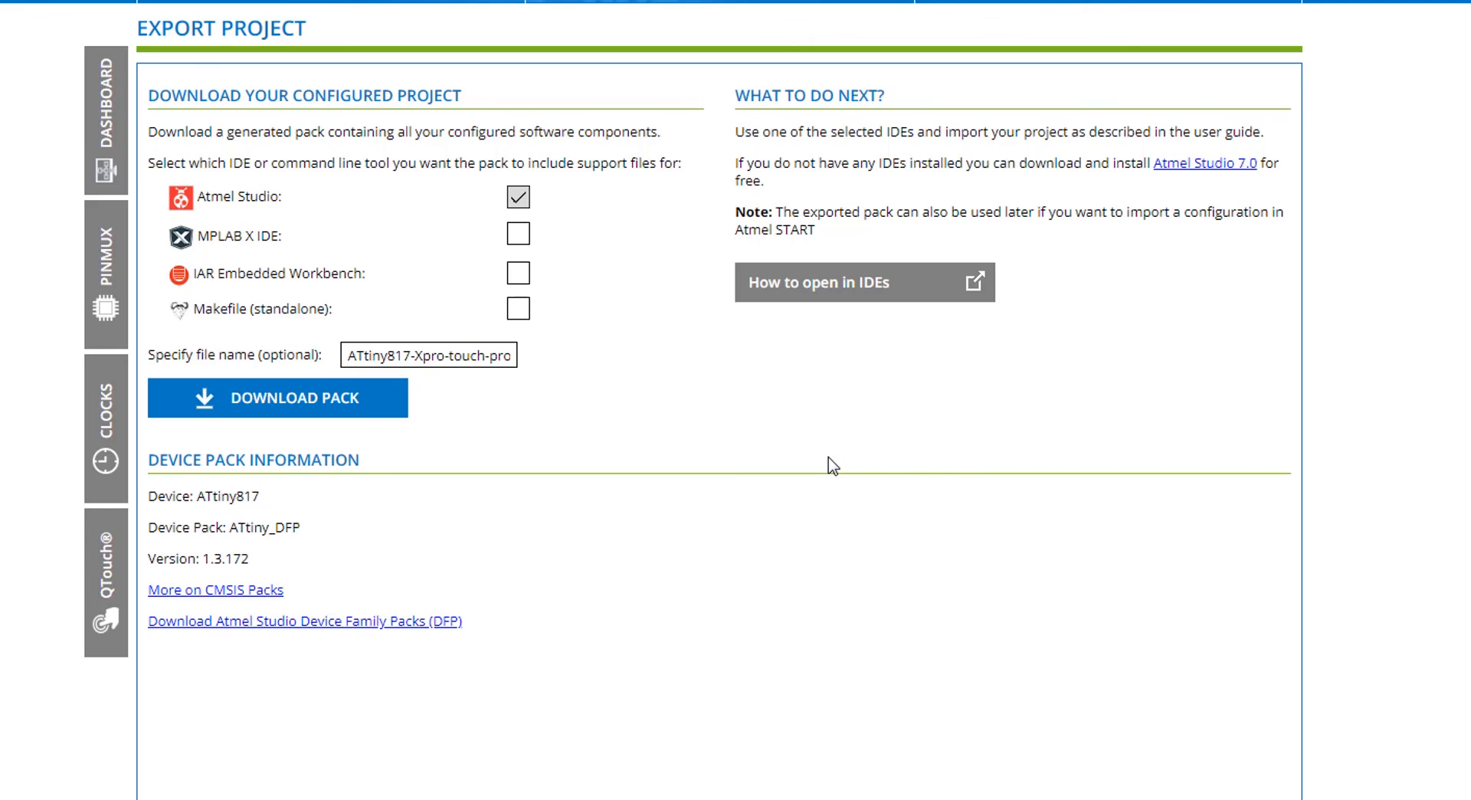